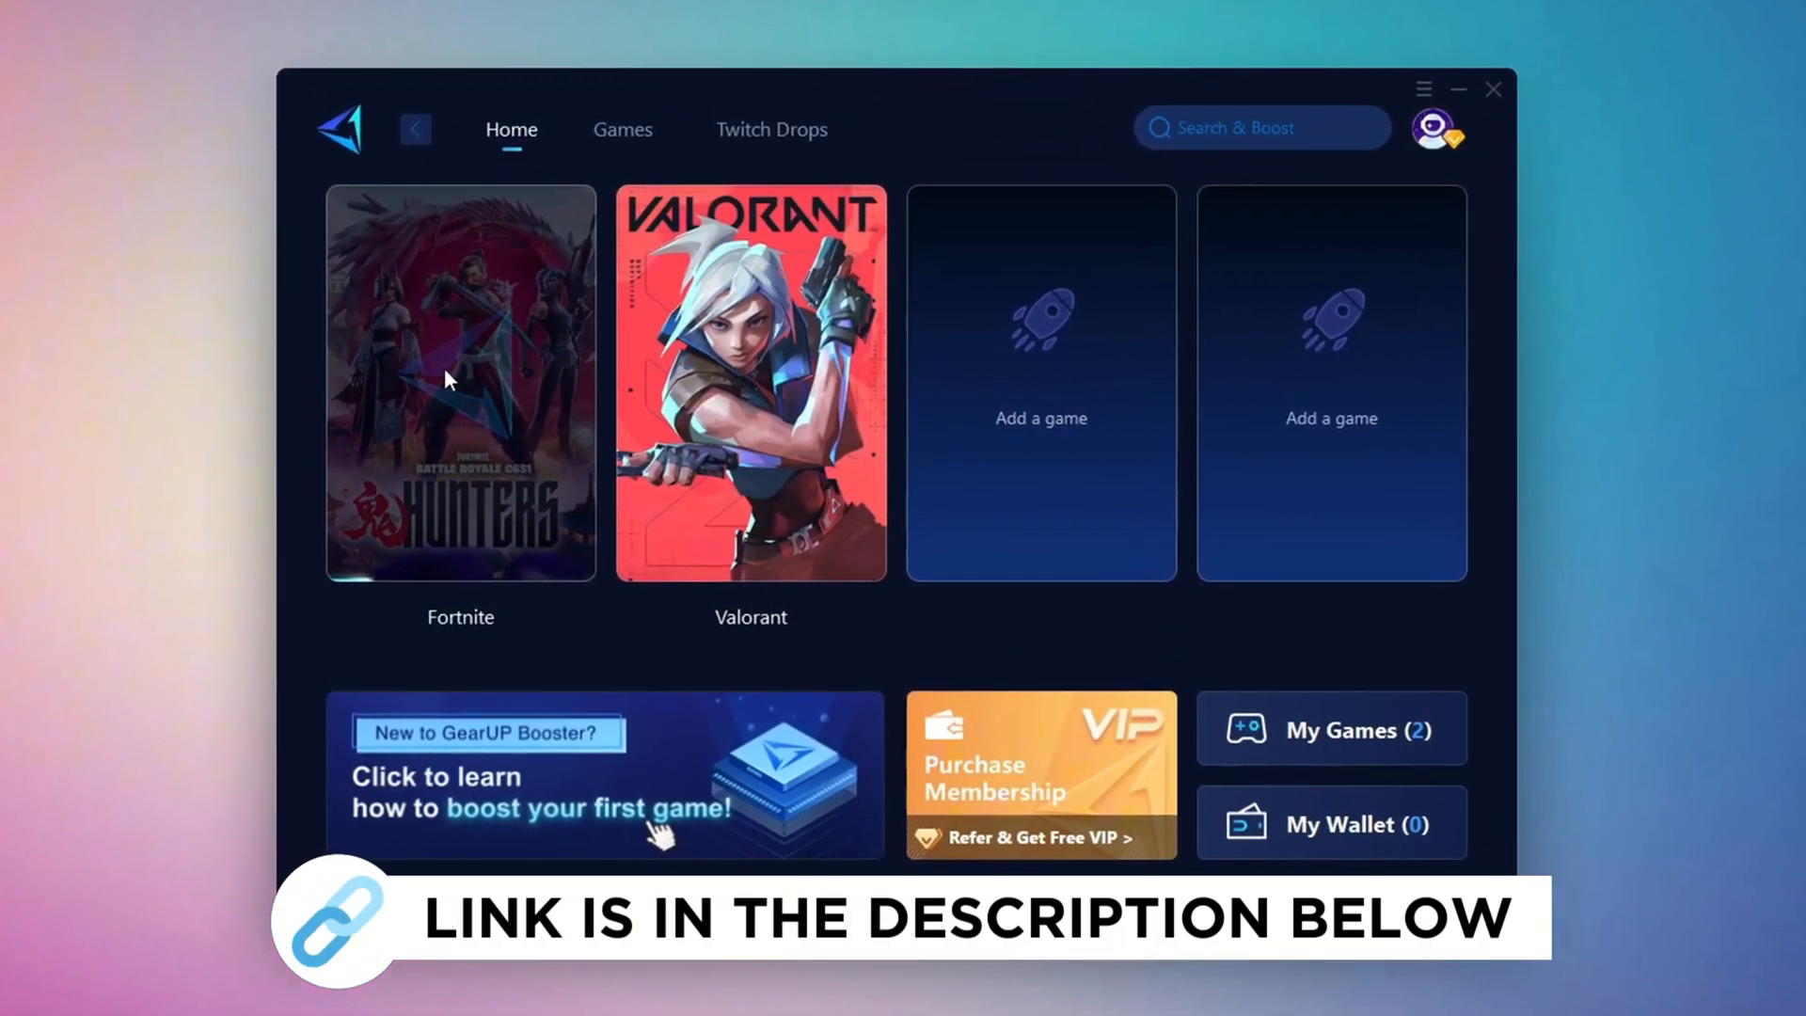
Find 'storage settings' from Start and review Storage Sense's daily temporary-file cleanup schedule.
left_click(613, 124)
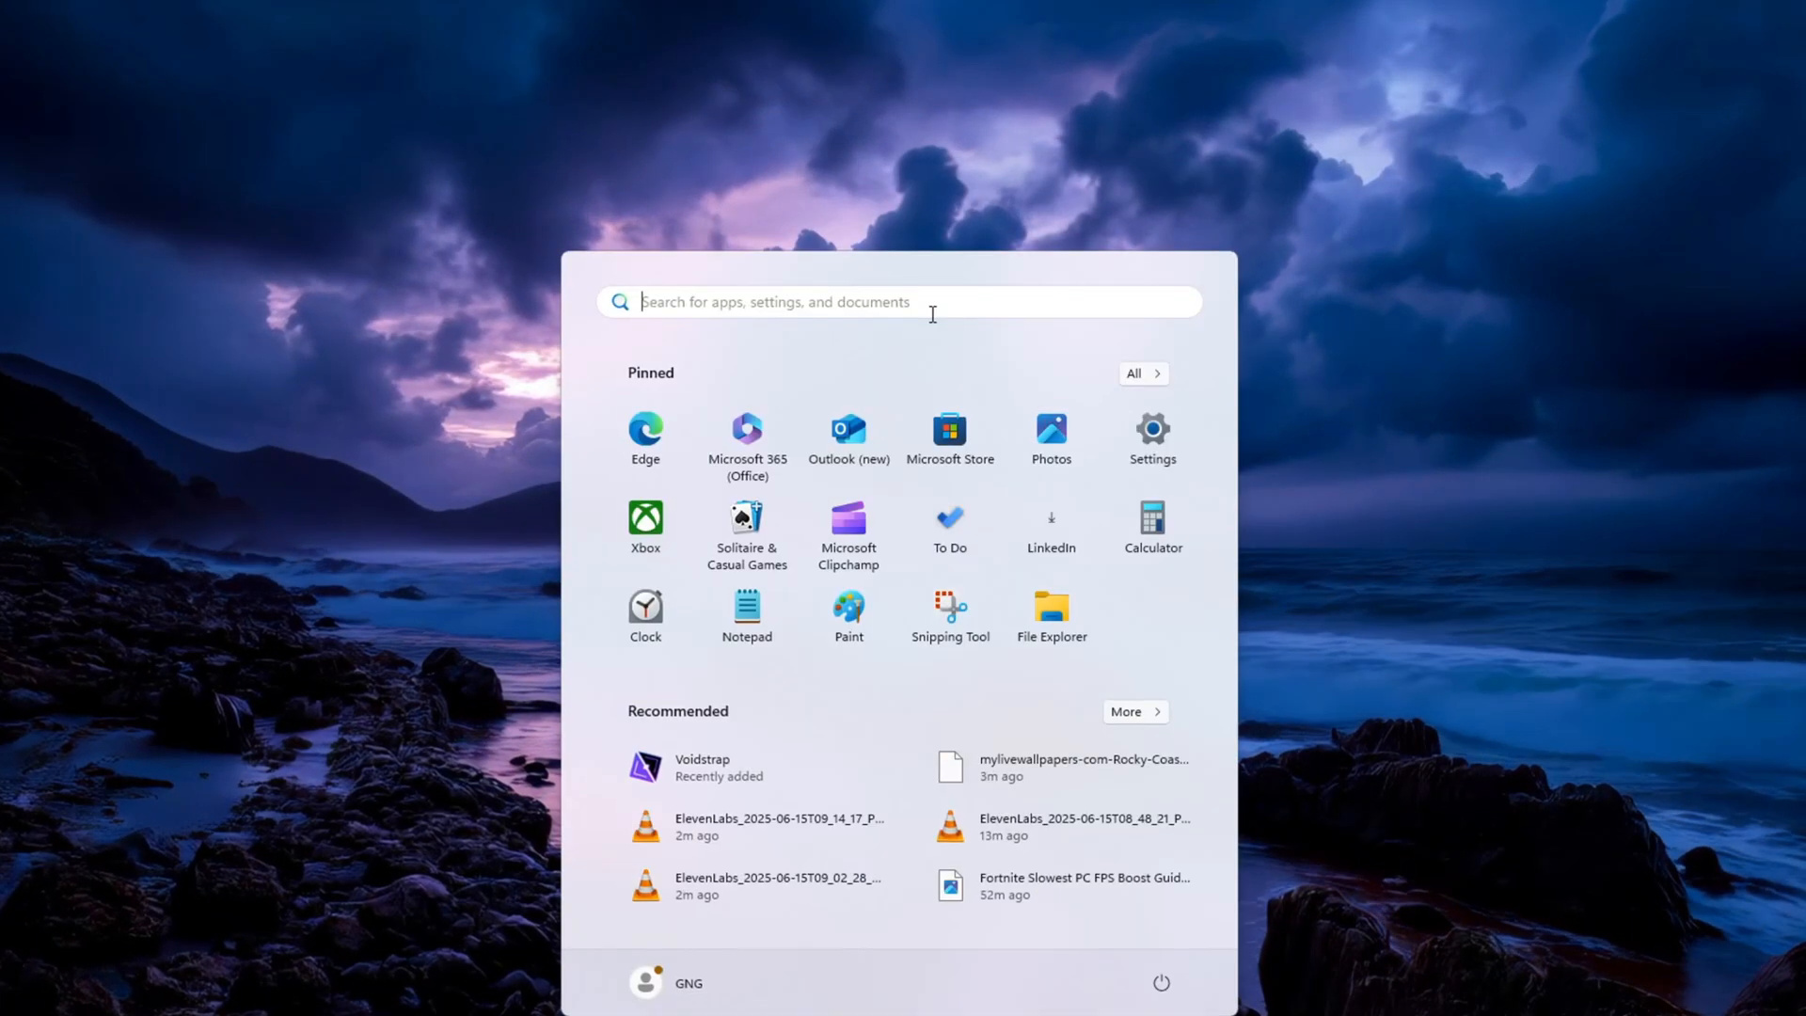
type("storage settings")
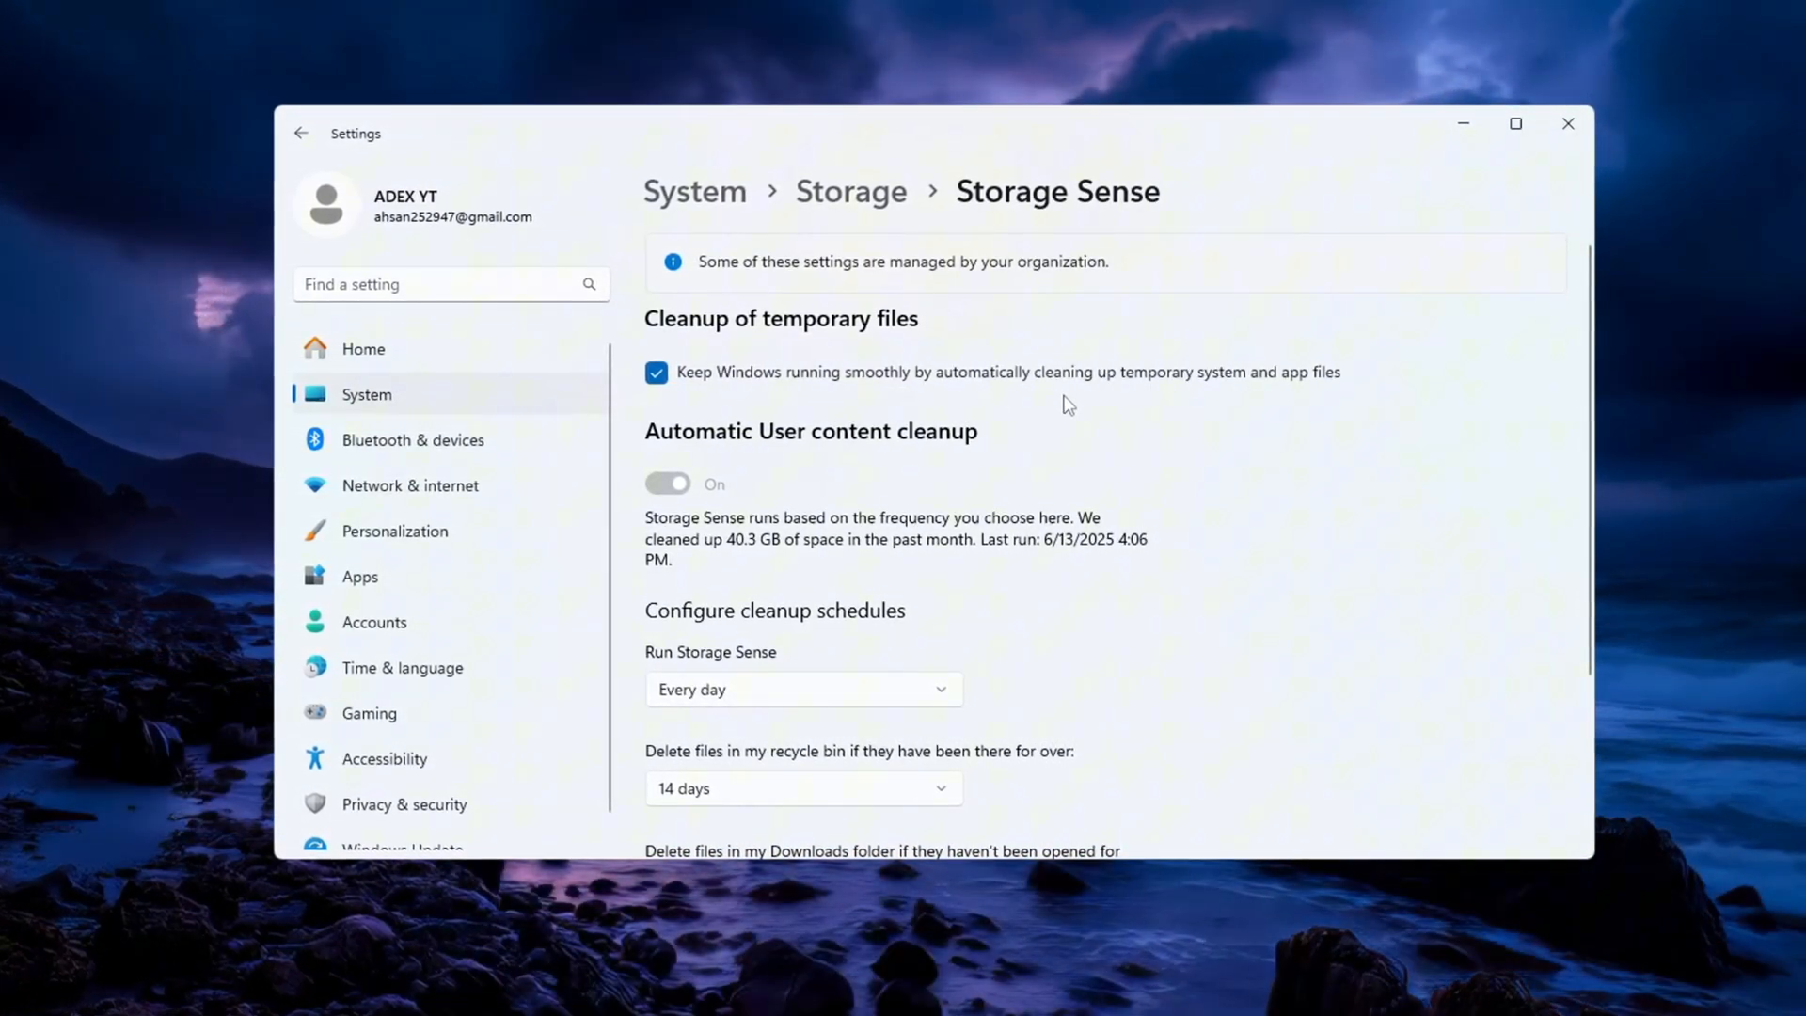
scroll("down", 3)
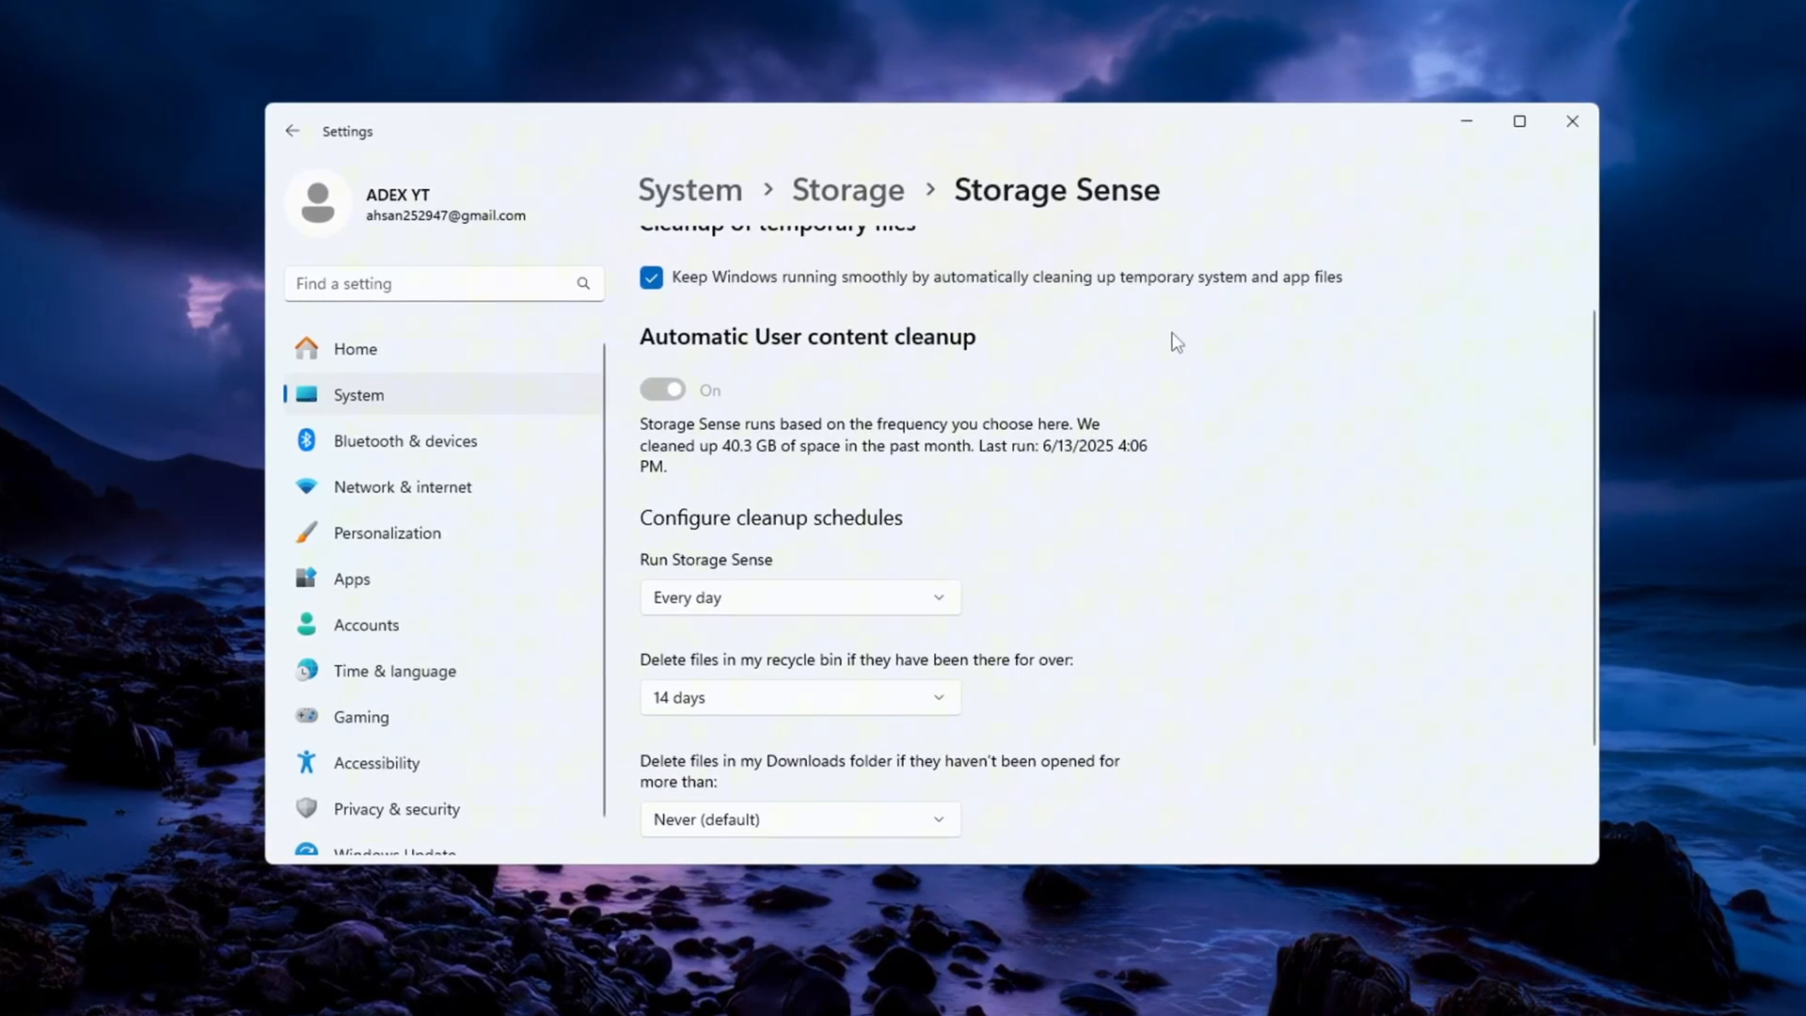
scroll("down", 3)
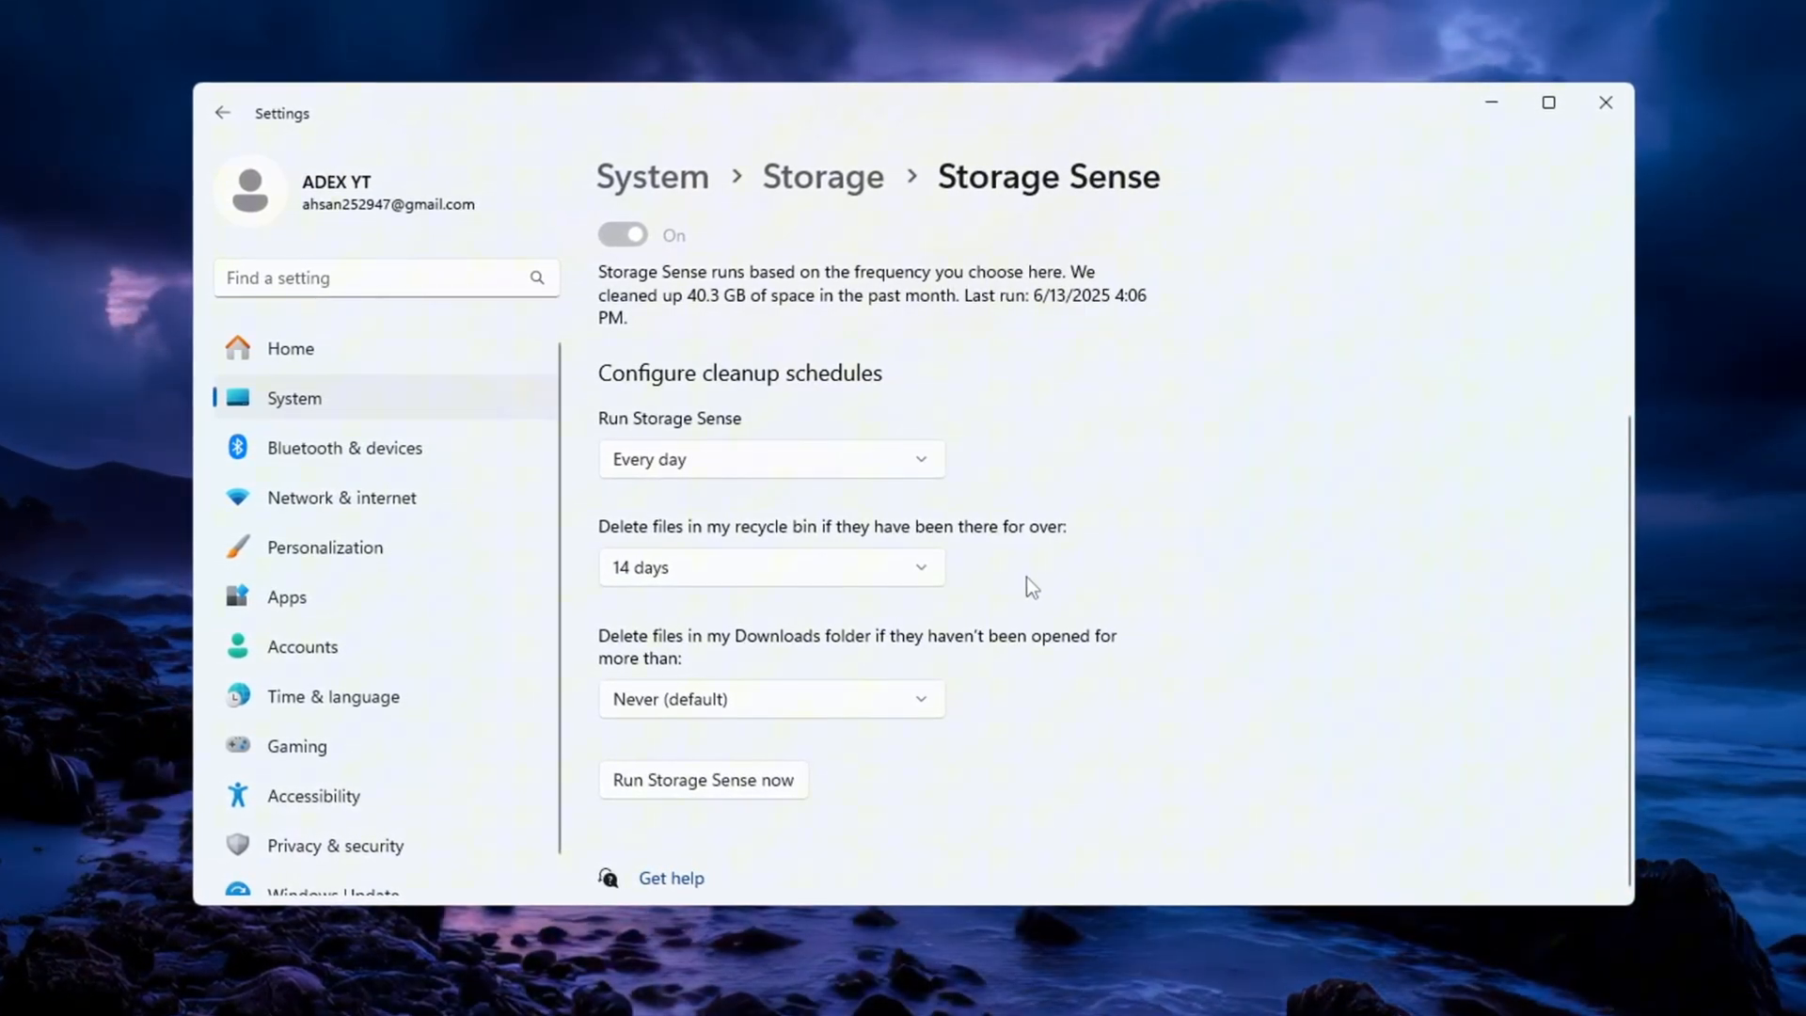
left_click(700, 779)
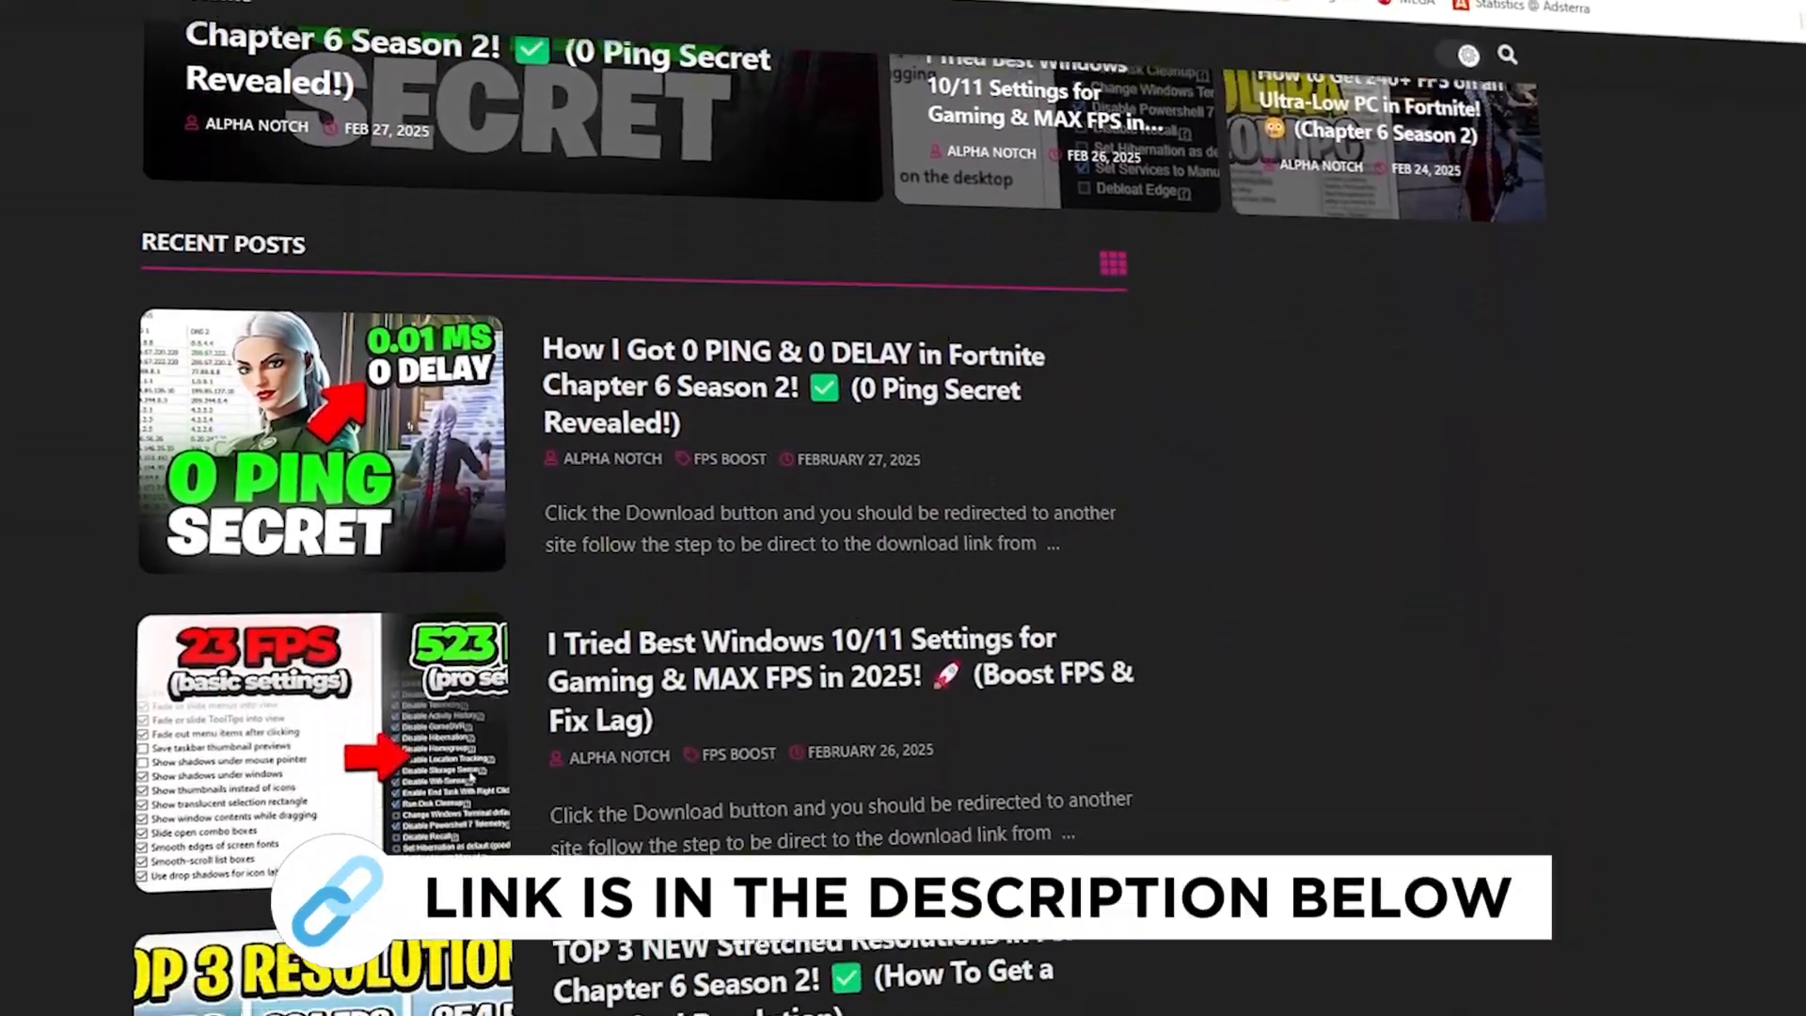
scroll("down", 3)
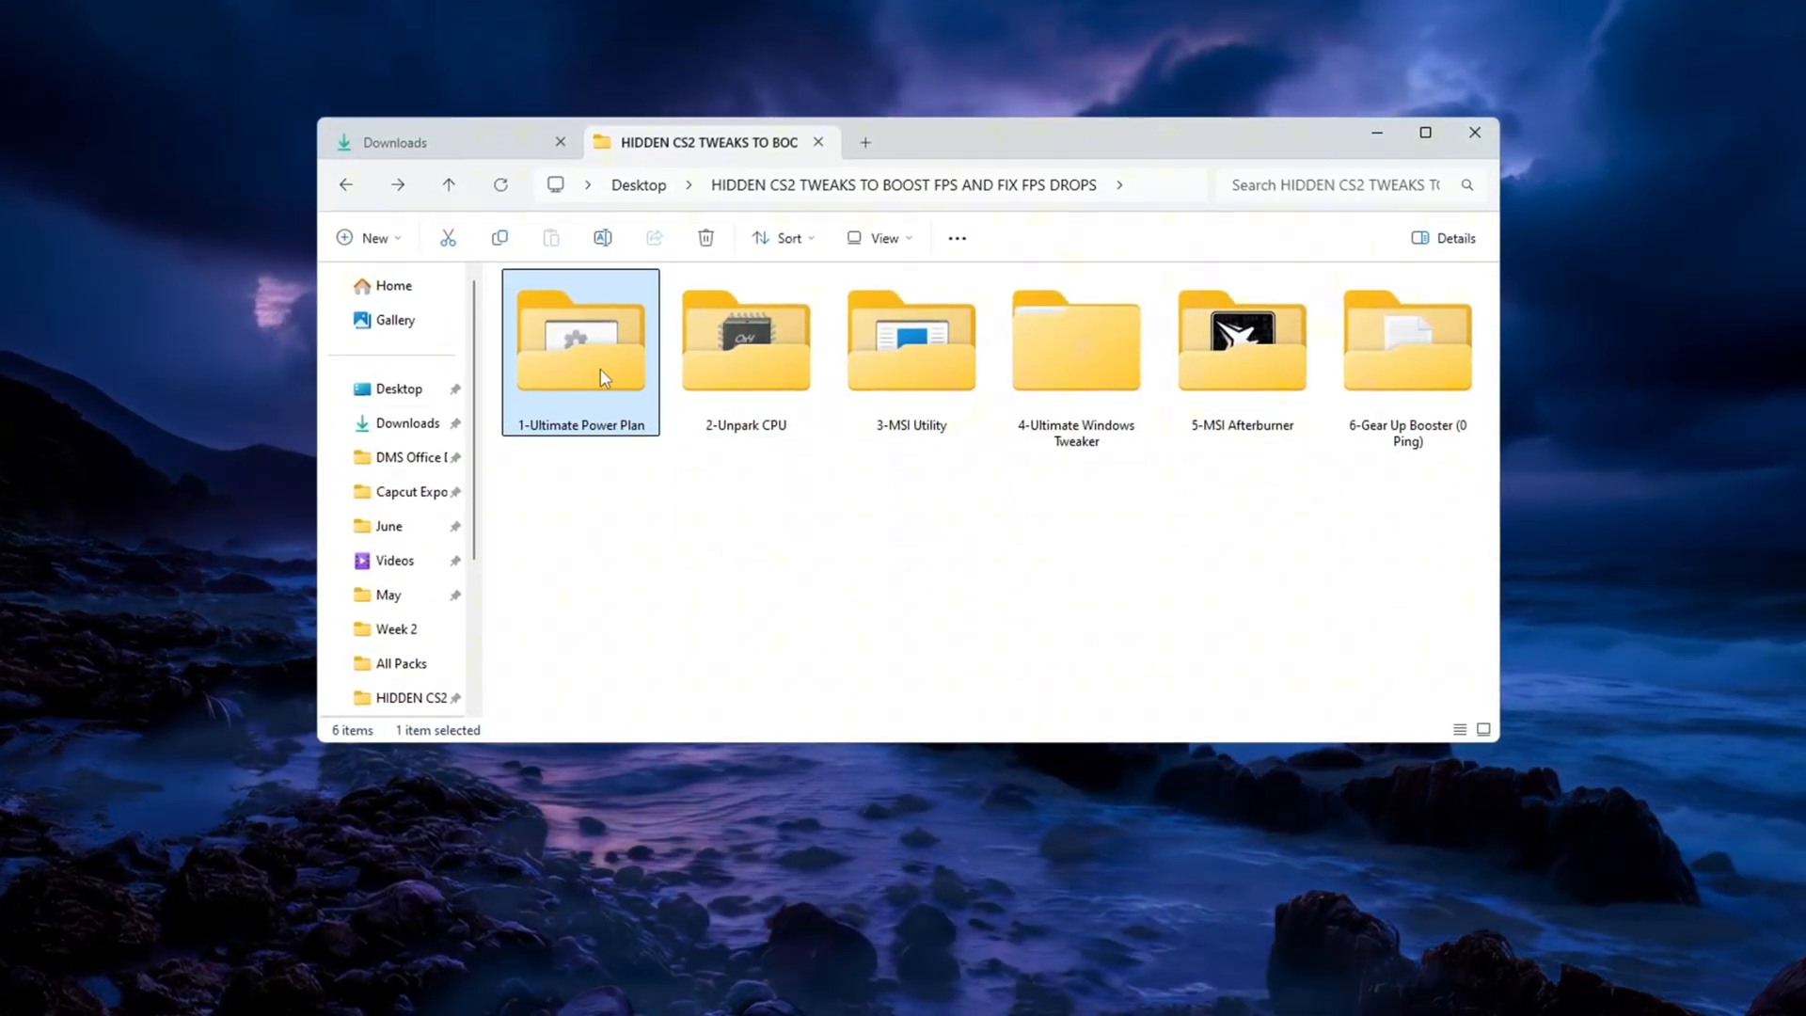
Run Enable Ultimate Performance.bat from 1-Ultimate Power Plan and keep Ultimate Performance as the active plan.
double_click(579, 341)
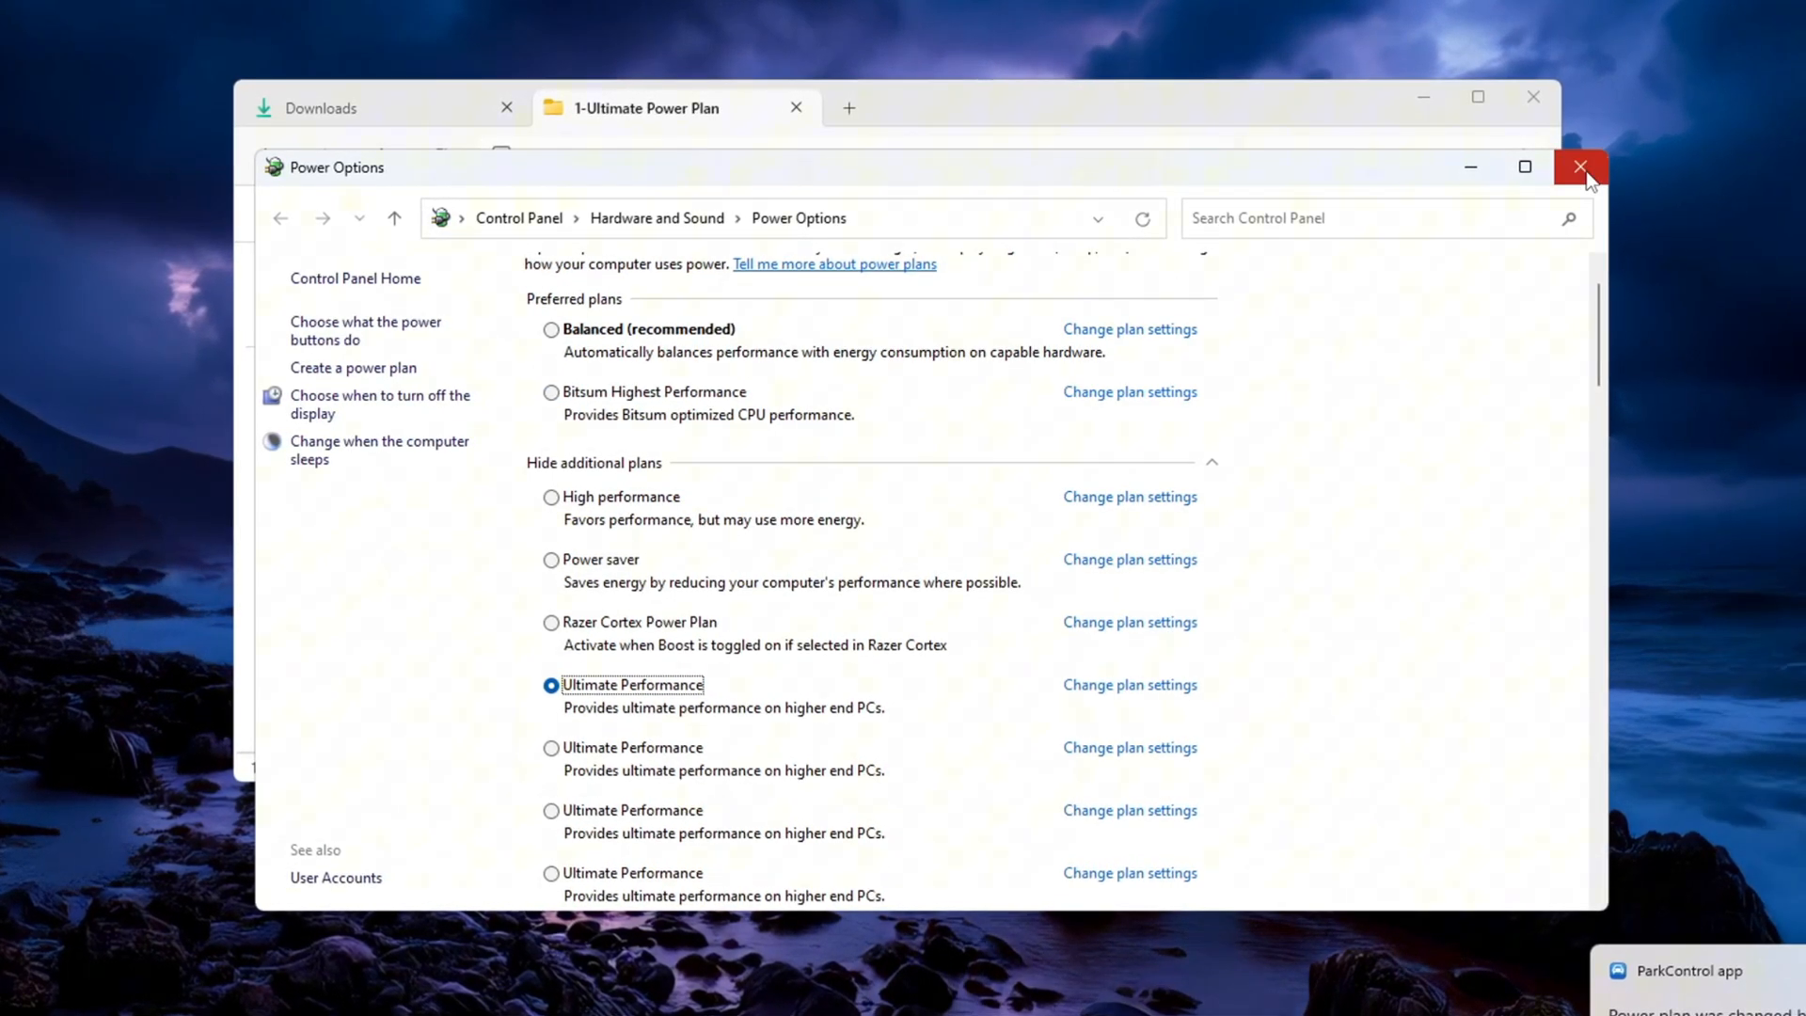
left_click(1580, 168)
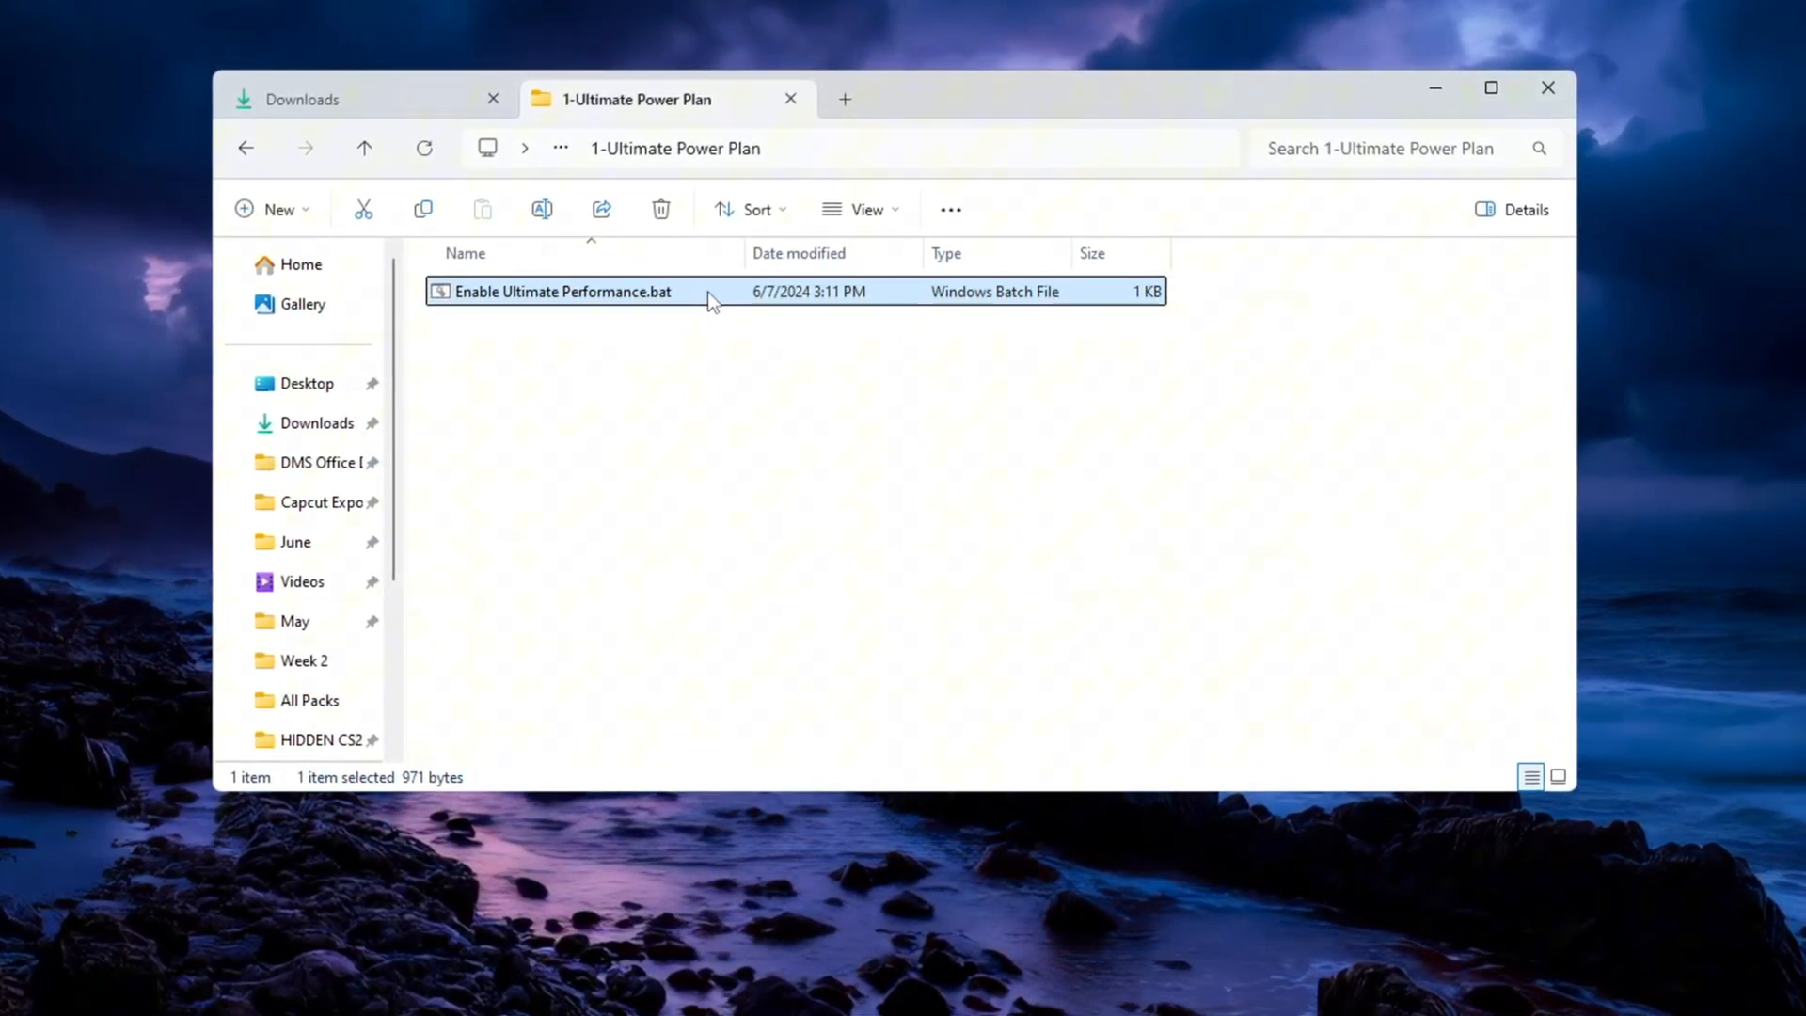
double_click(563, 289)
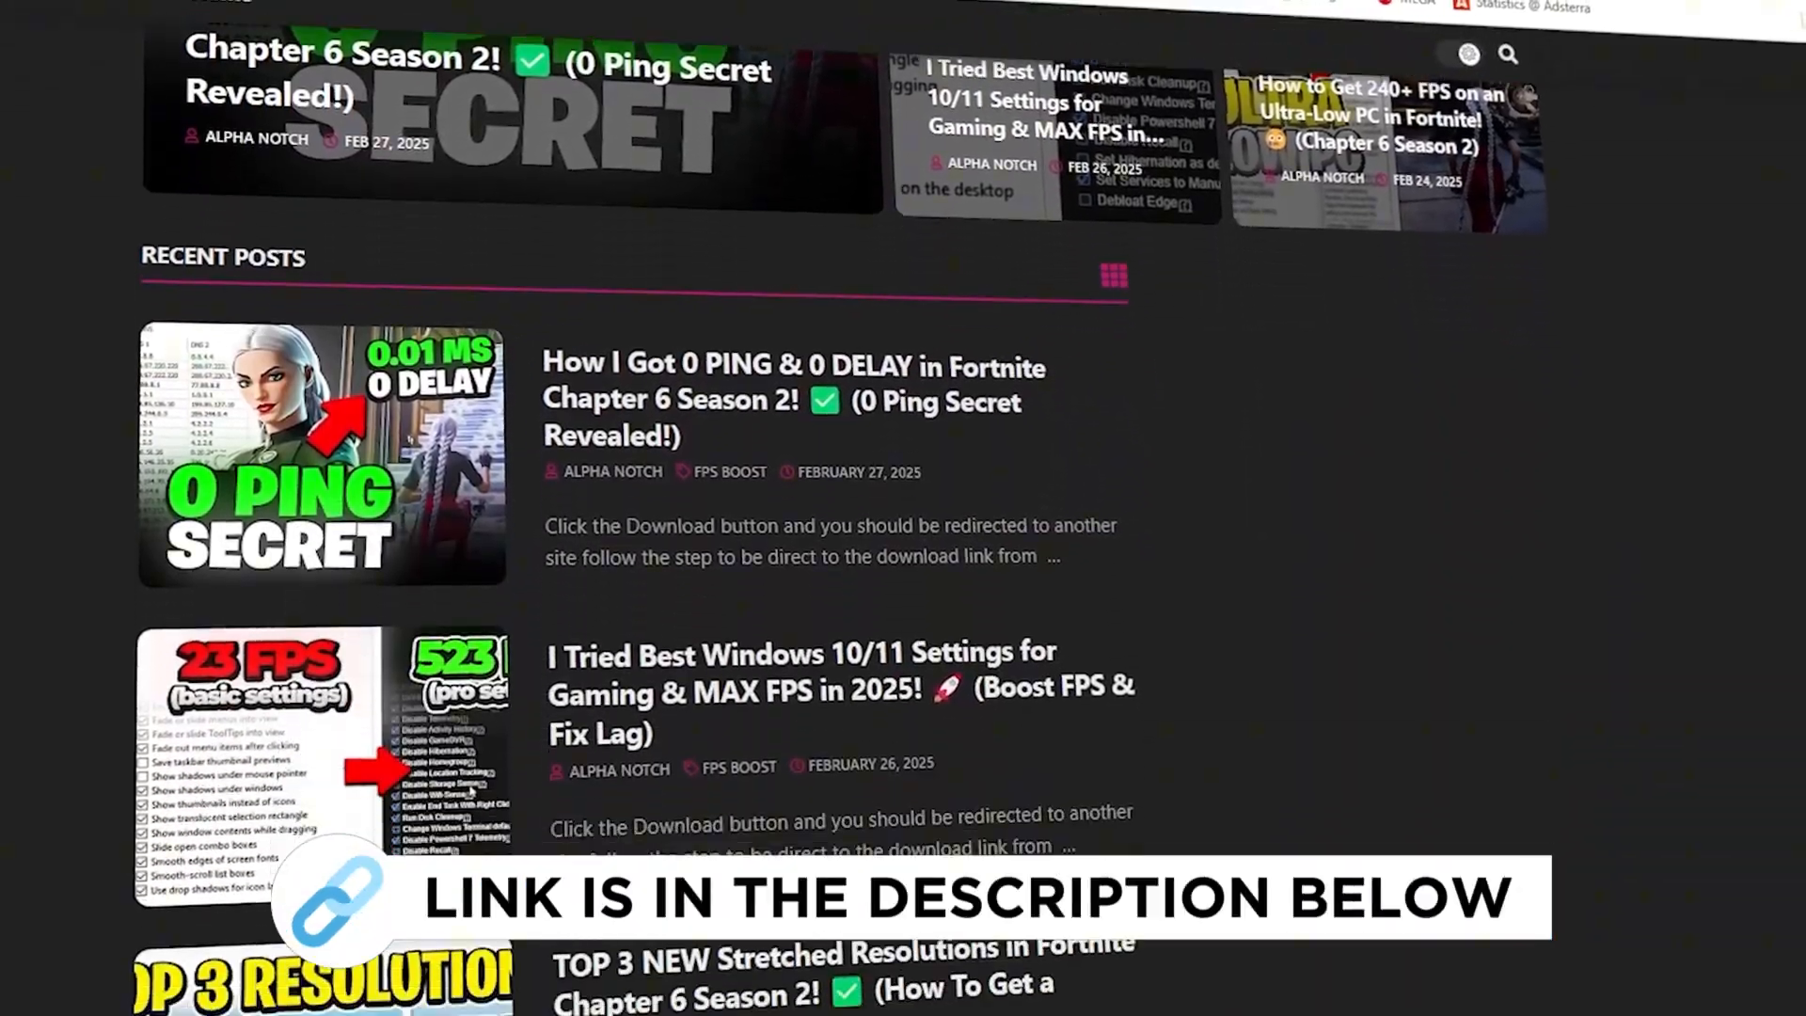
scroll("down", 3)
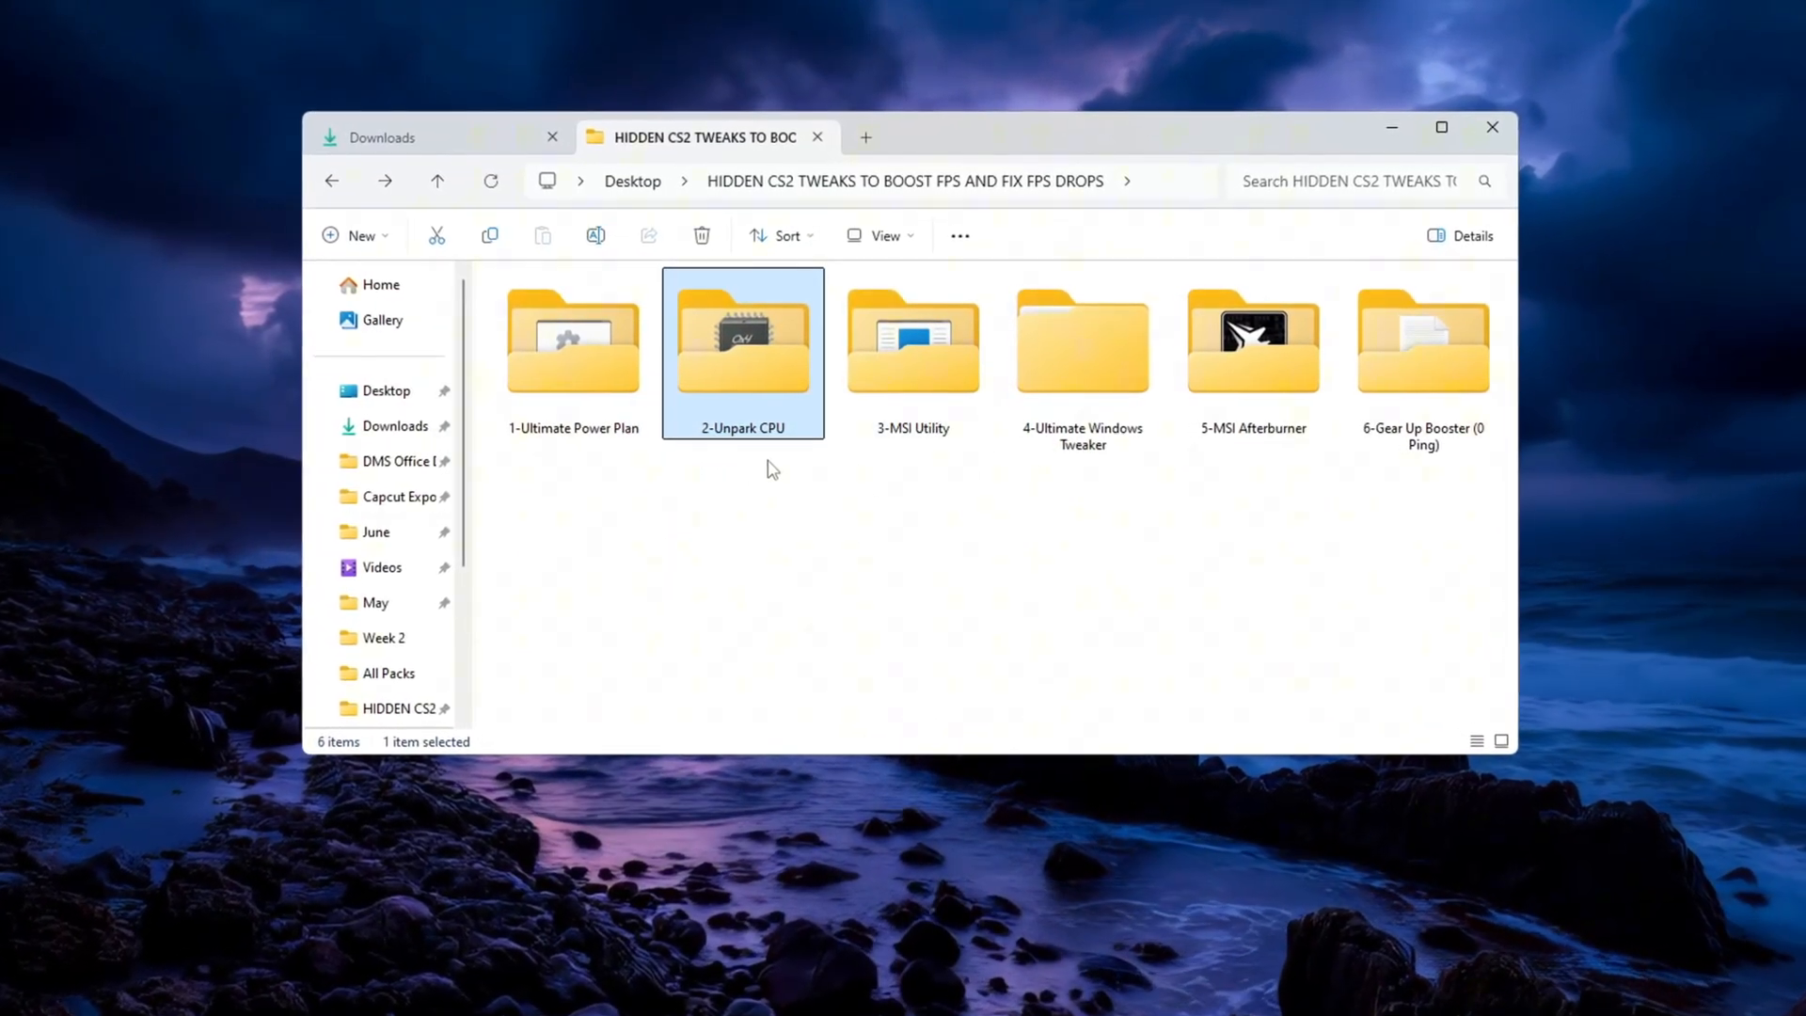
Run UnparkCpu.exe from 2-Unpark CPU and confirm all 16 cores are unparked.
double_click(741, 338)
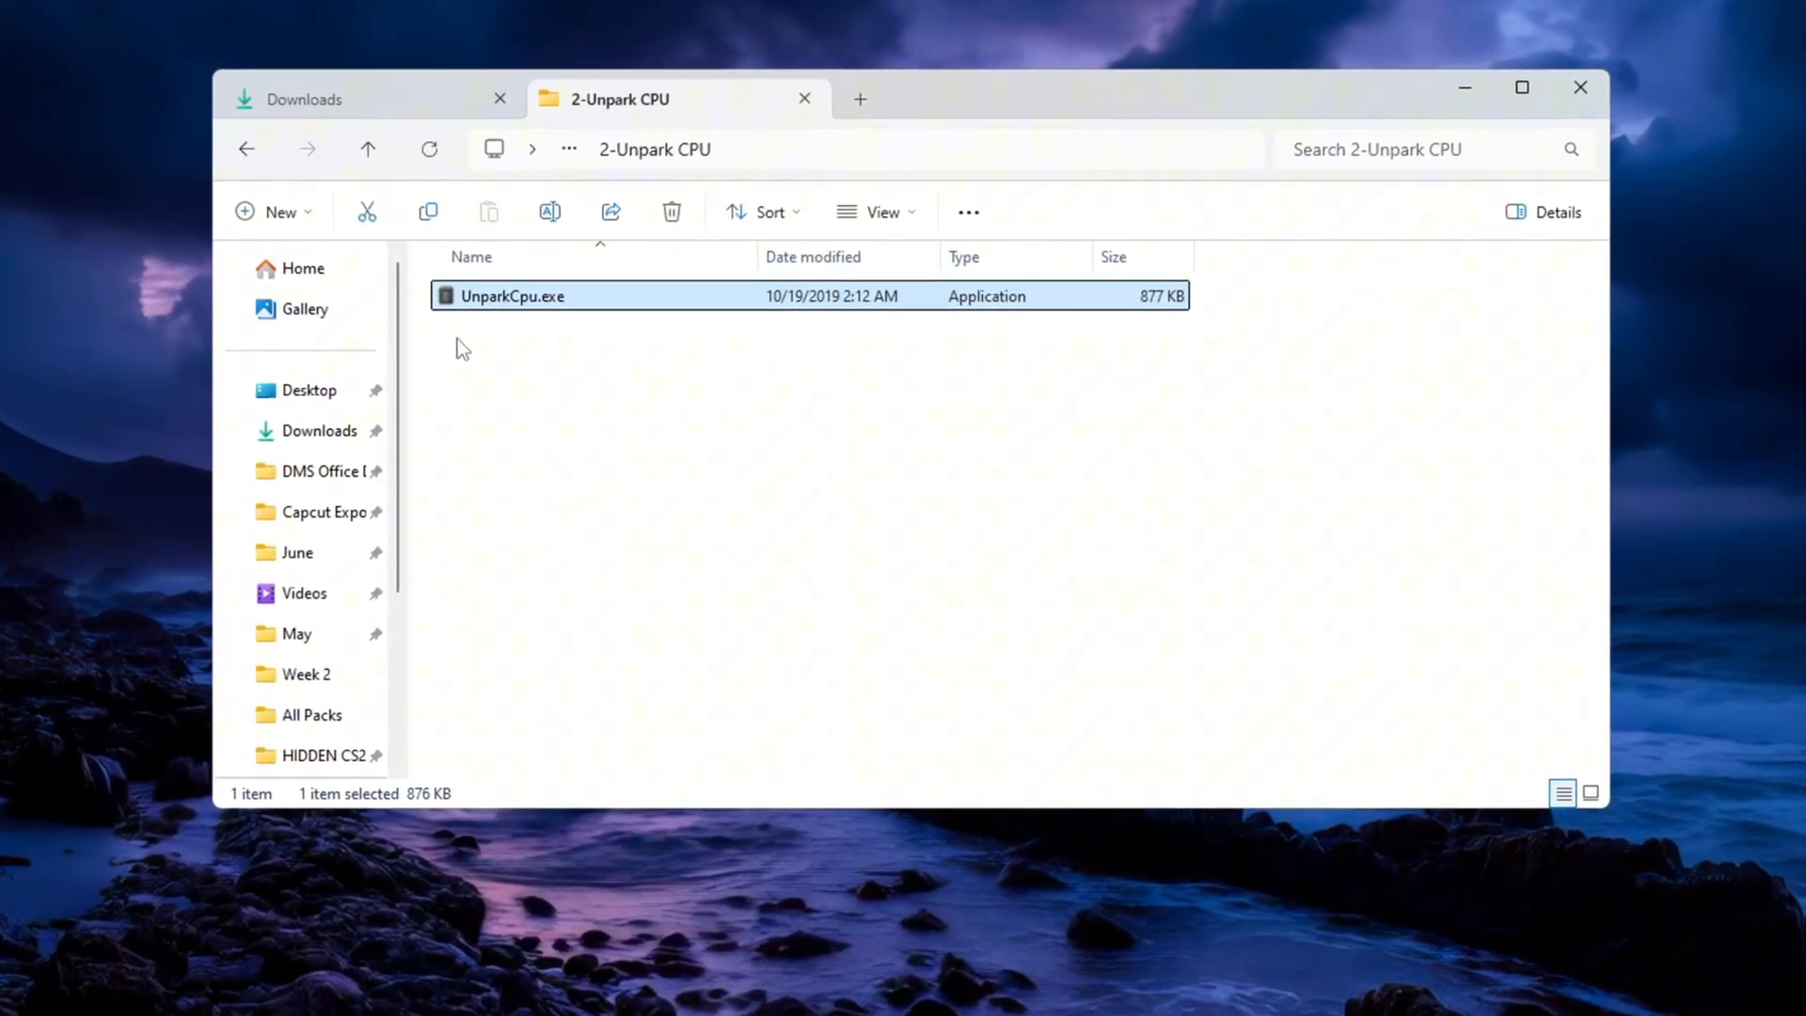
double_click(511, 296)
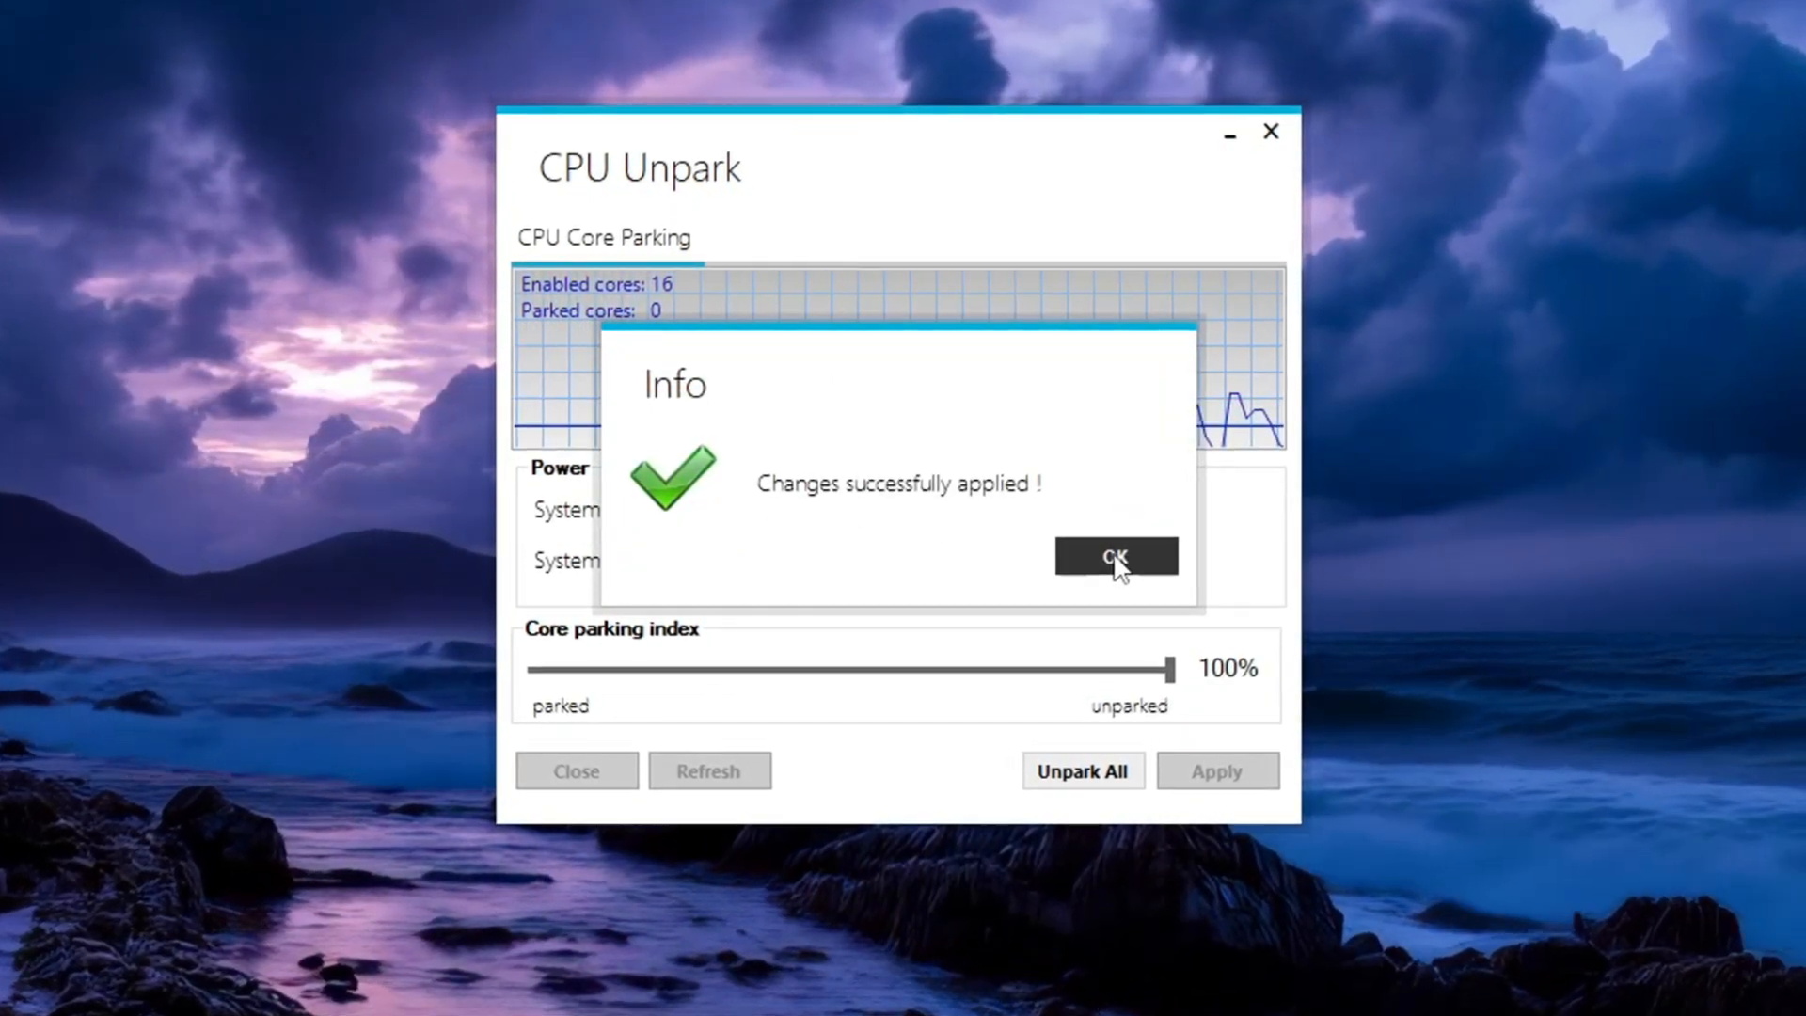
left_click(1113, 556)
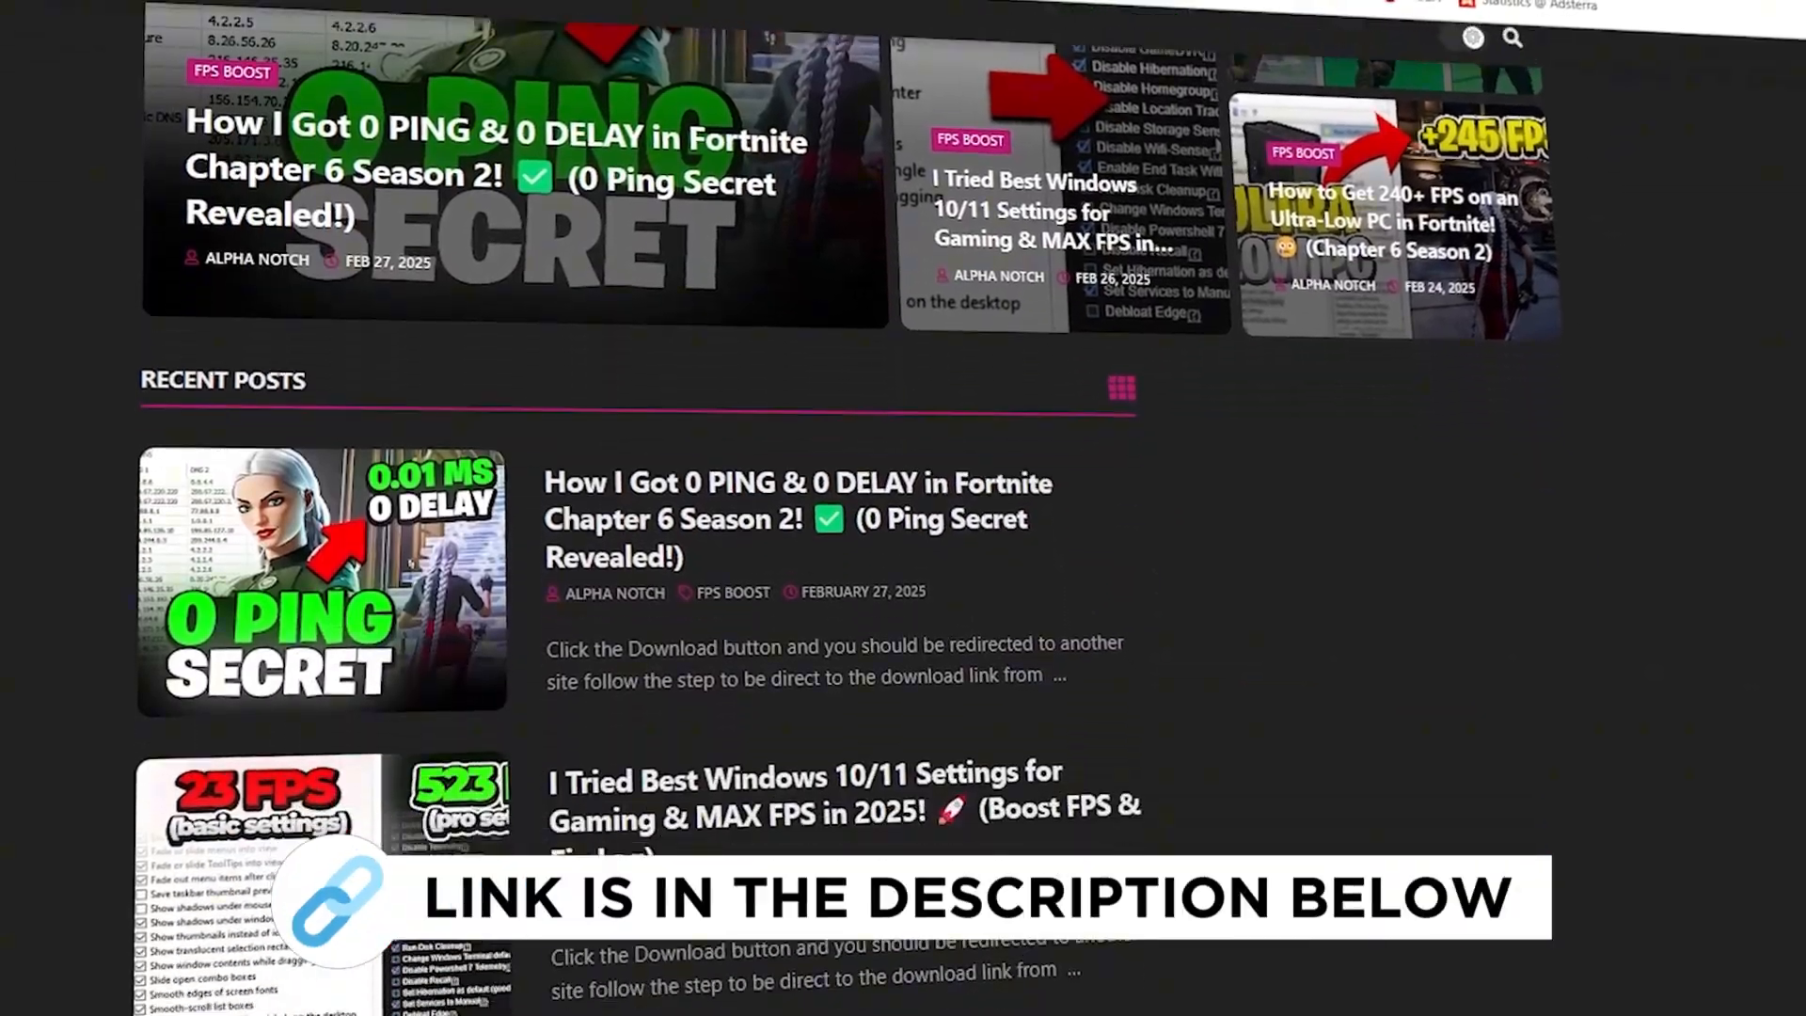
scroll("down", 3)
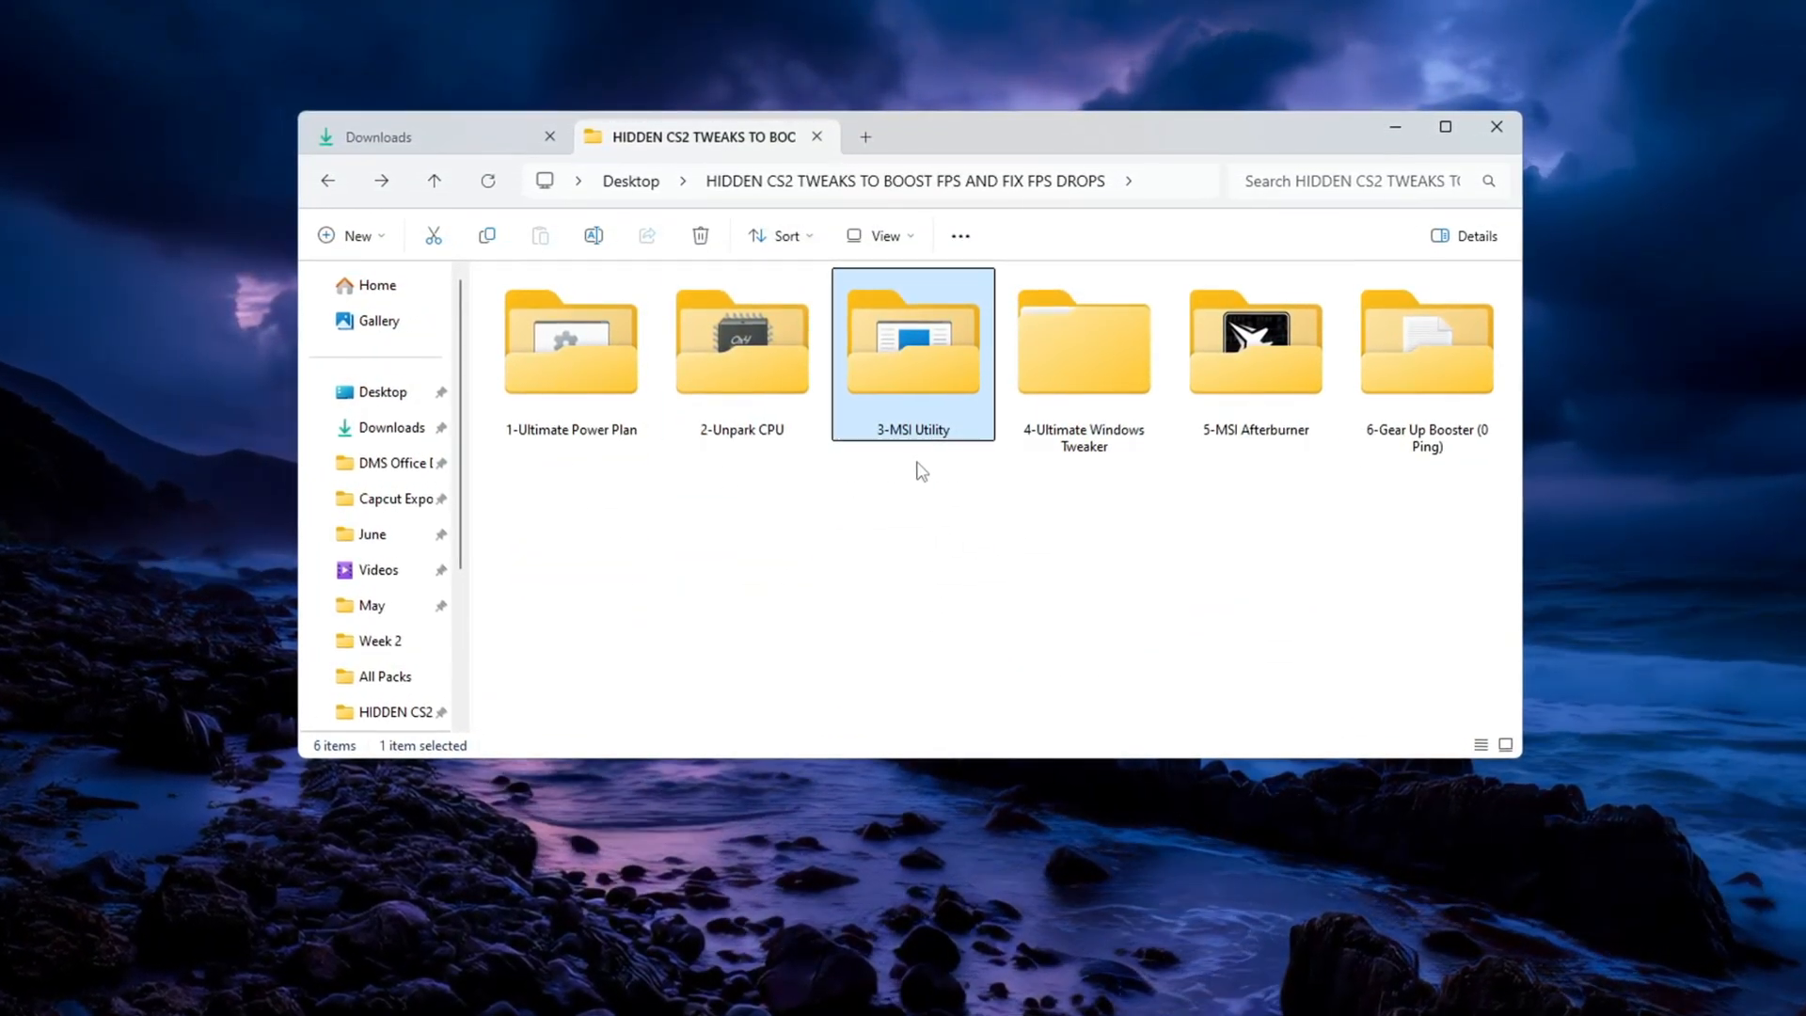
Run MSI Mode Utility 3.0, give the GTX 1650 SUPER MSI mode with High priority, then close it.
double_click(911, 340)
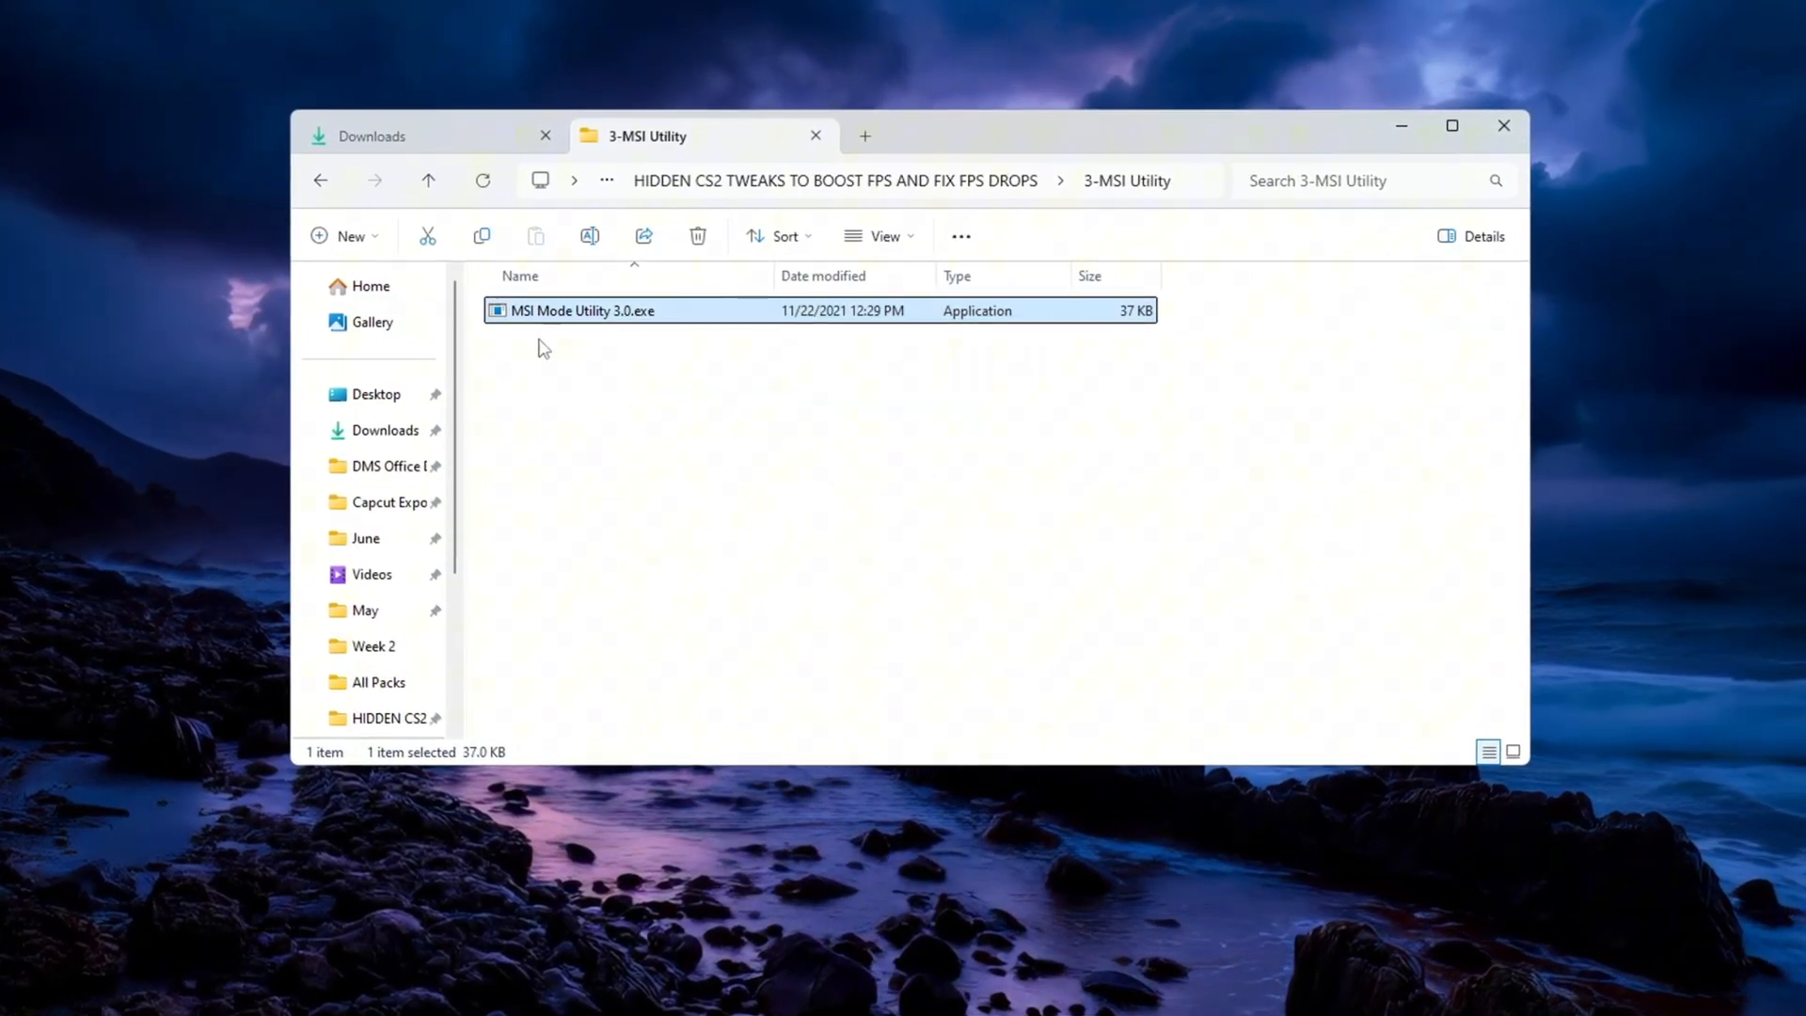
double_click(581, 310)
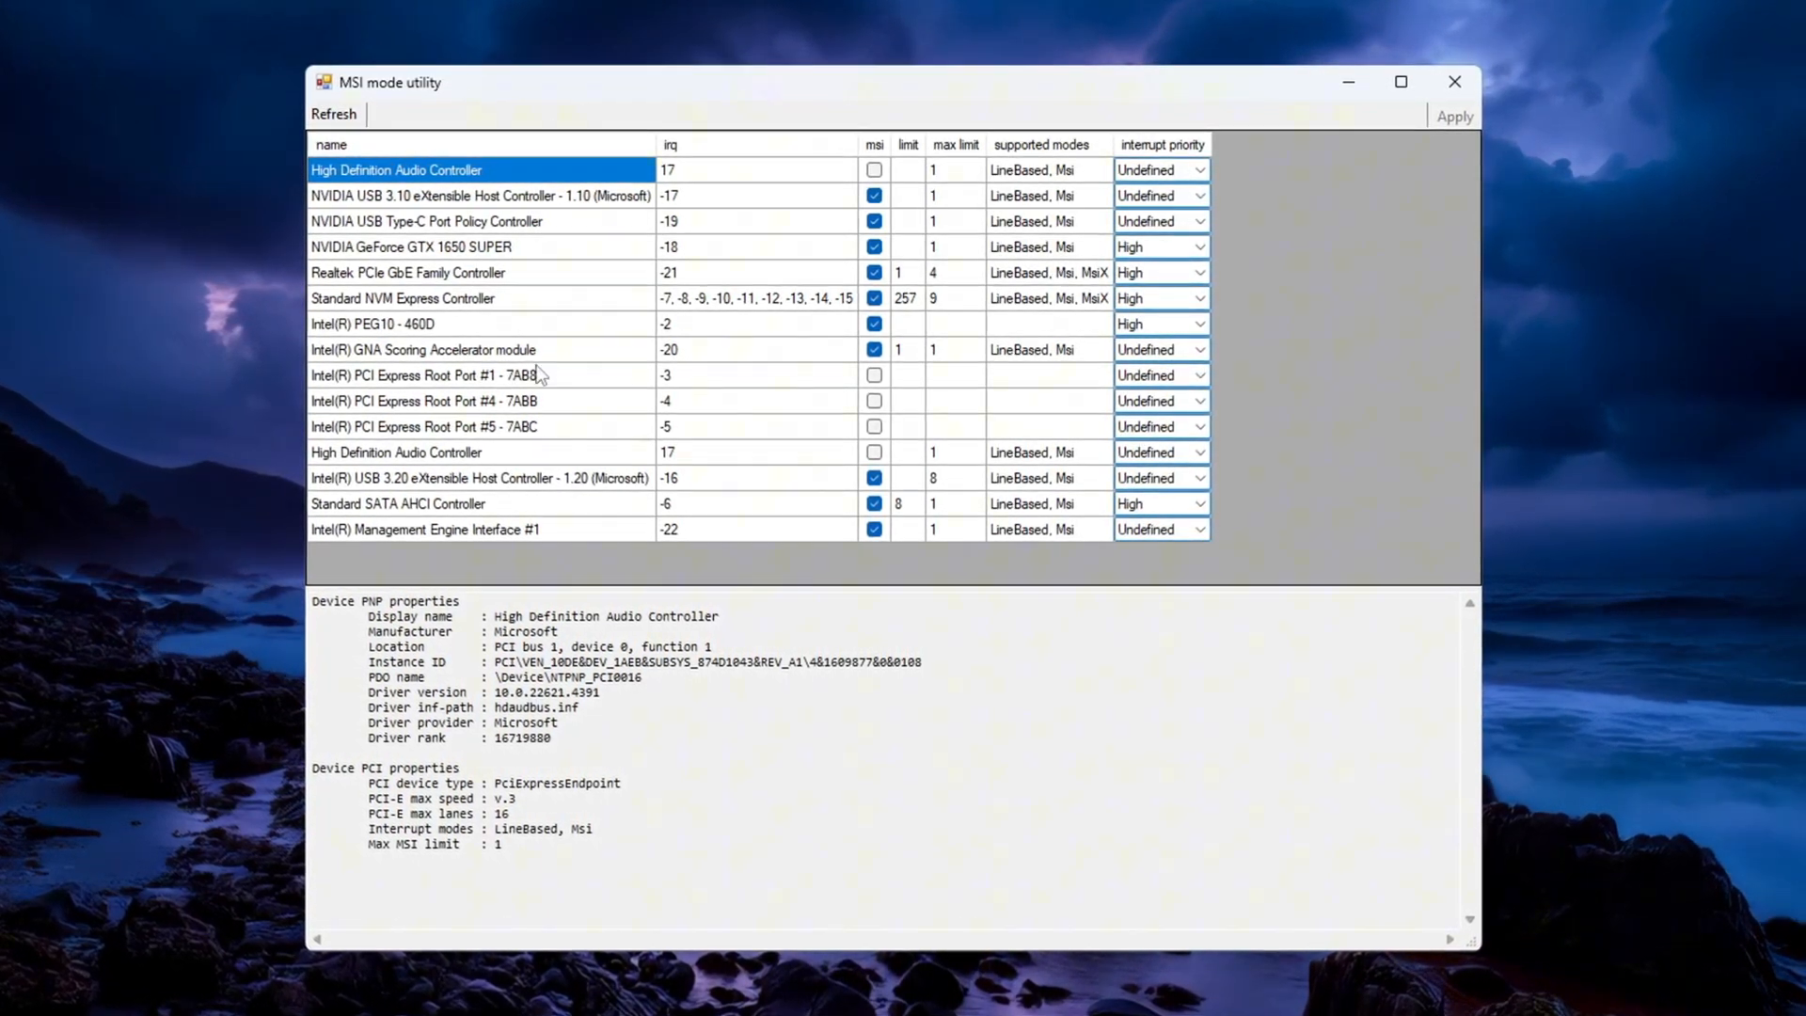
left_click(427, 246)
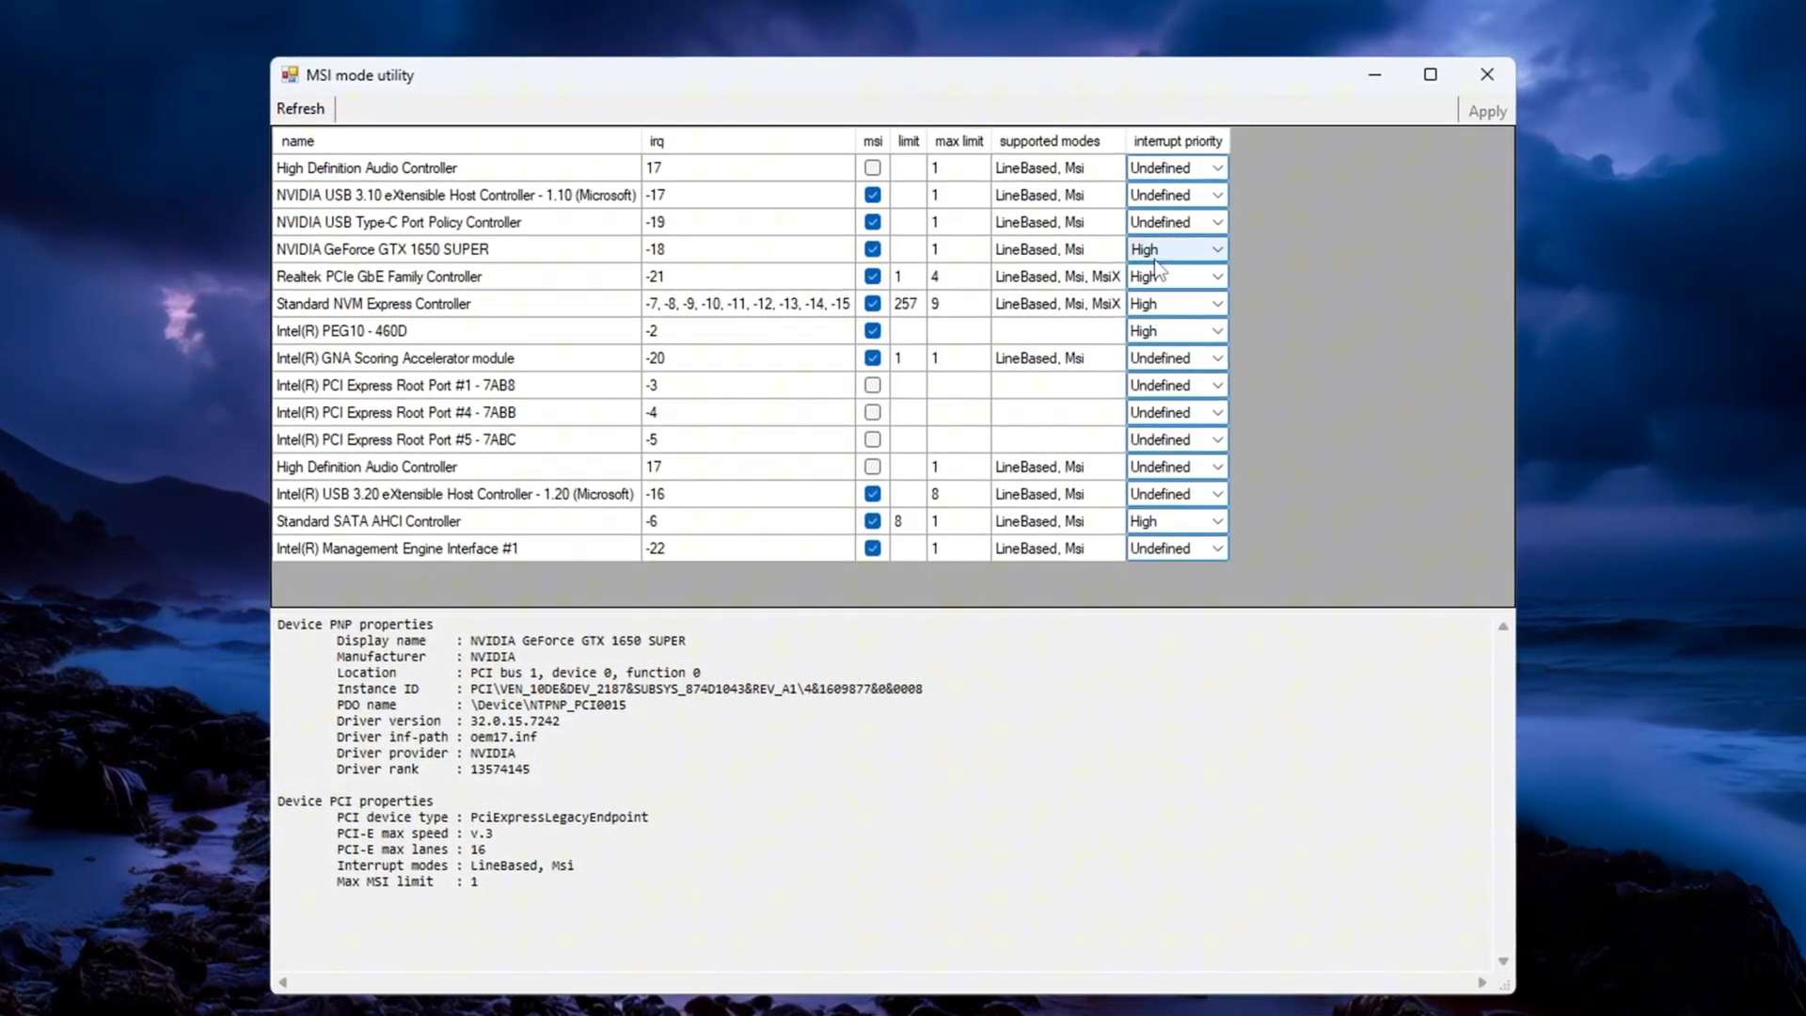
left_click(341, 331)
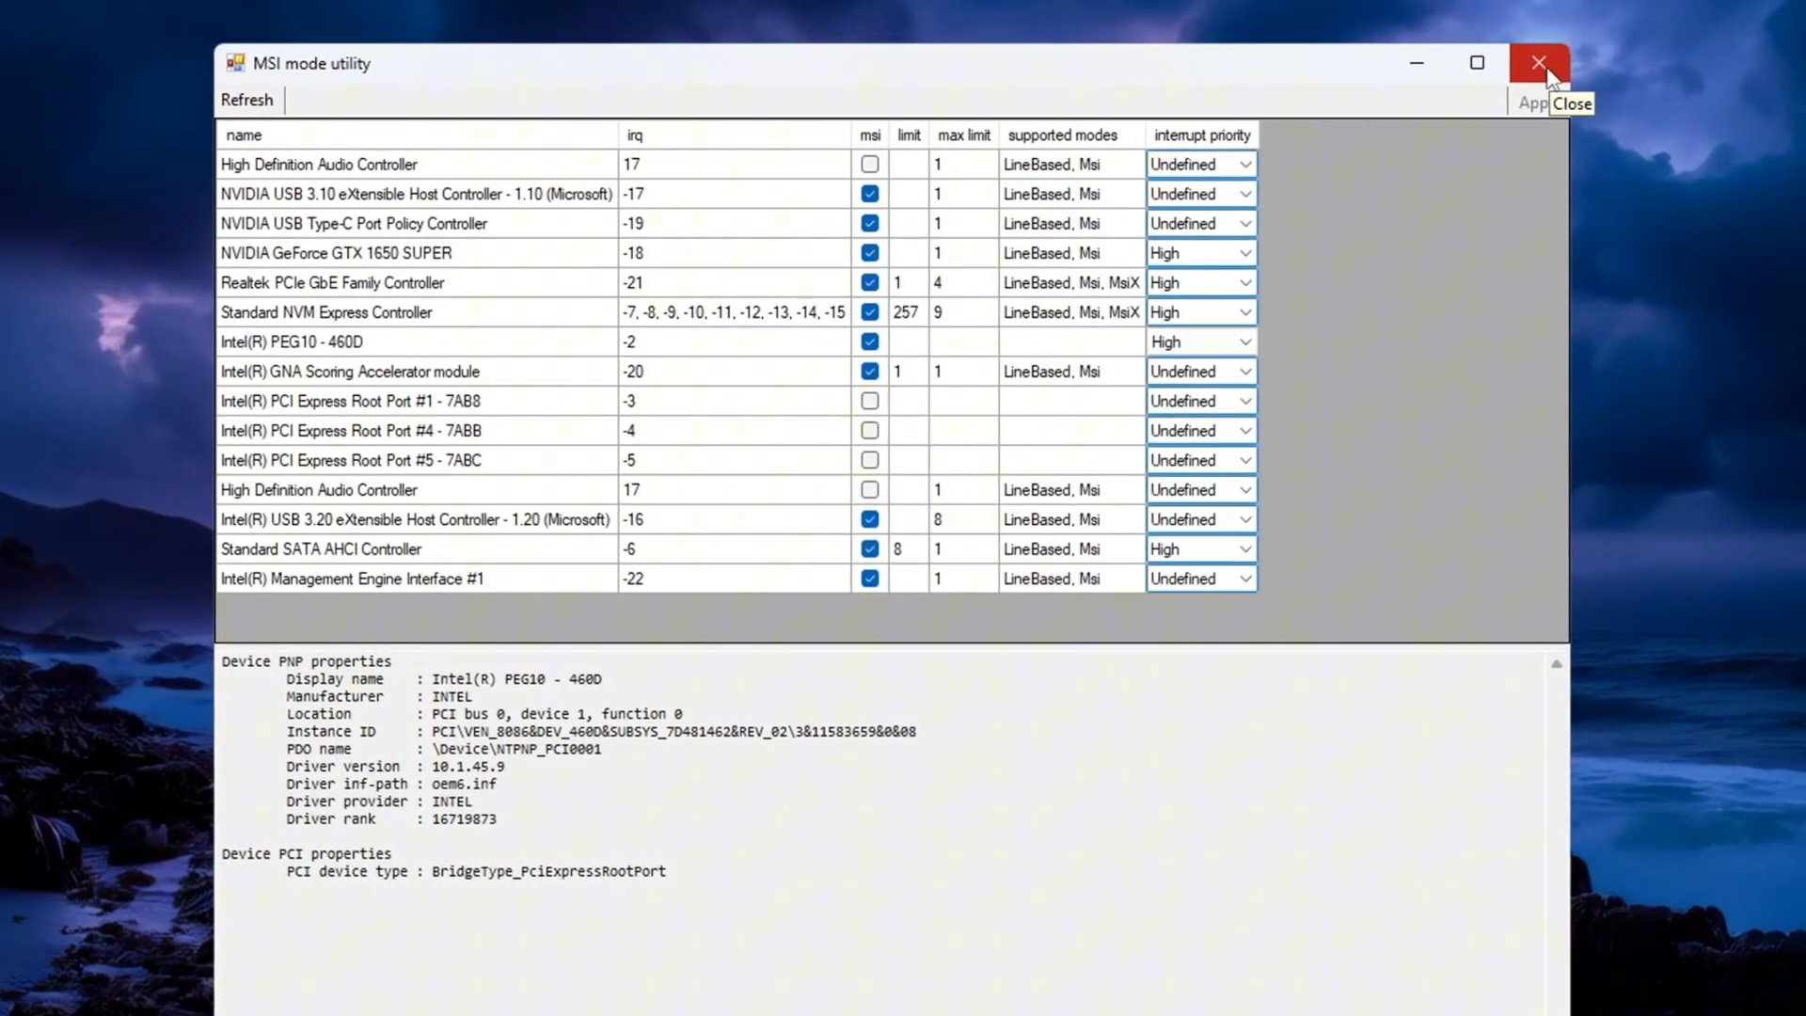
left_click(1538, 64)
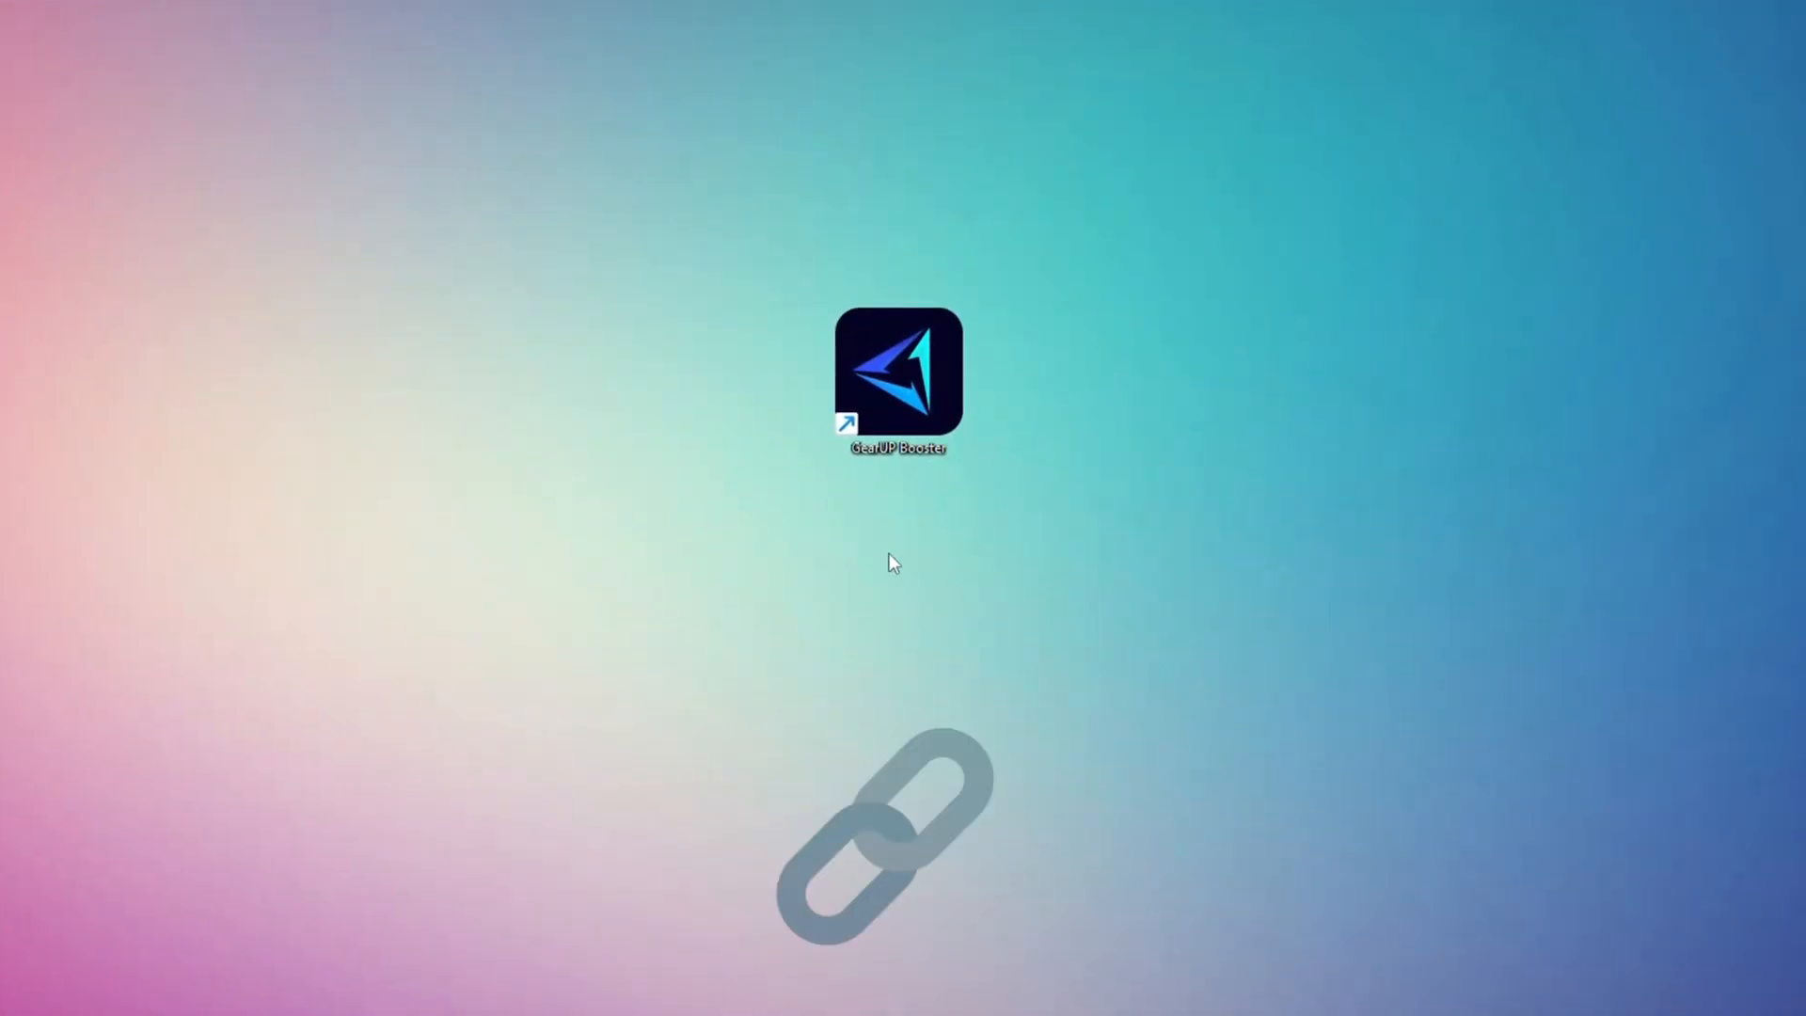
Launch GearUP Booster, browse its Games list and return to the Home screen.
double_click(897, 369)
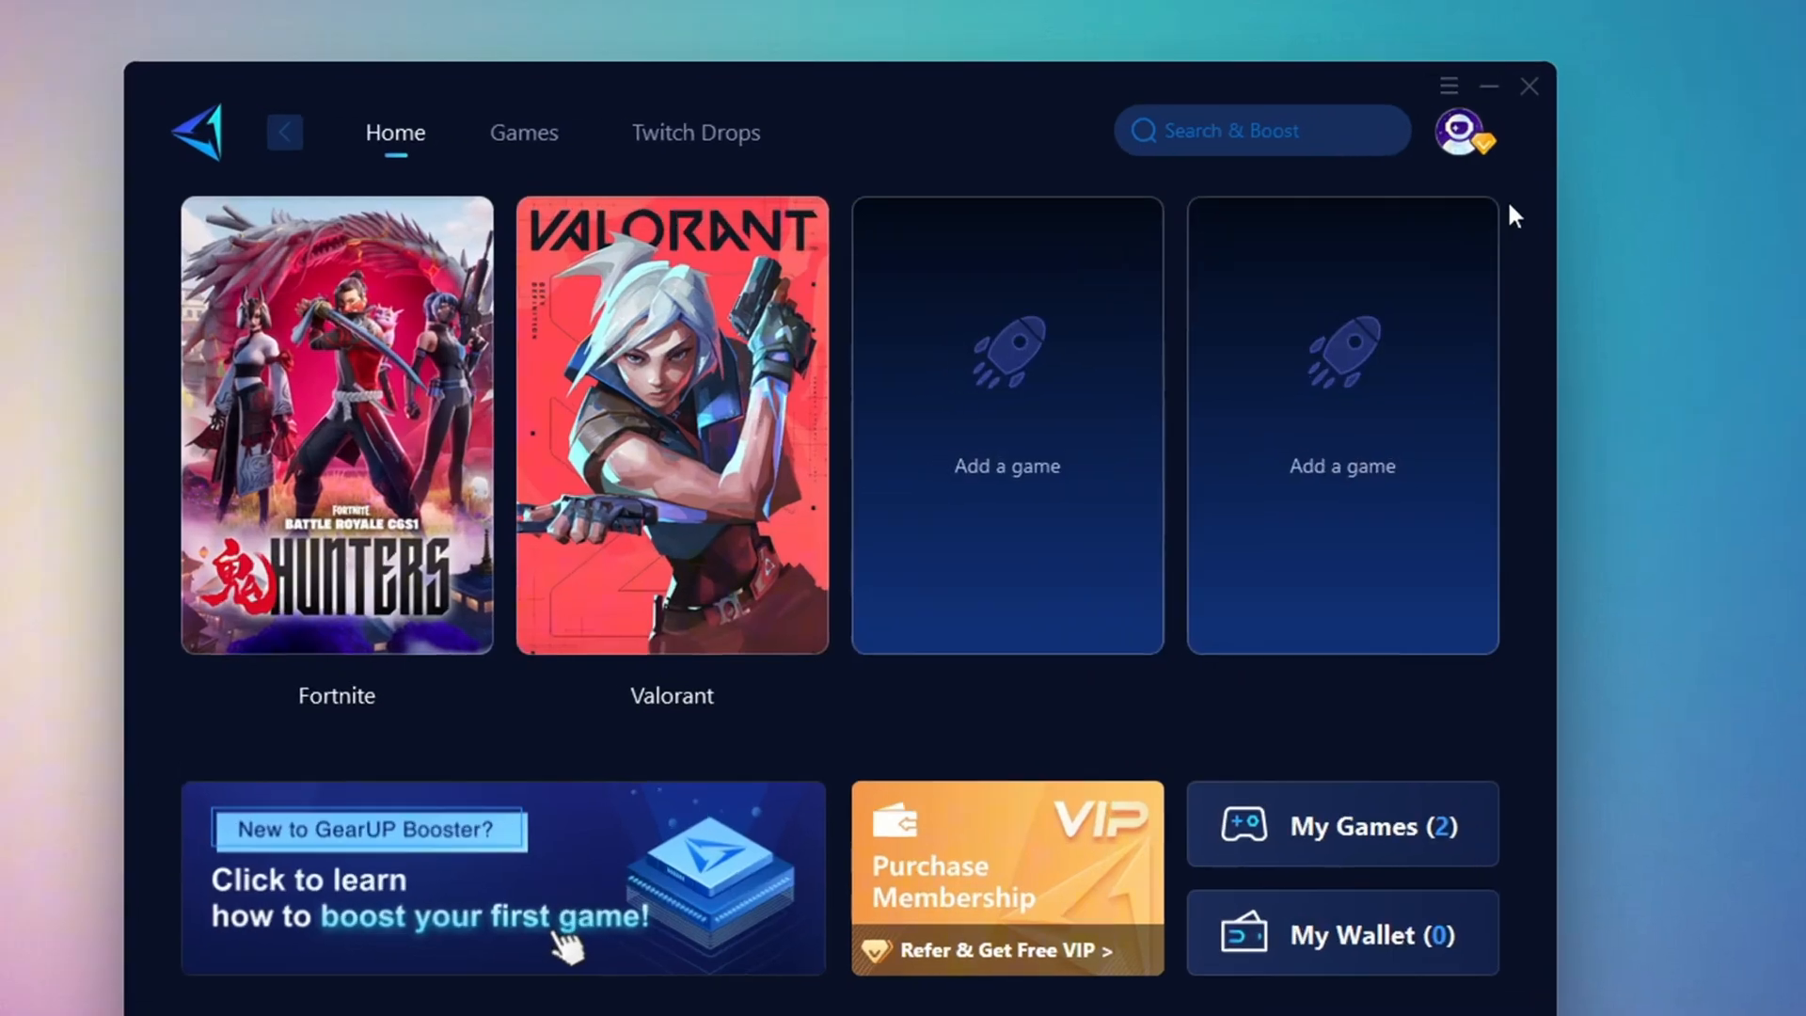
left_click(1463, 132)
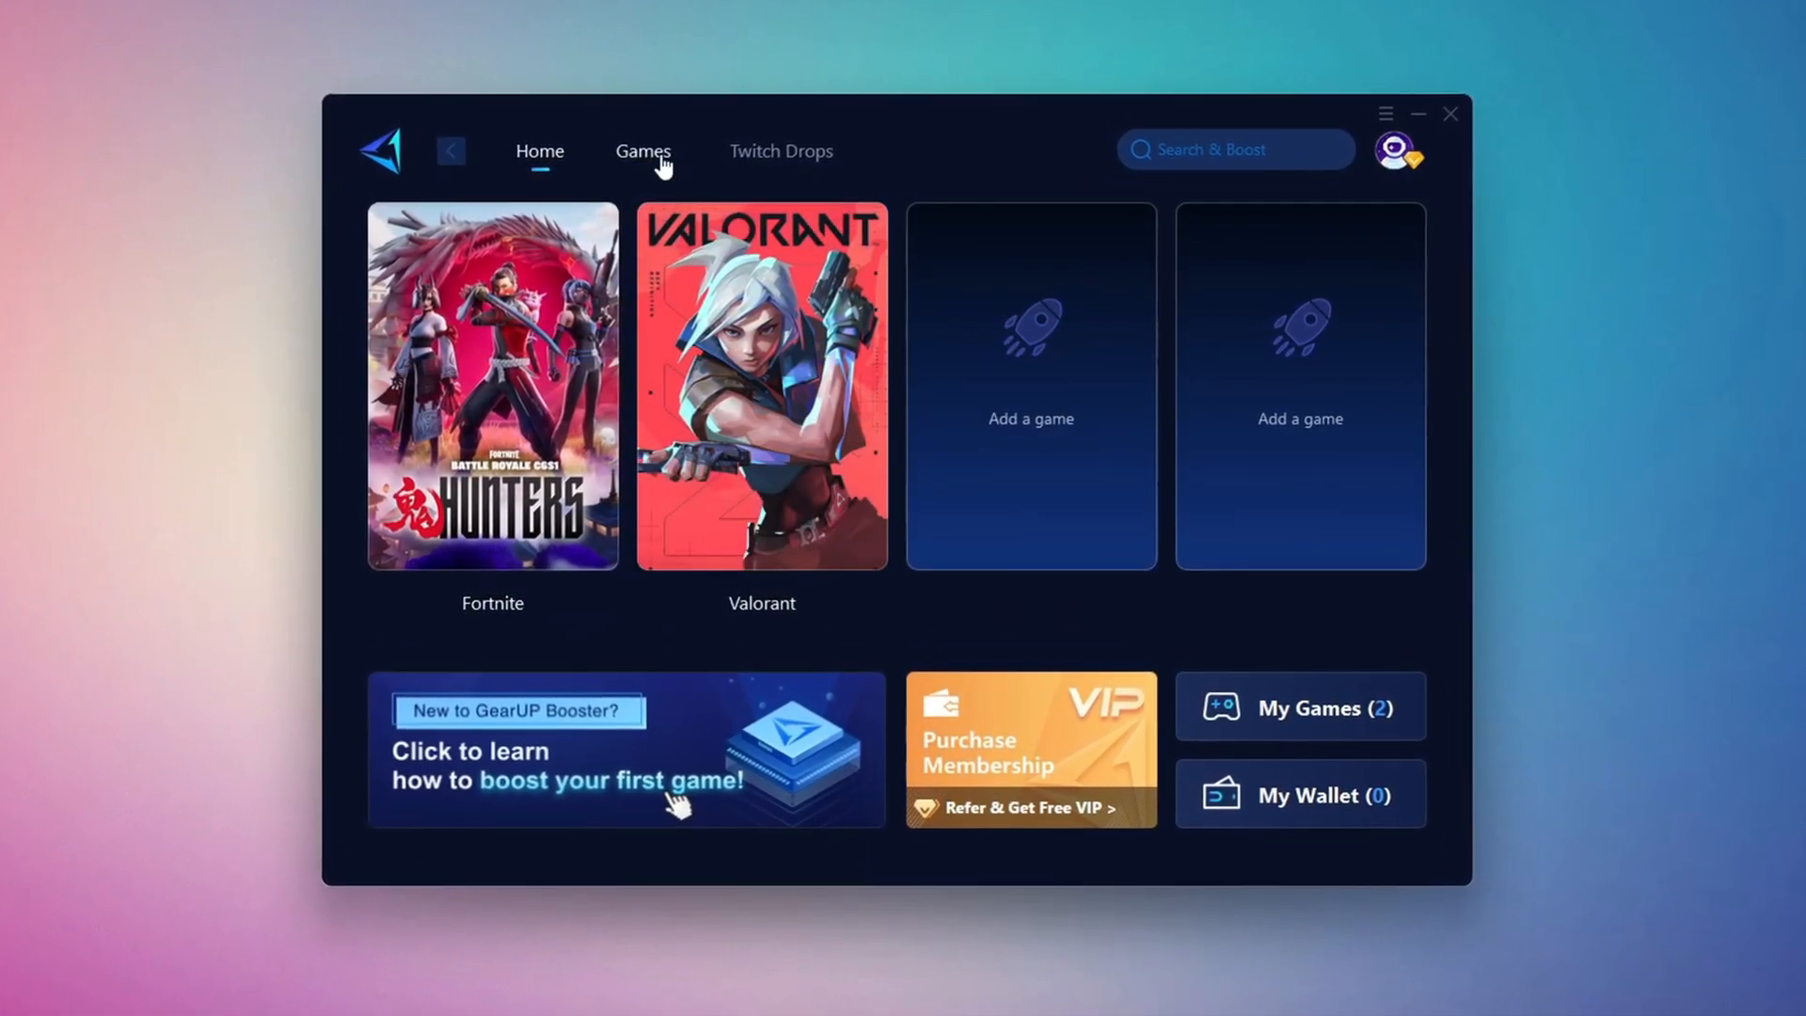
left_click(635, 150)
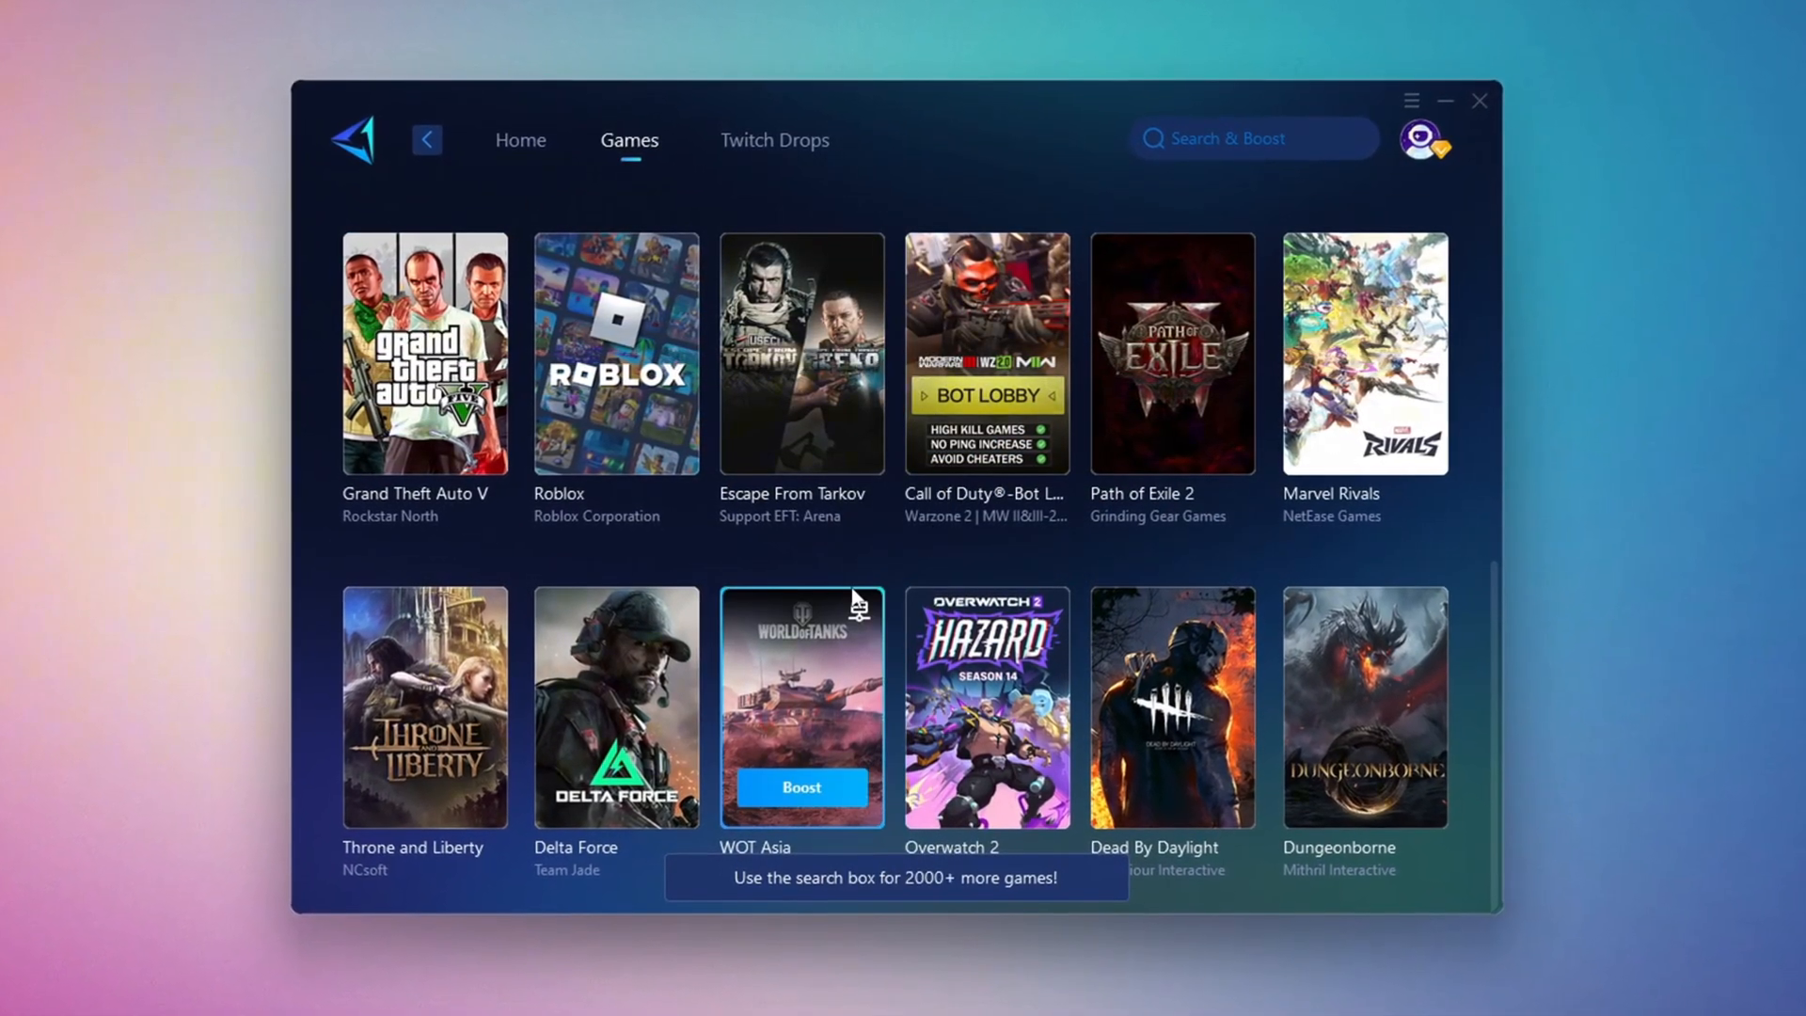
left_click(510, 139)
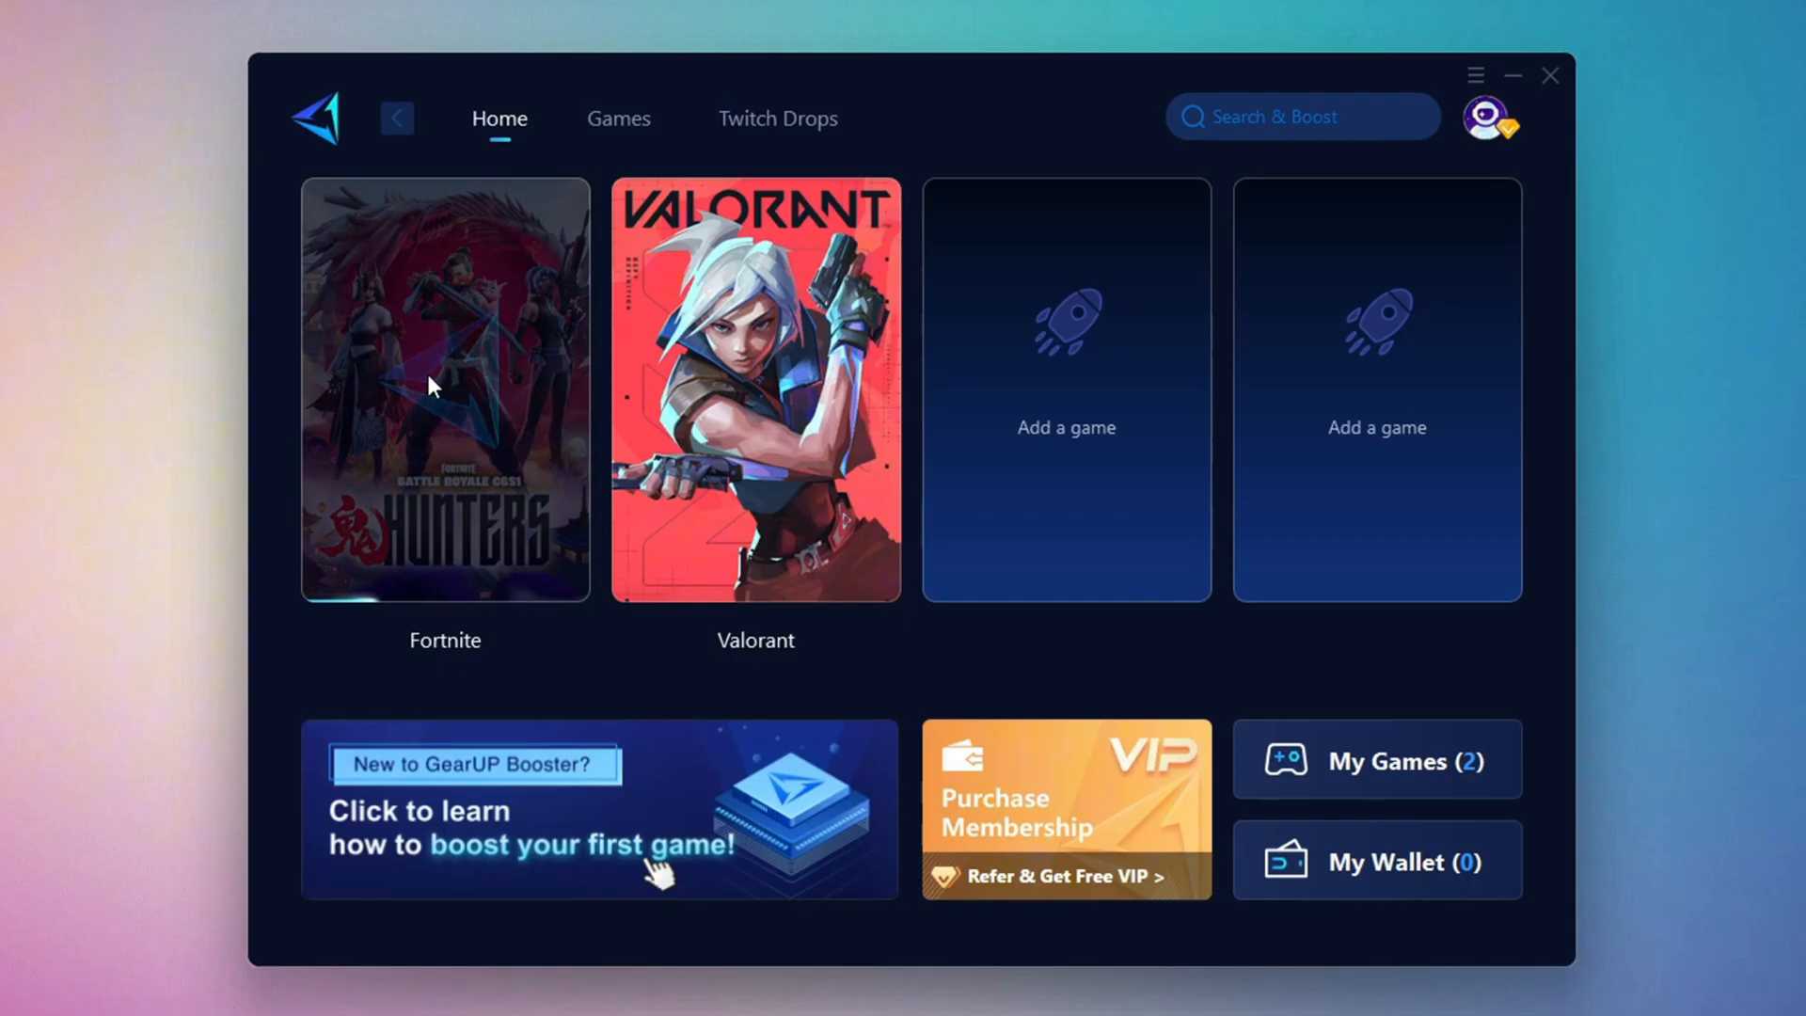
Boost Fortnite on a Middle East server with automatic node selection.
left_click(444, 386)
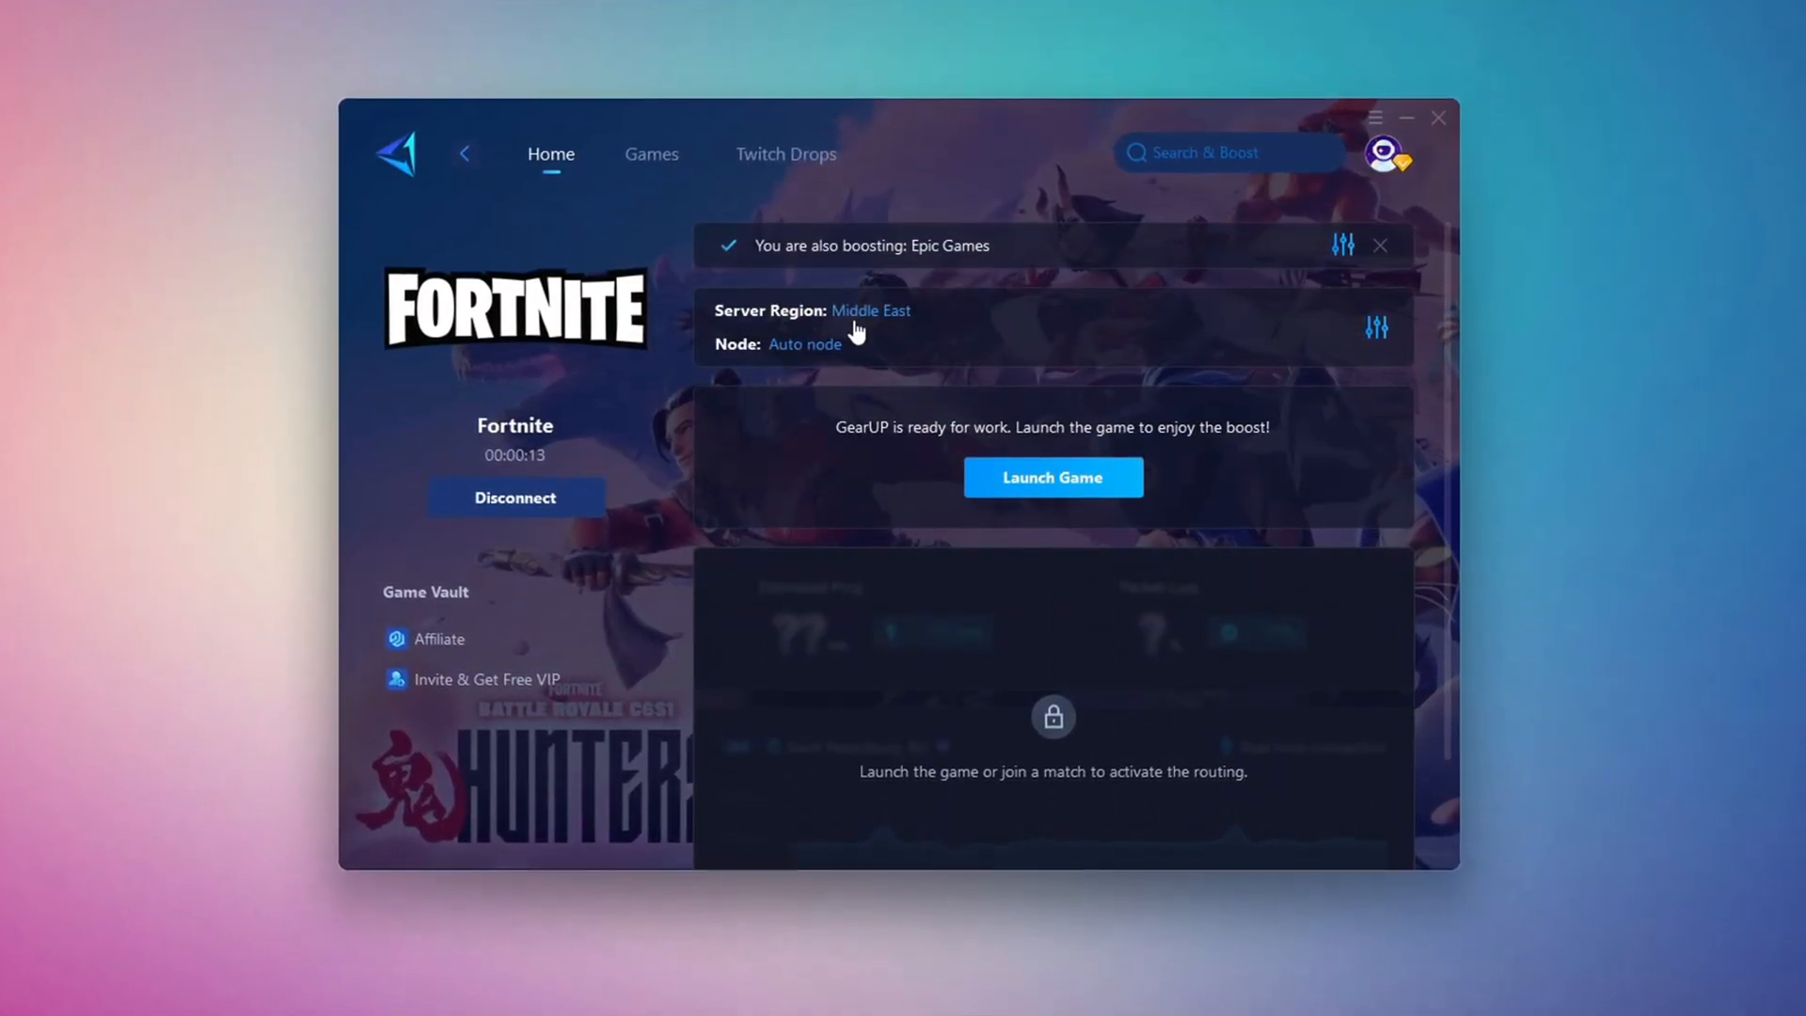
left_click(871, 310)
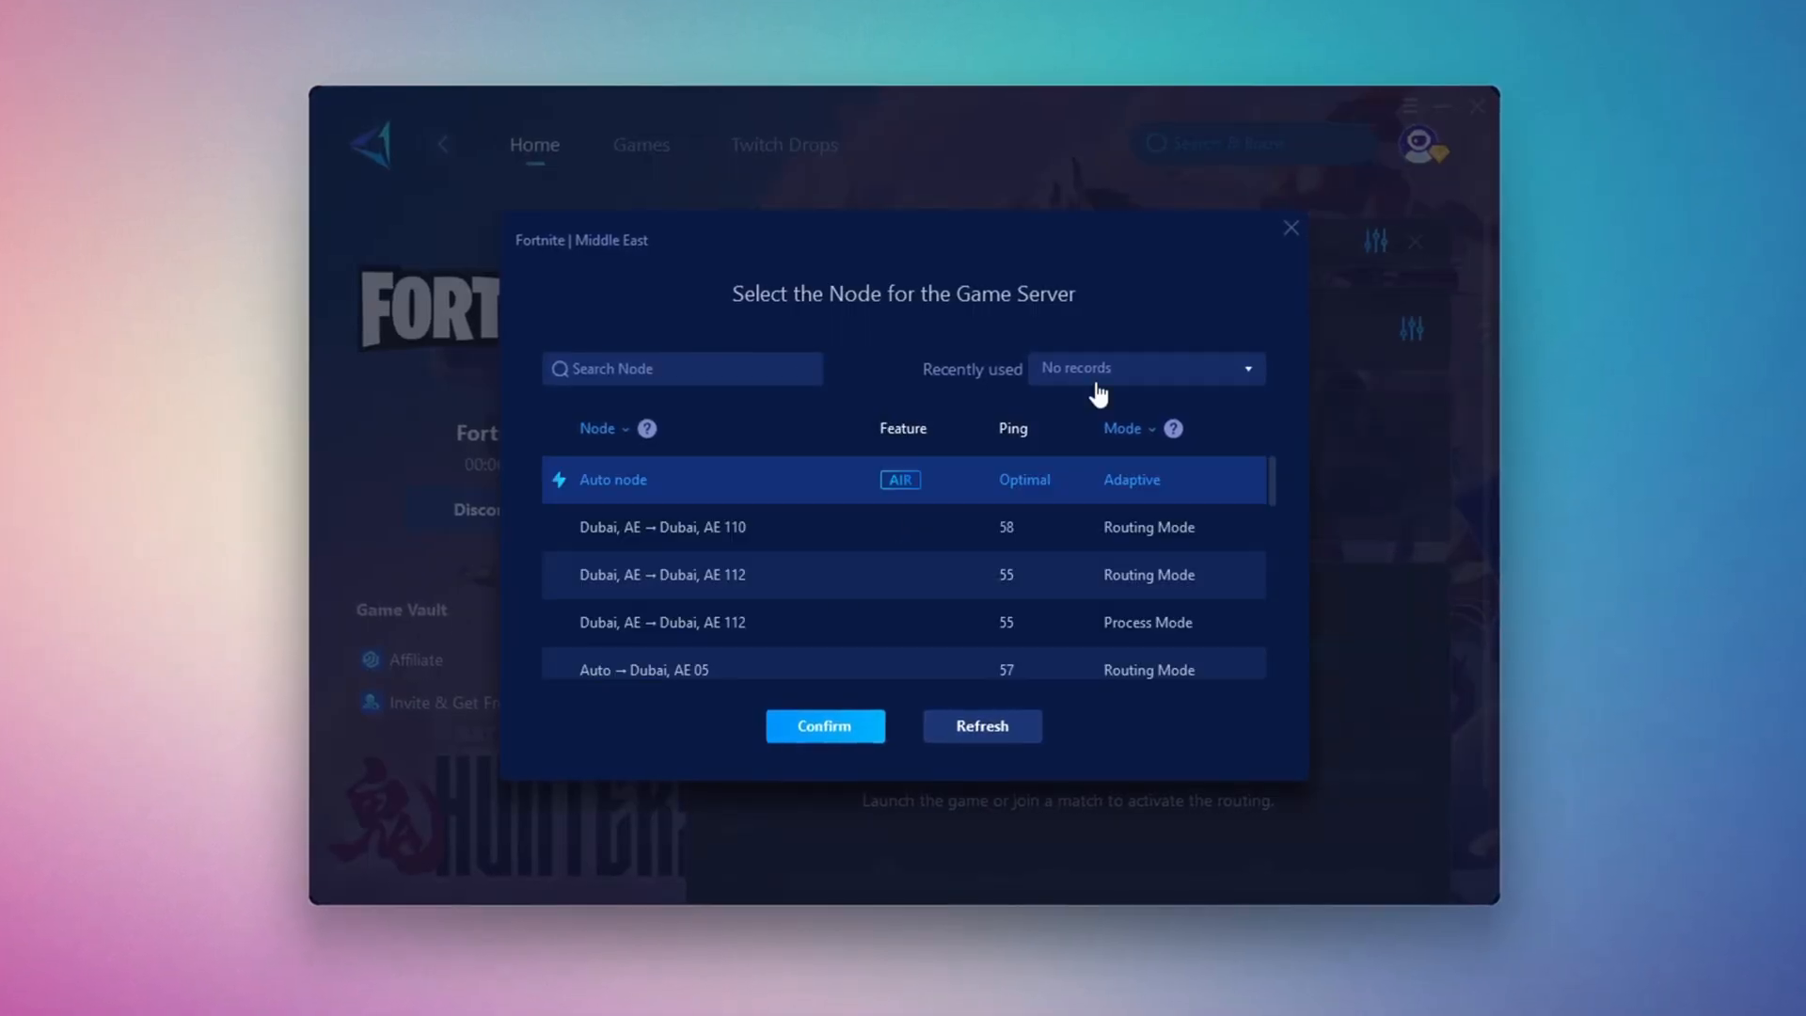
scroll("down", 3)
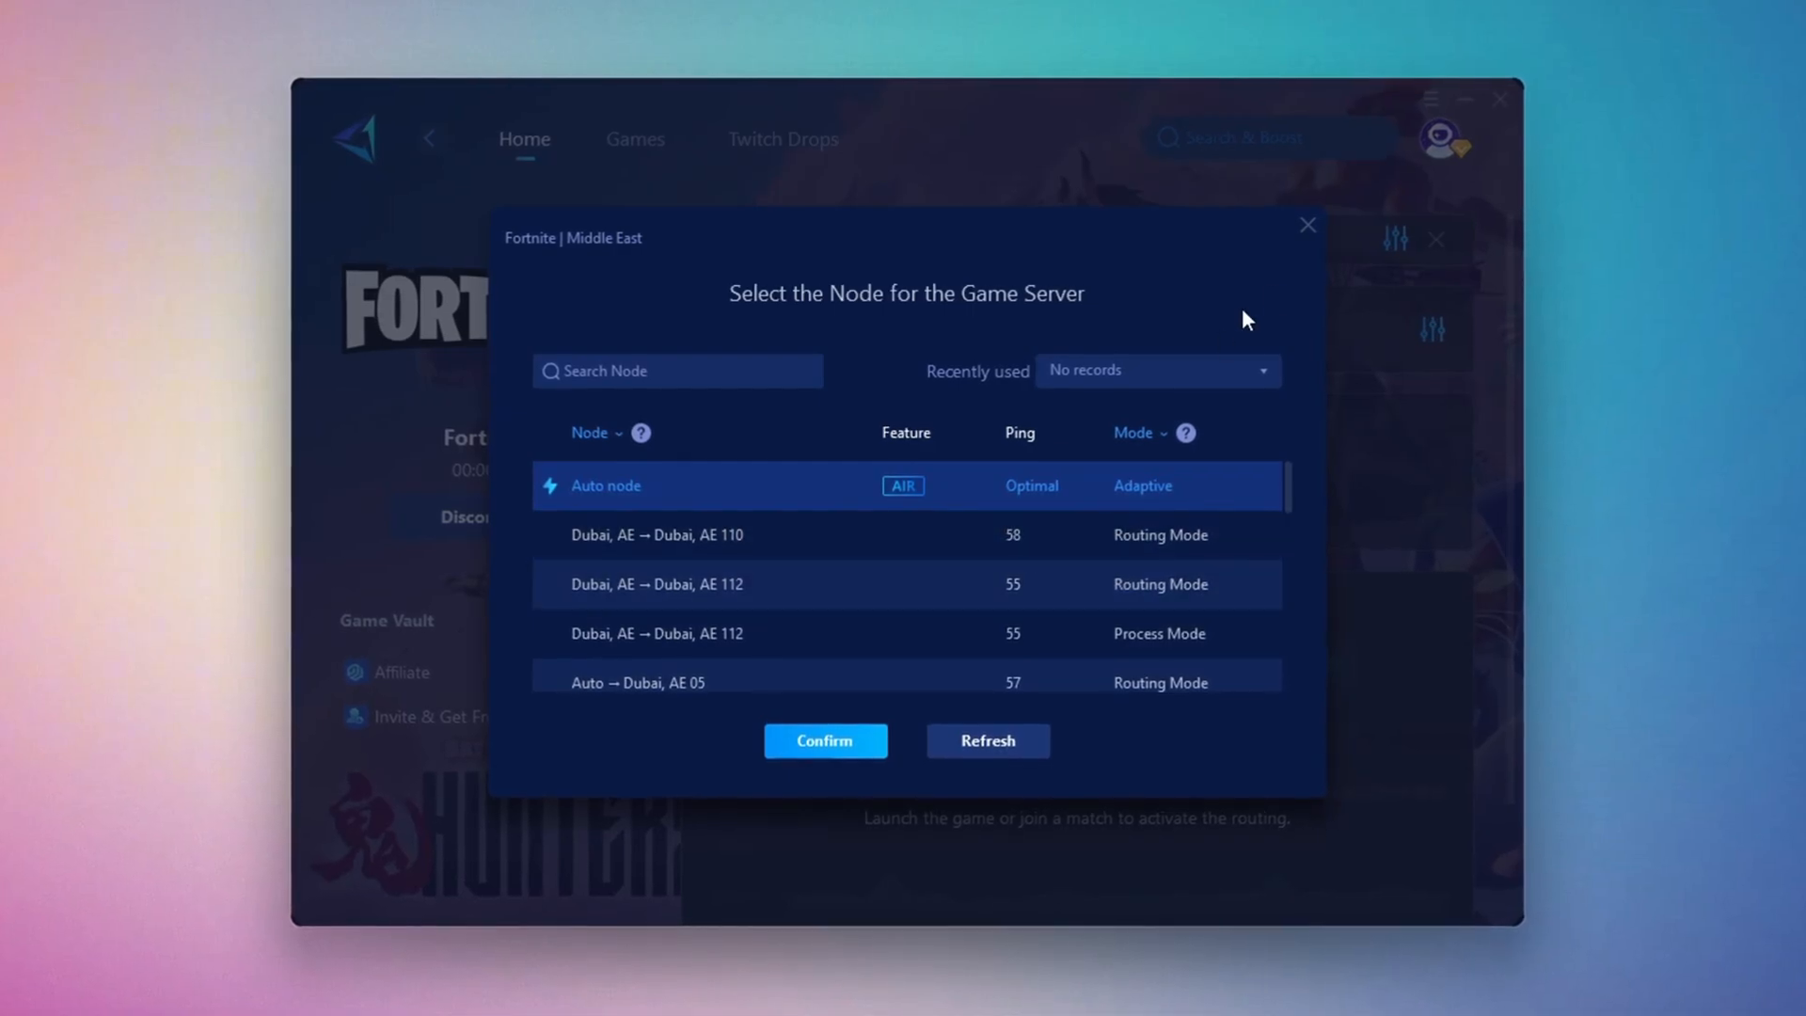
left_click(824, 741)
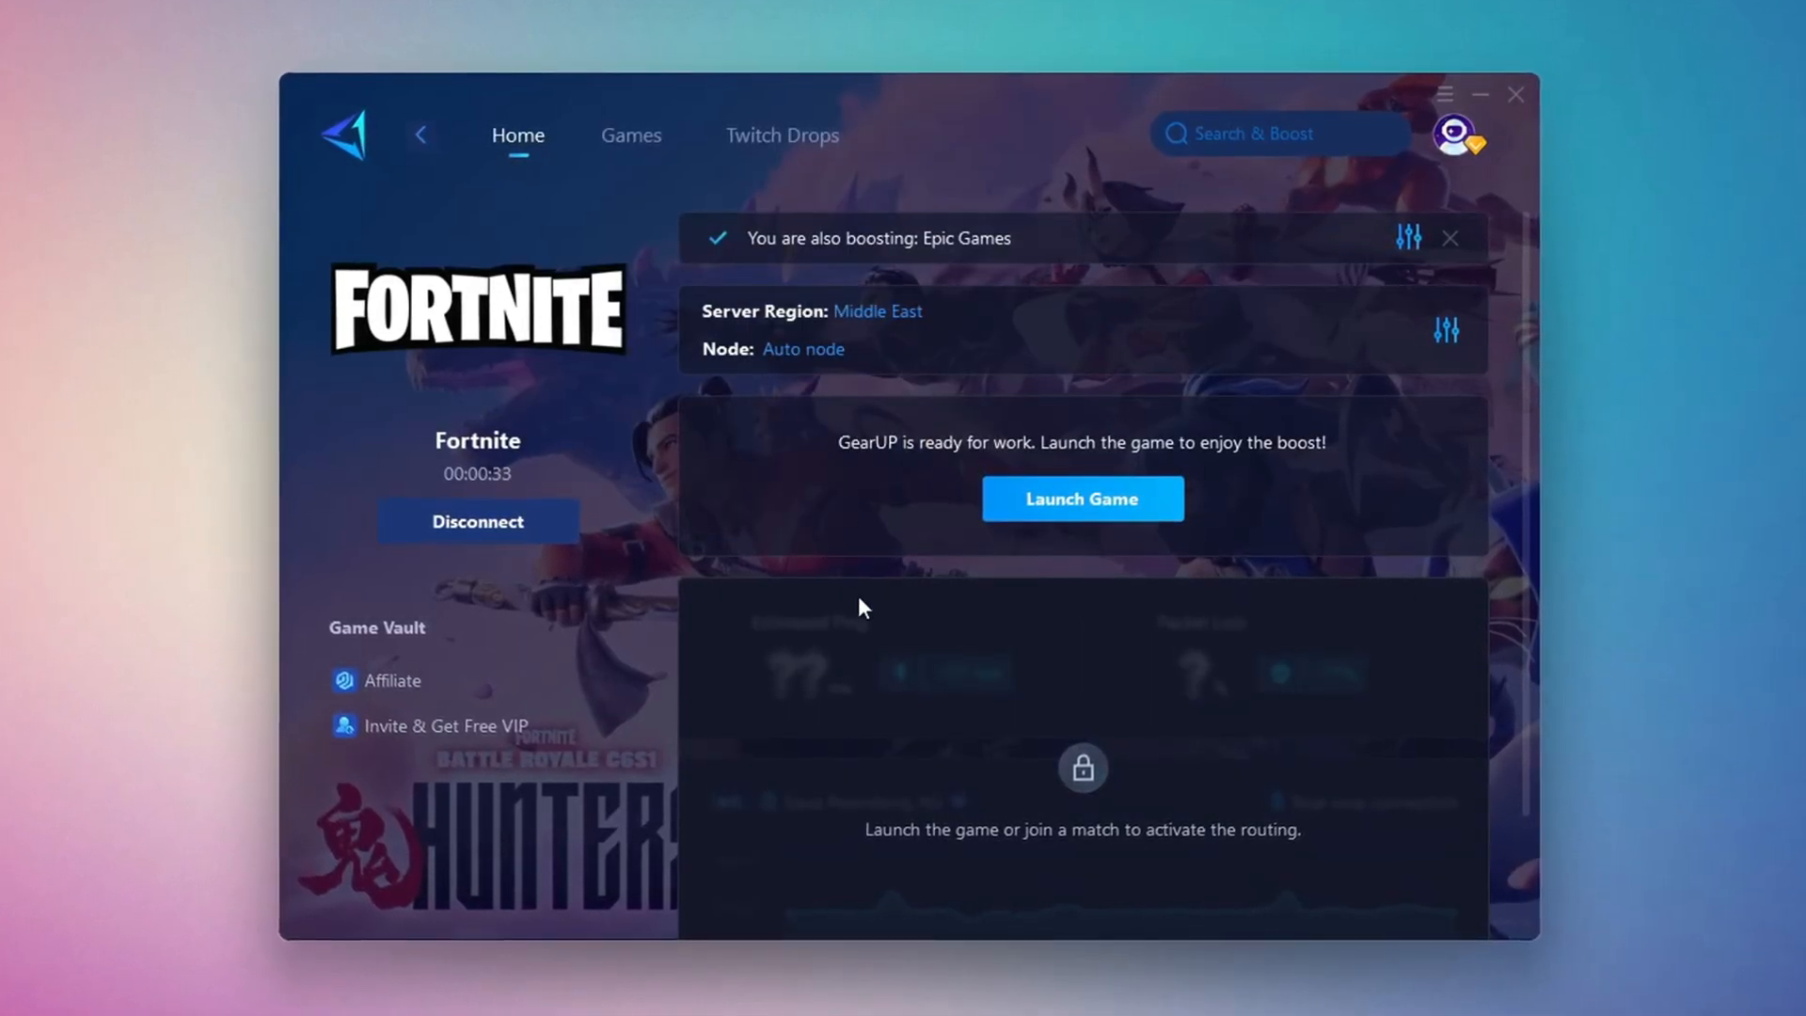
Close the GearUP window while keeping it minimized to the taskbar.
left_click(1521, 94)
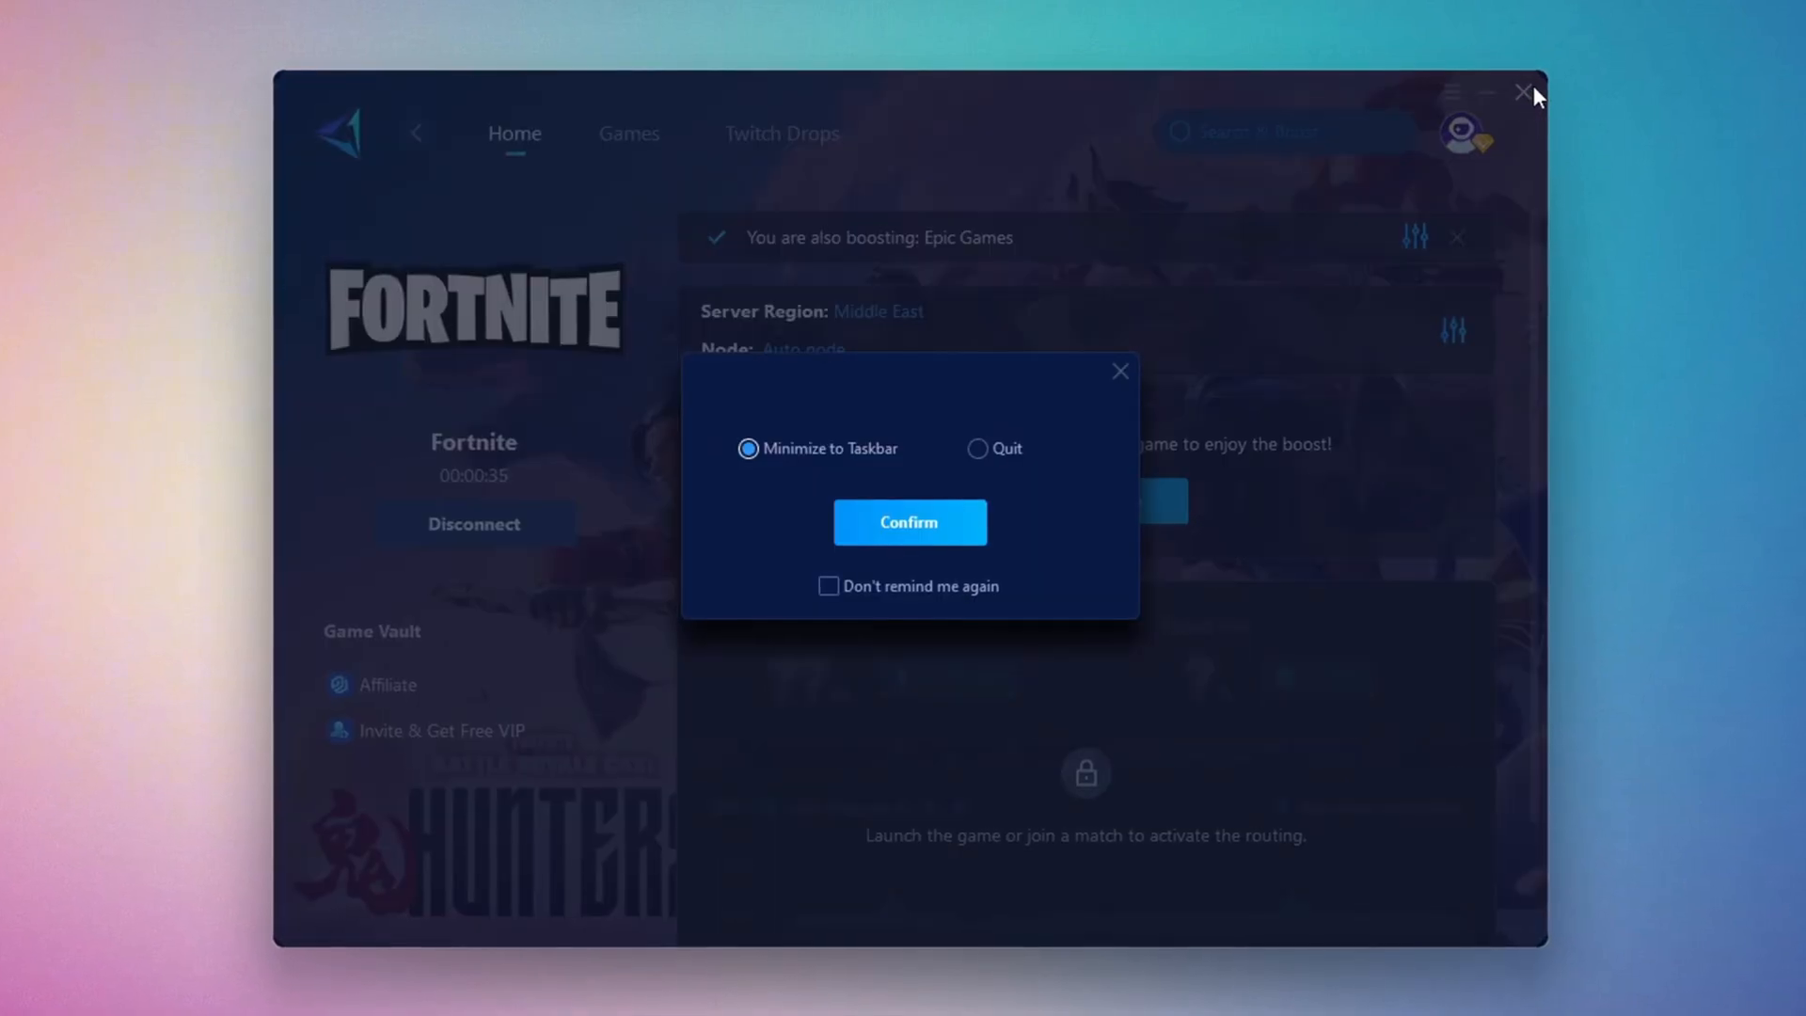
left_click(909, 521)
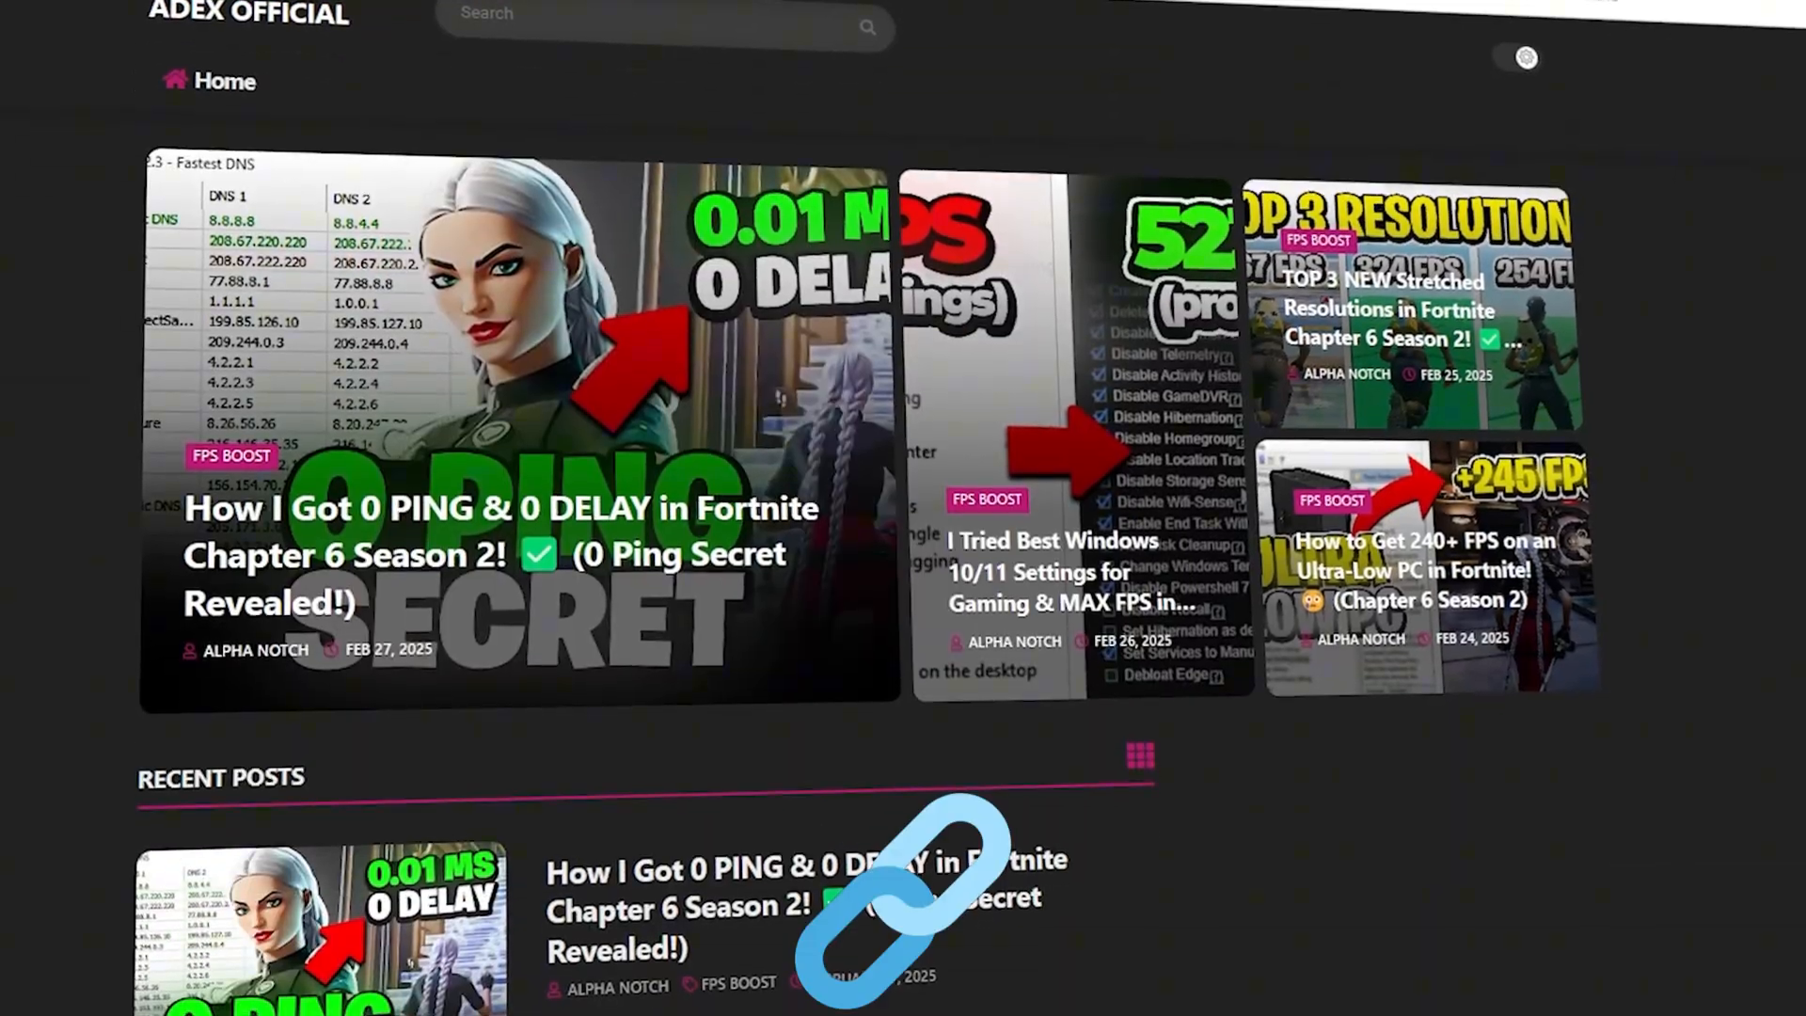
Scroll the Alpha Notch site down to its Recent Posts list.
scroll("down", 3)
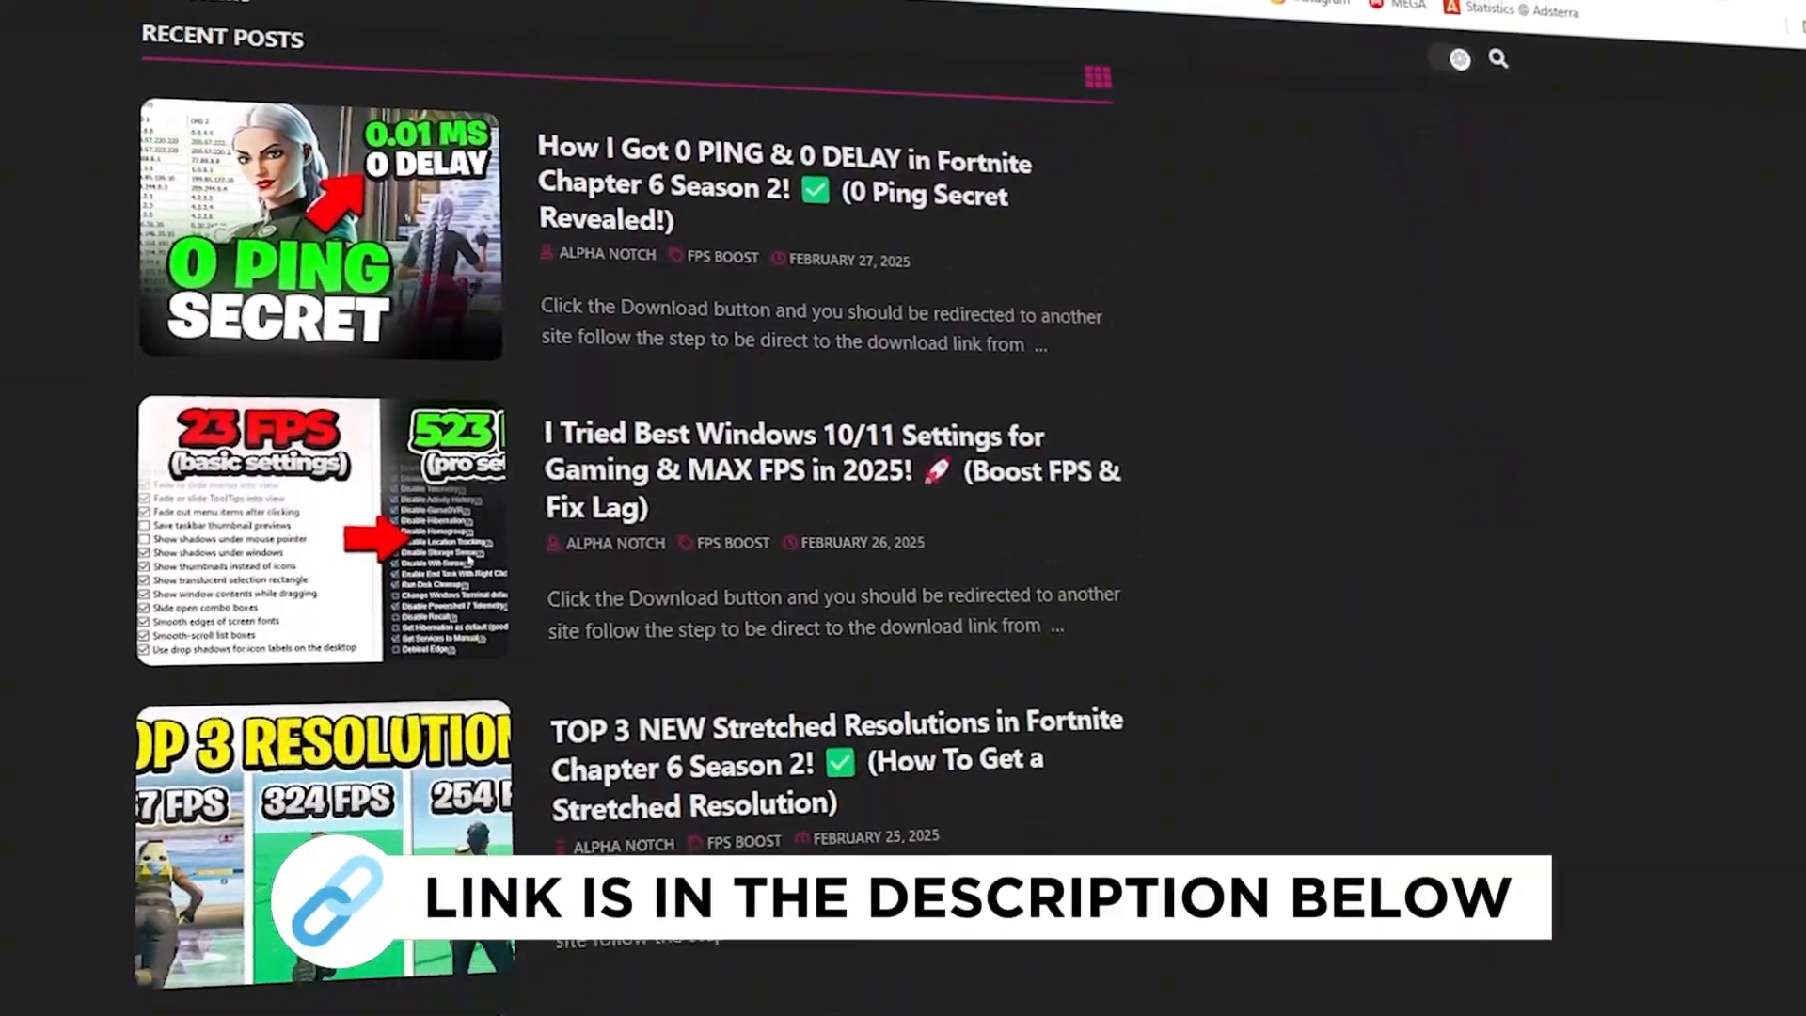
scroll("down", 3)
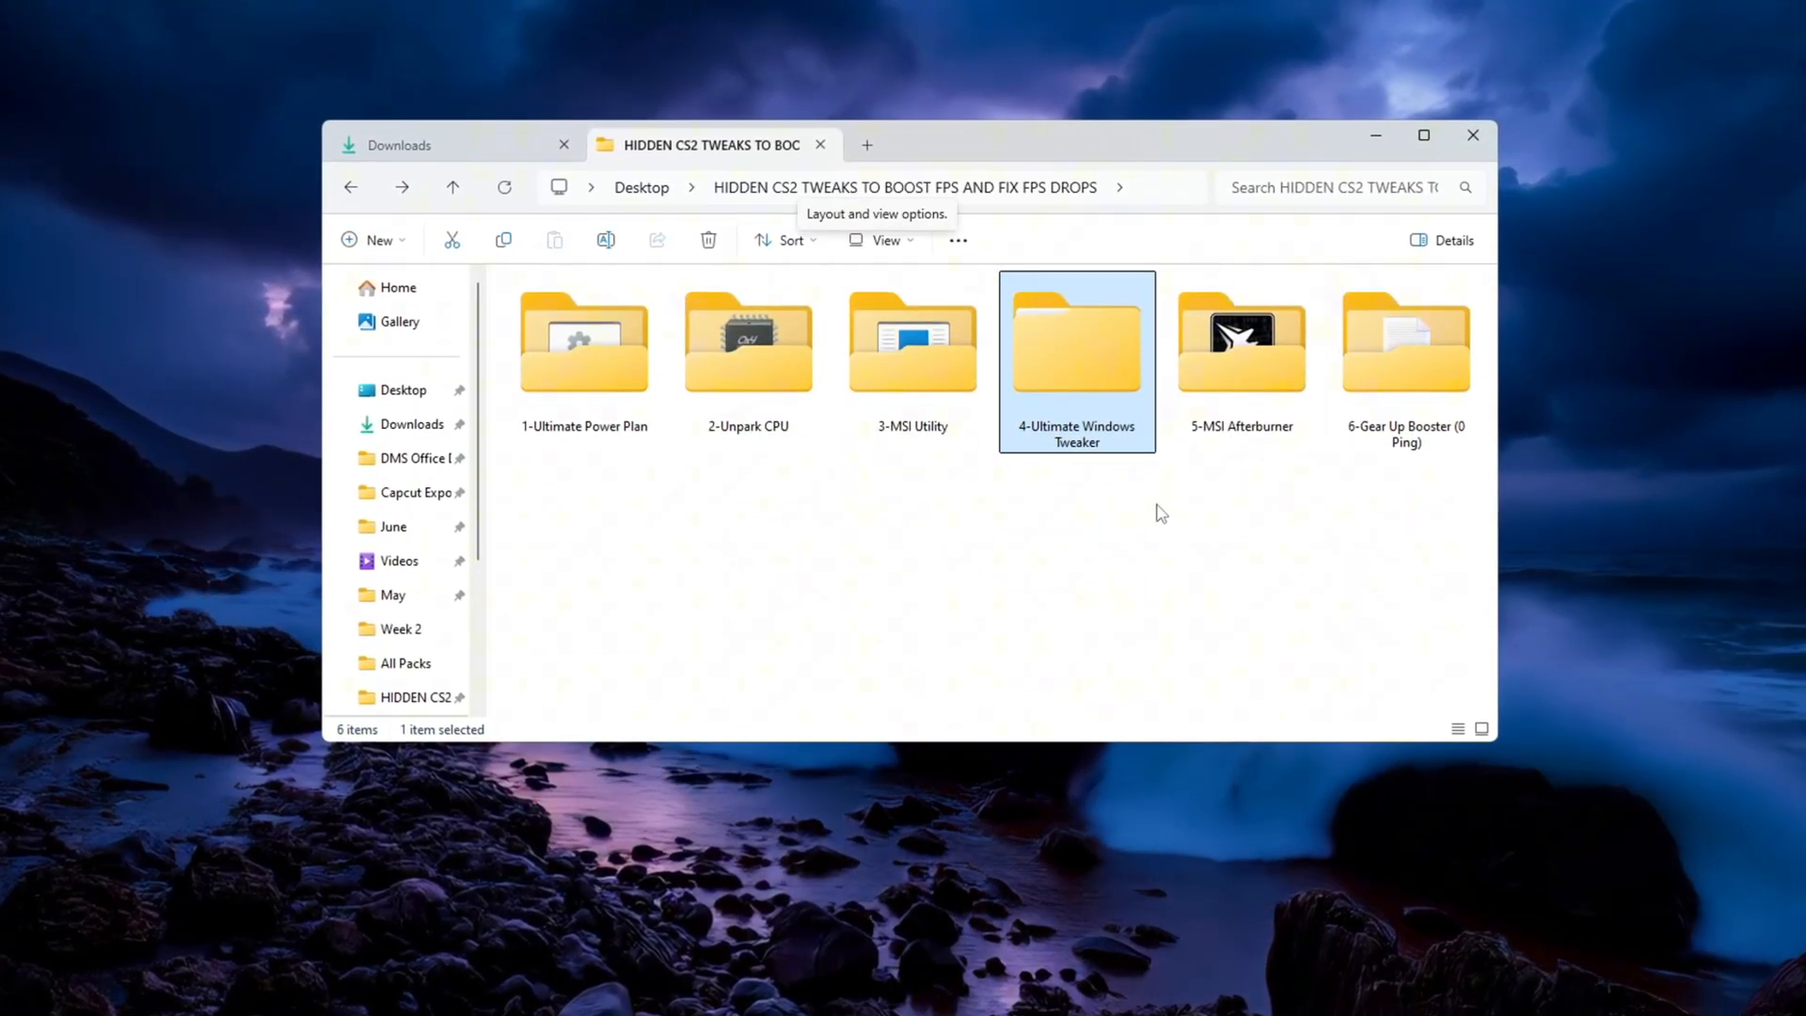
Launch Ultimate Windows Tweaker 4.8 from its folder and show the Performance tweaks.
double_click(1076, 341)
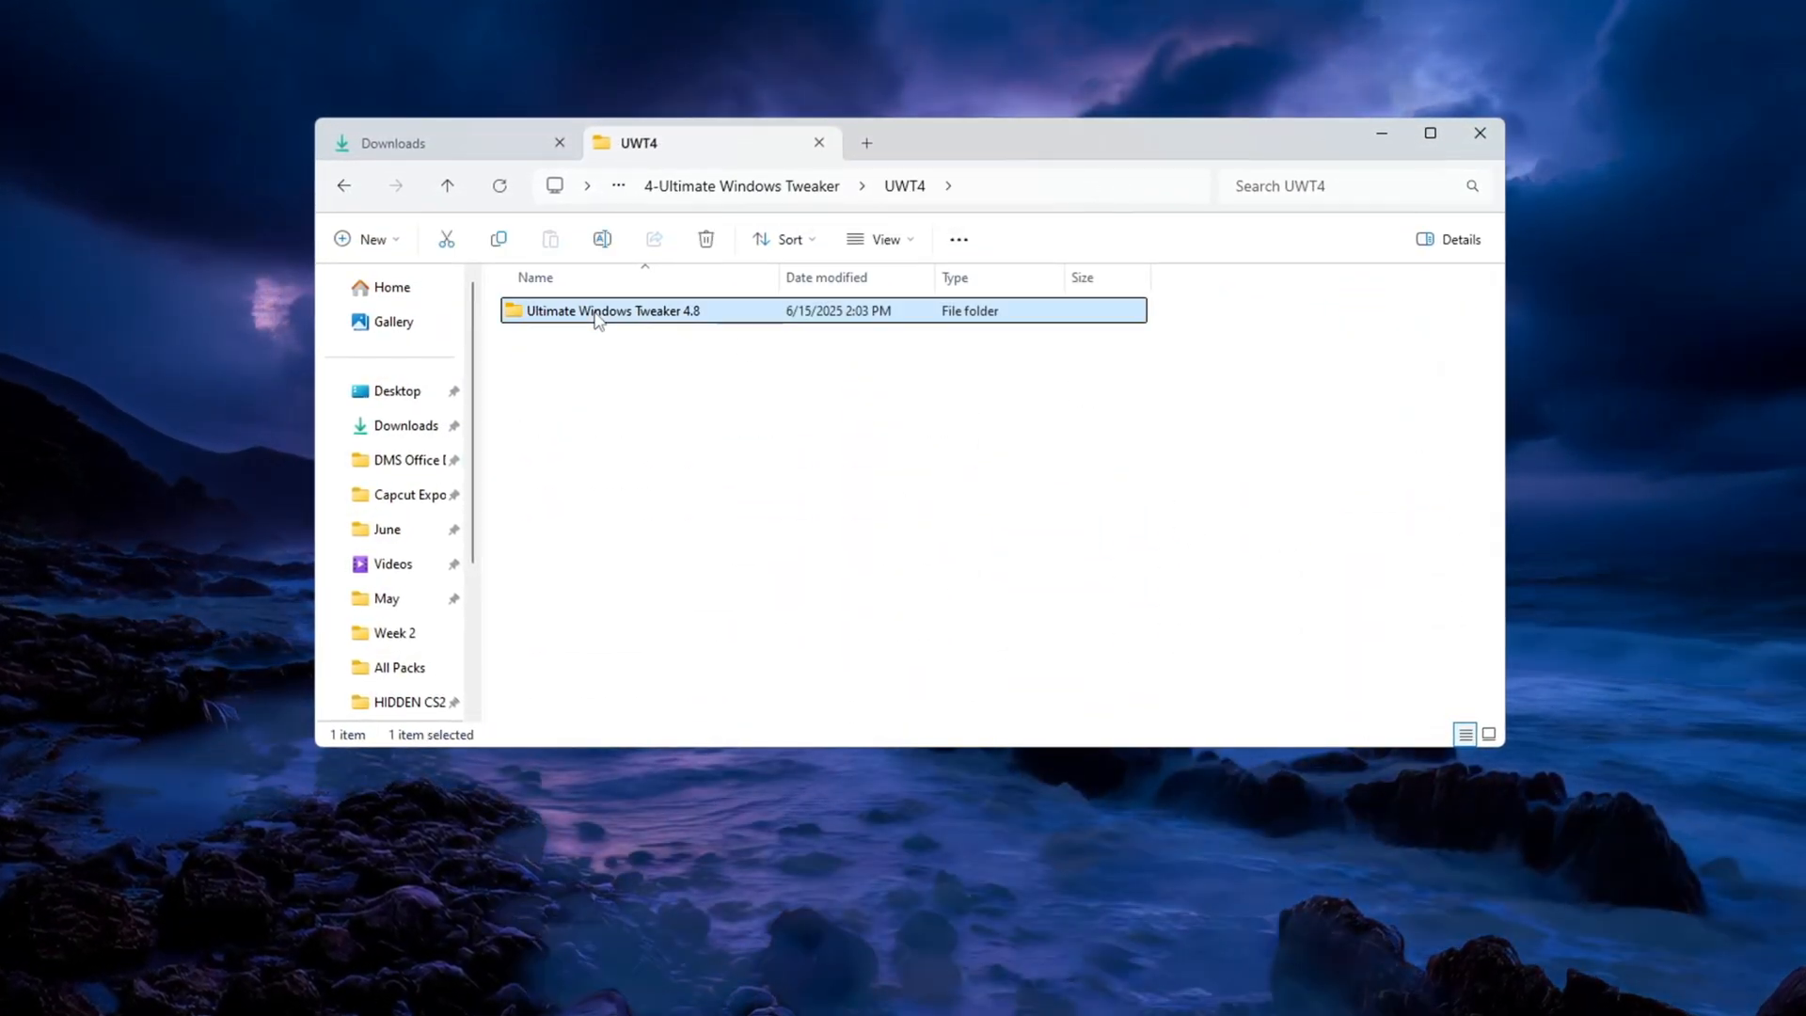
double_click(610, 310)
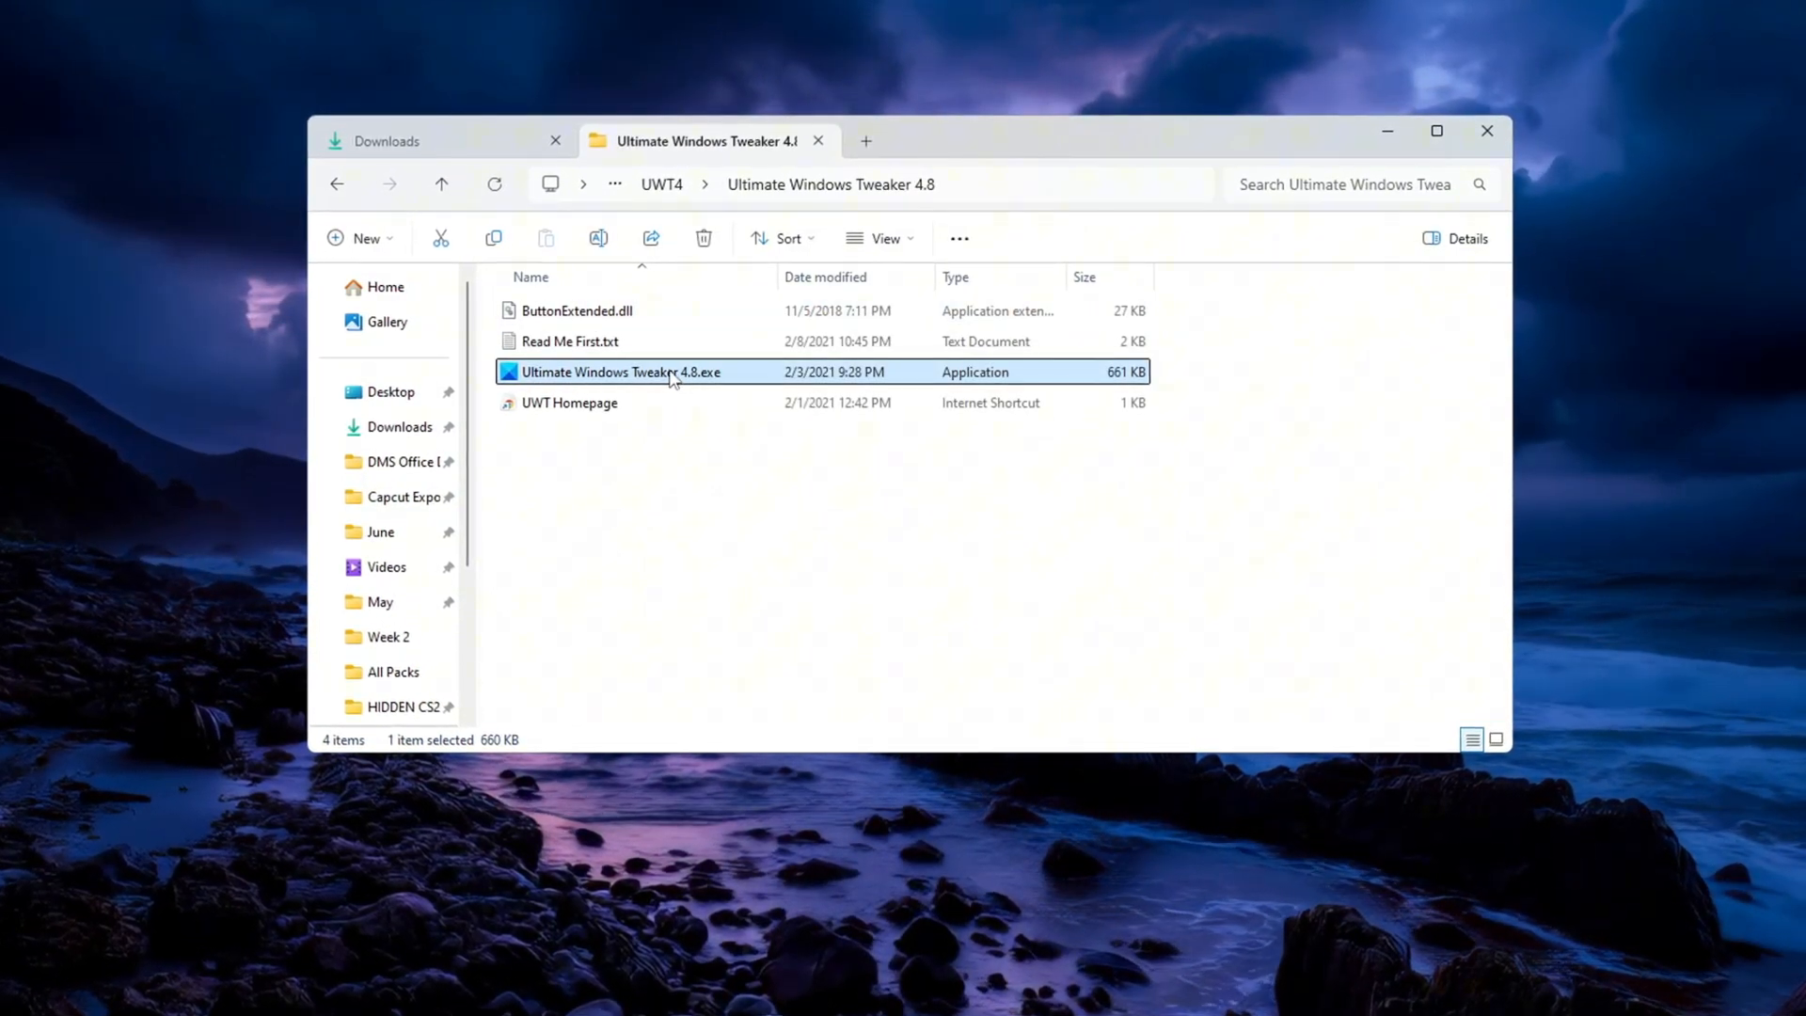
double_click(619, 371)
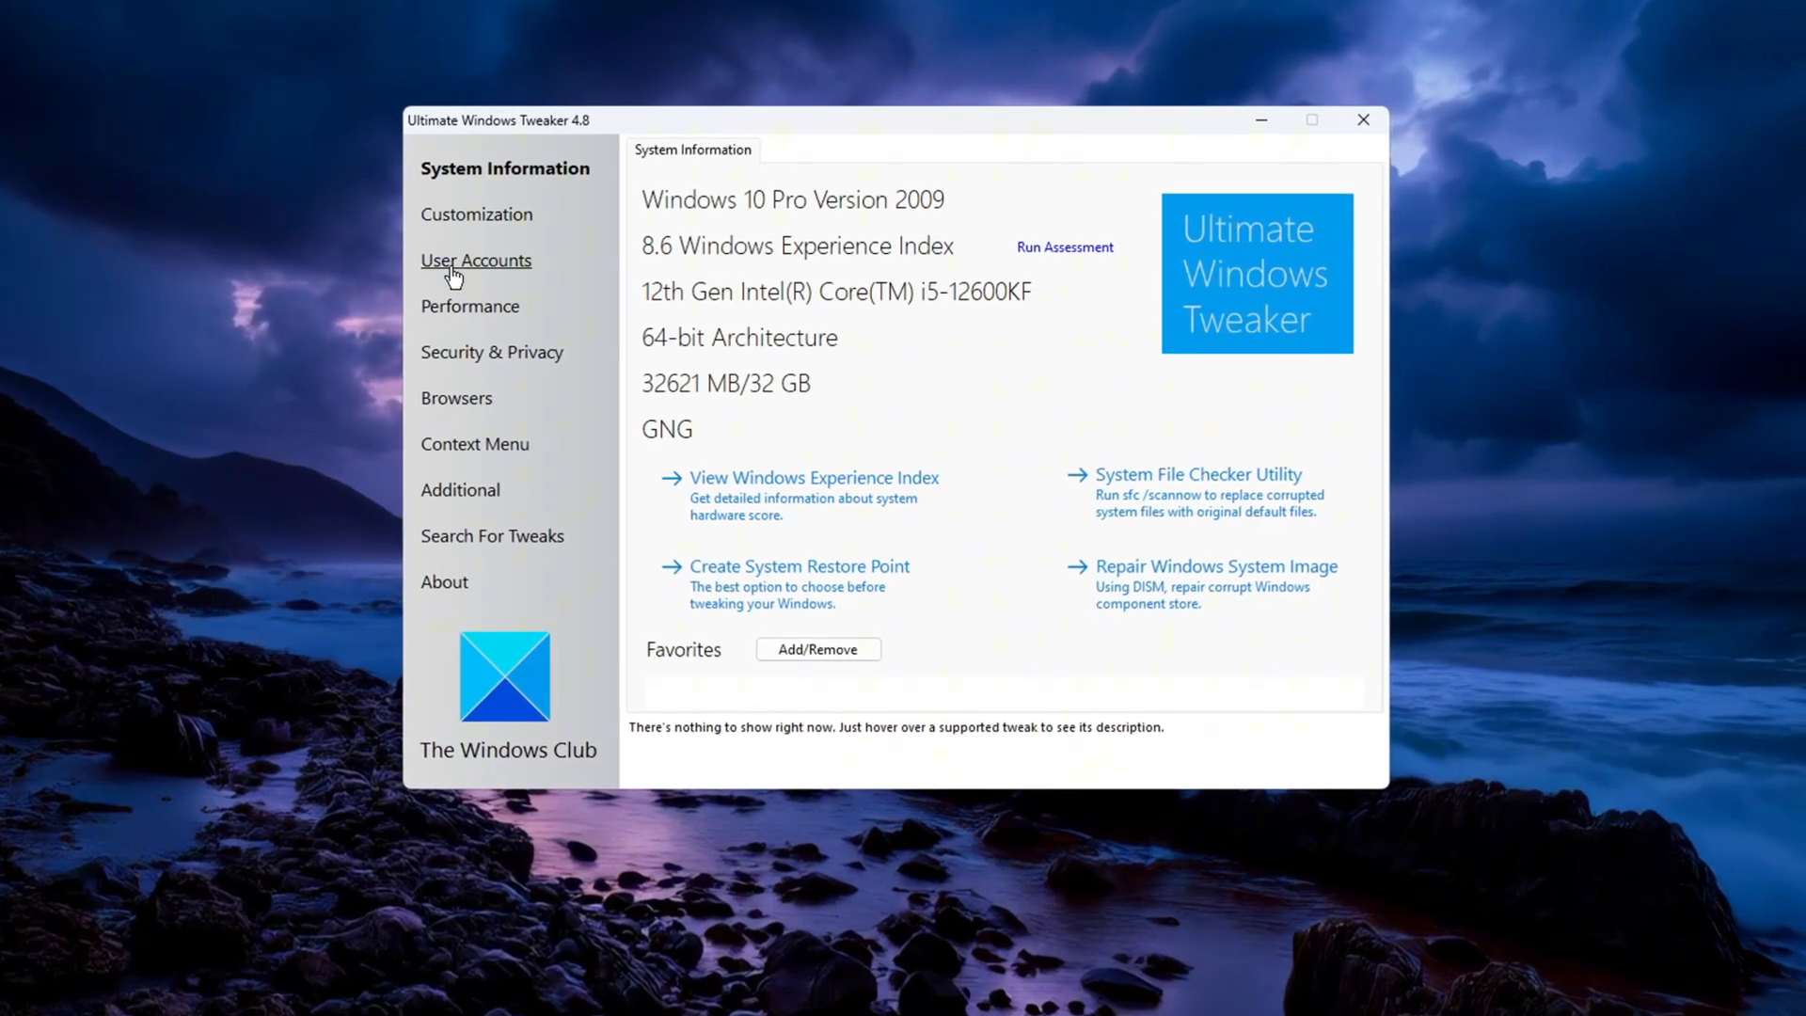
left_click(468, 304)
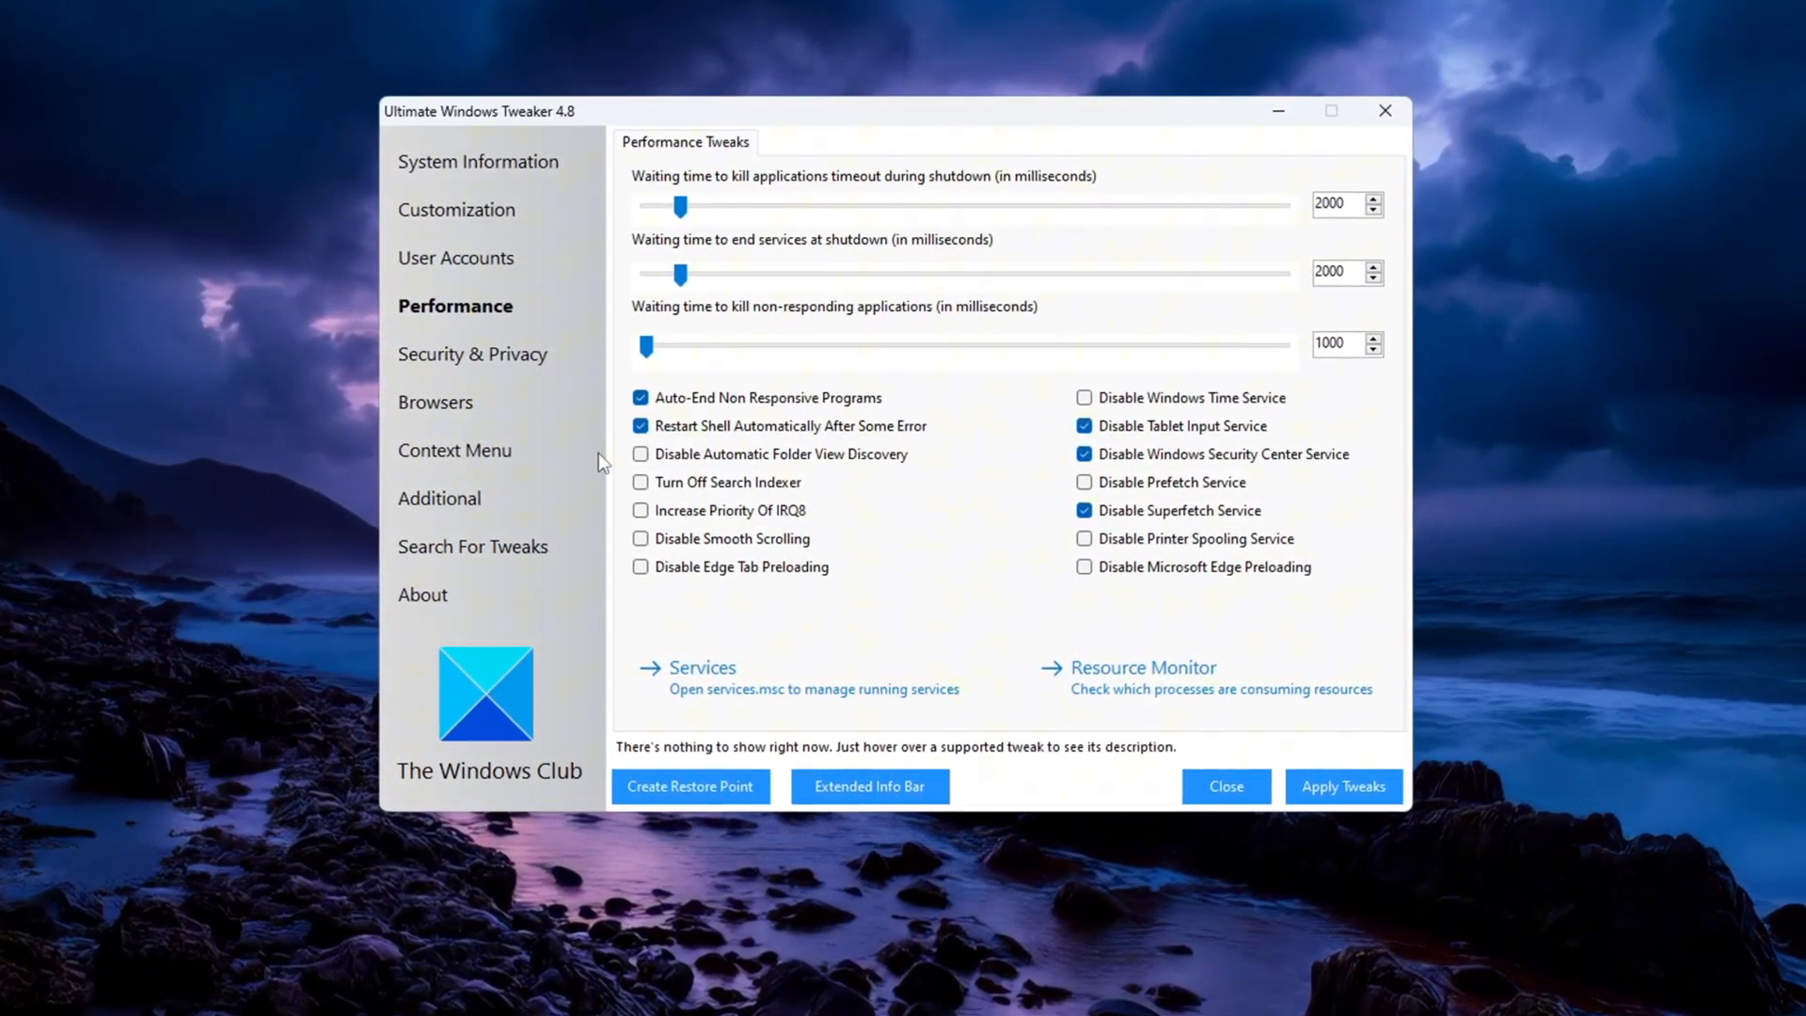
Tick Disable Smooth Scrolling, Disable Edge Tab Preloading and Disable Prefetch Service.
left_click(640, 540)
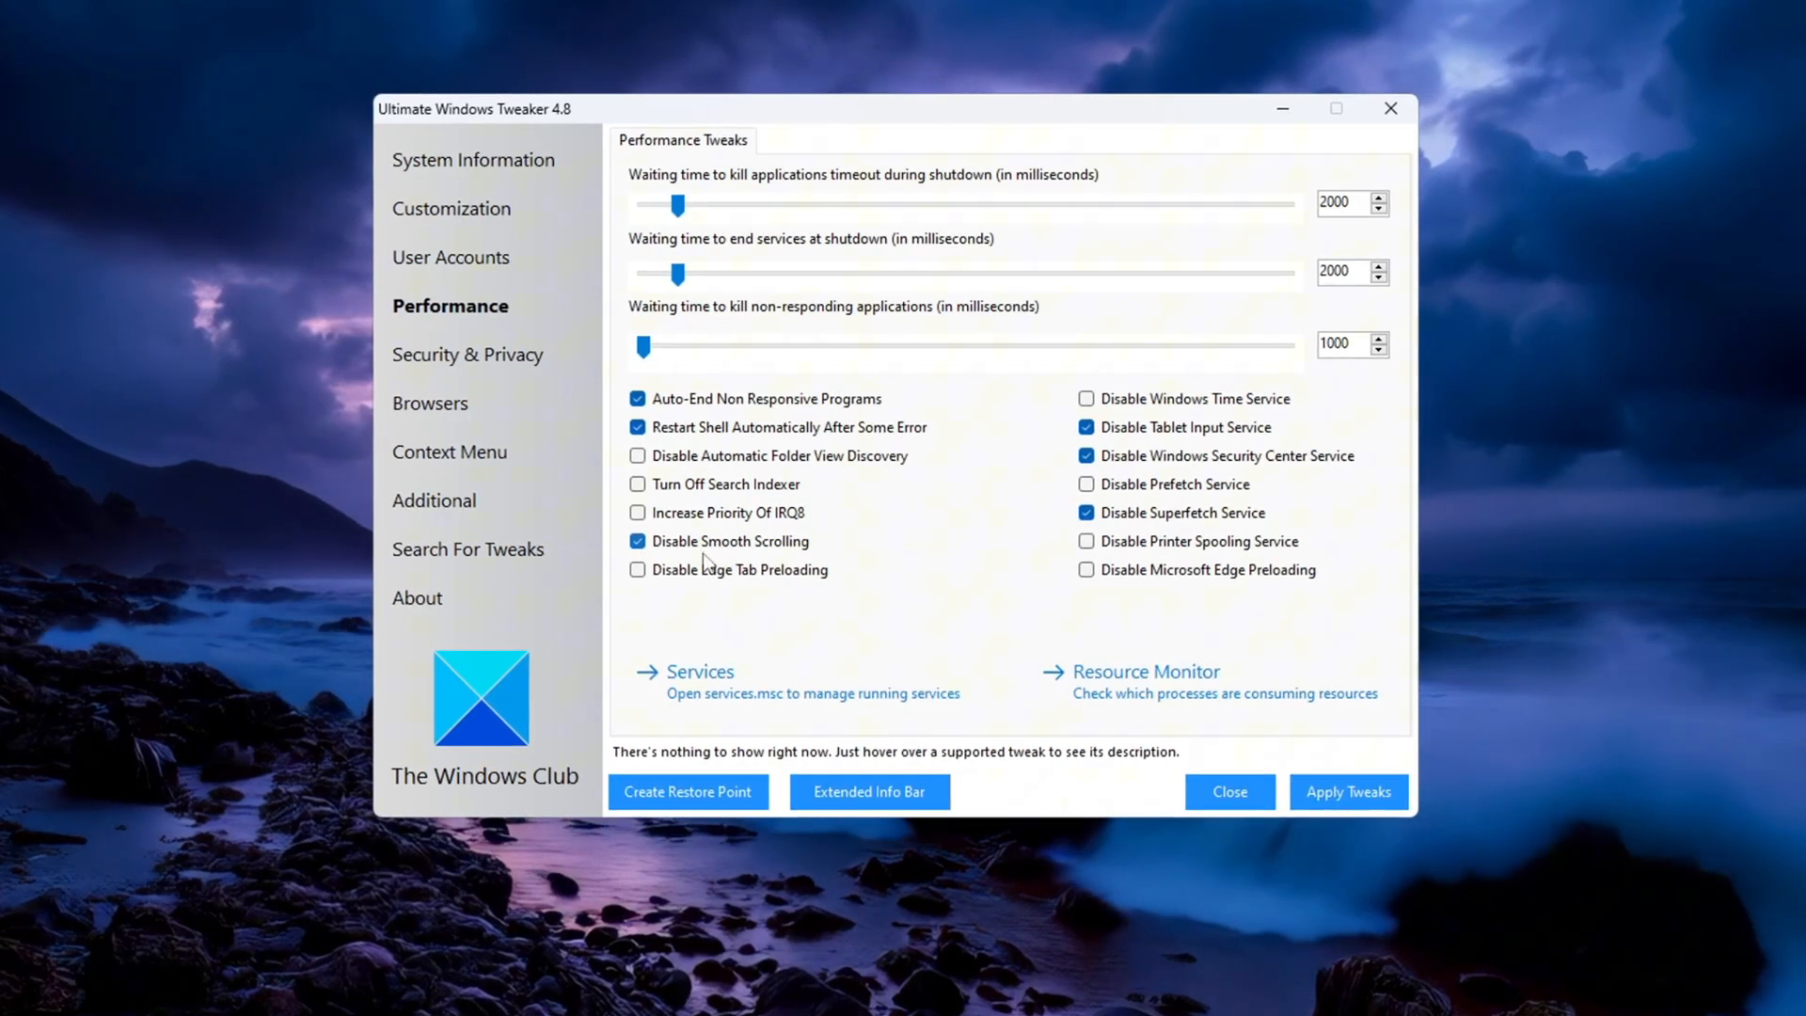
left_click(637, 568)
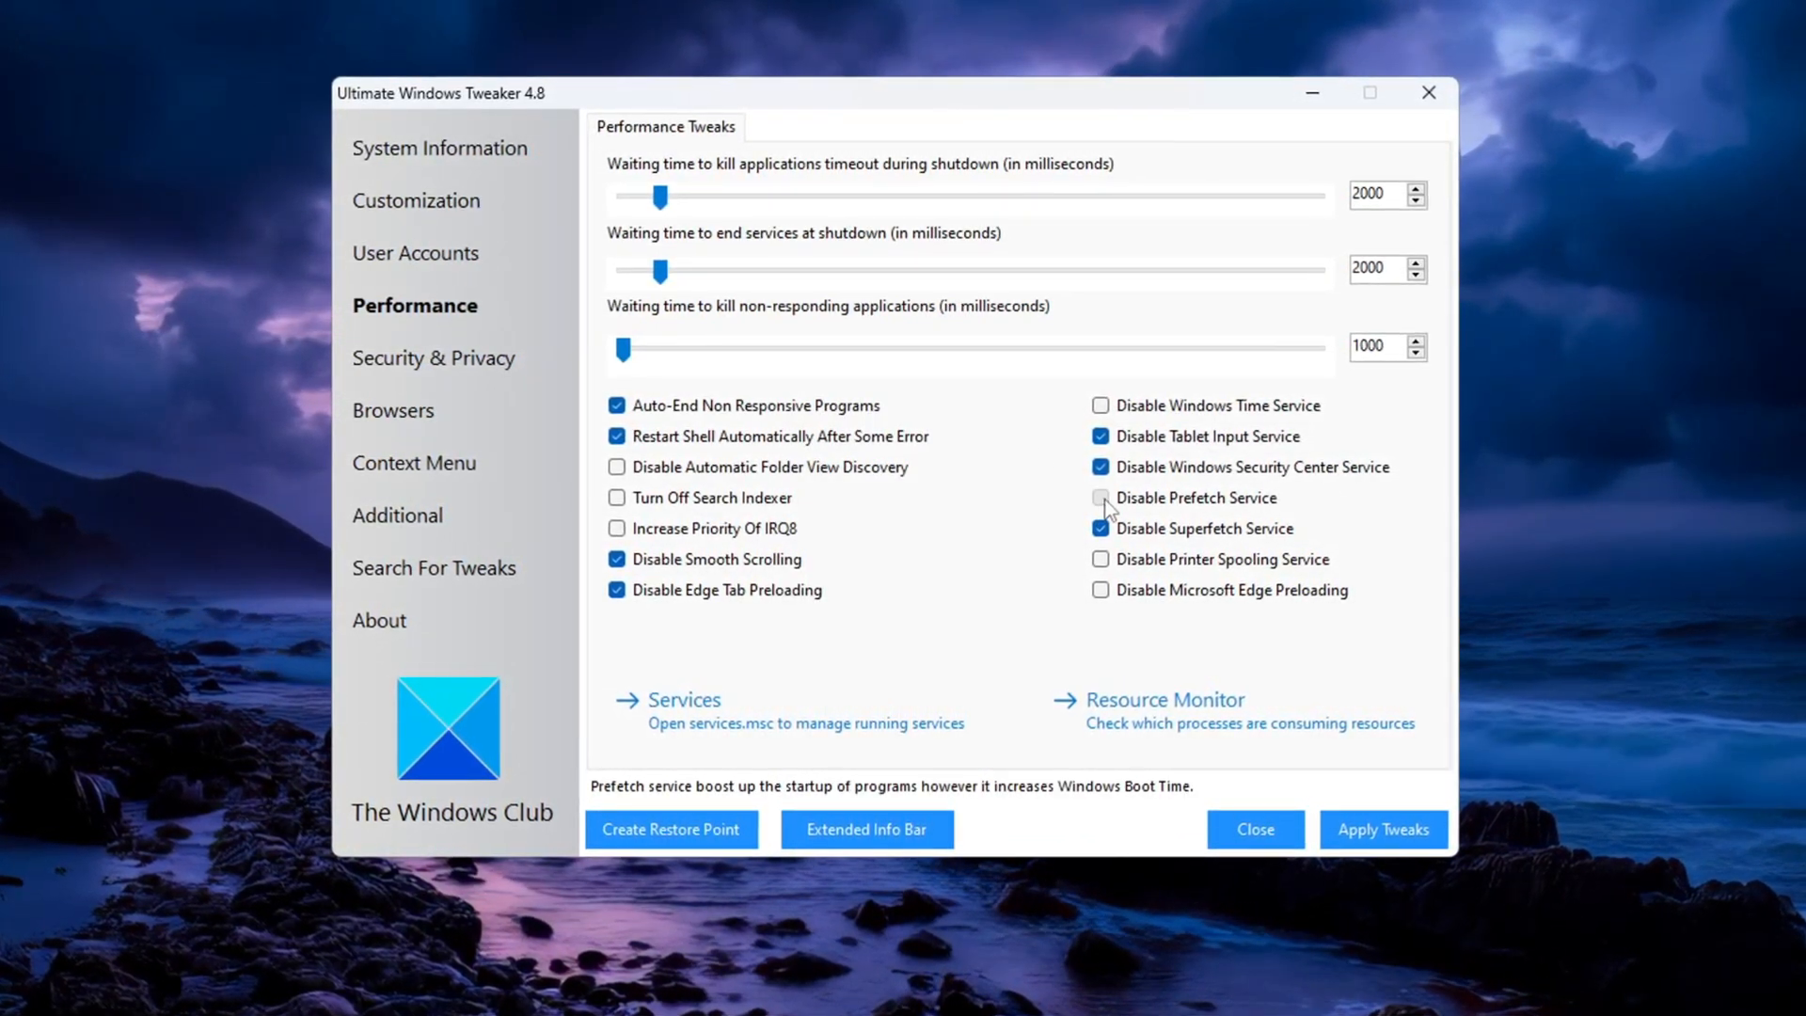
left_click(1100, 499)
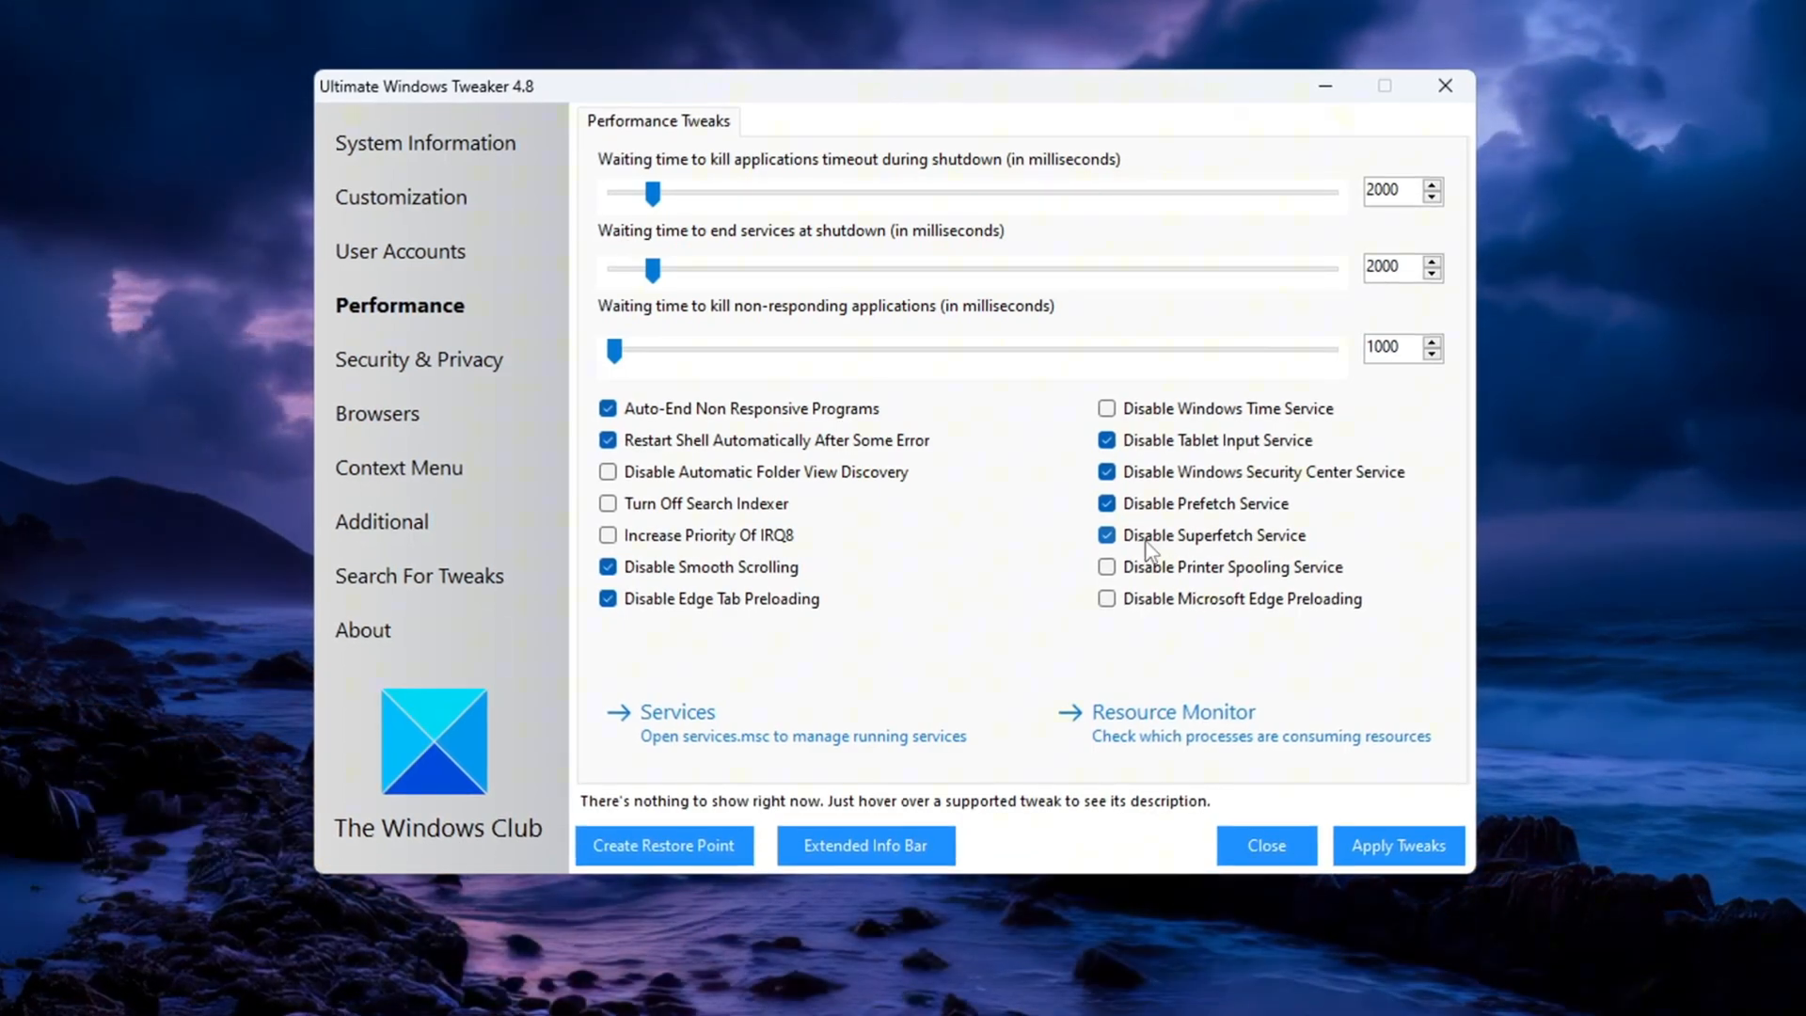
left_click(382, 521)
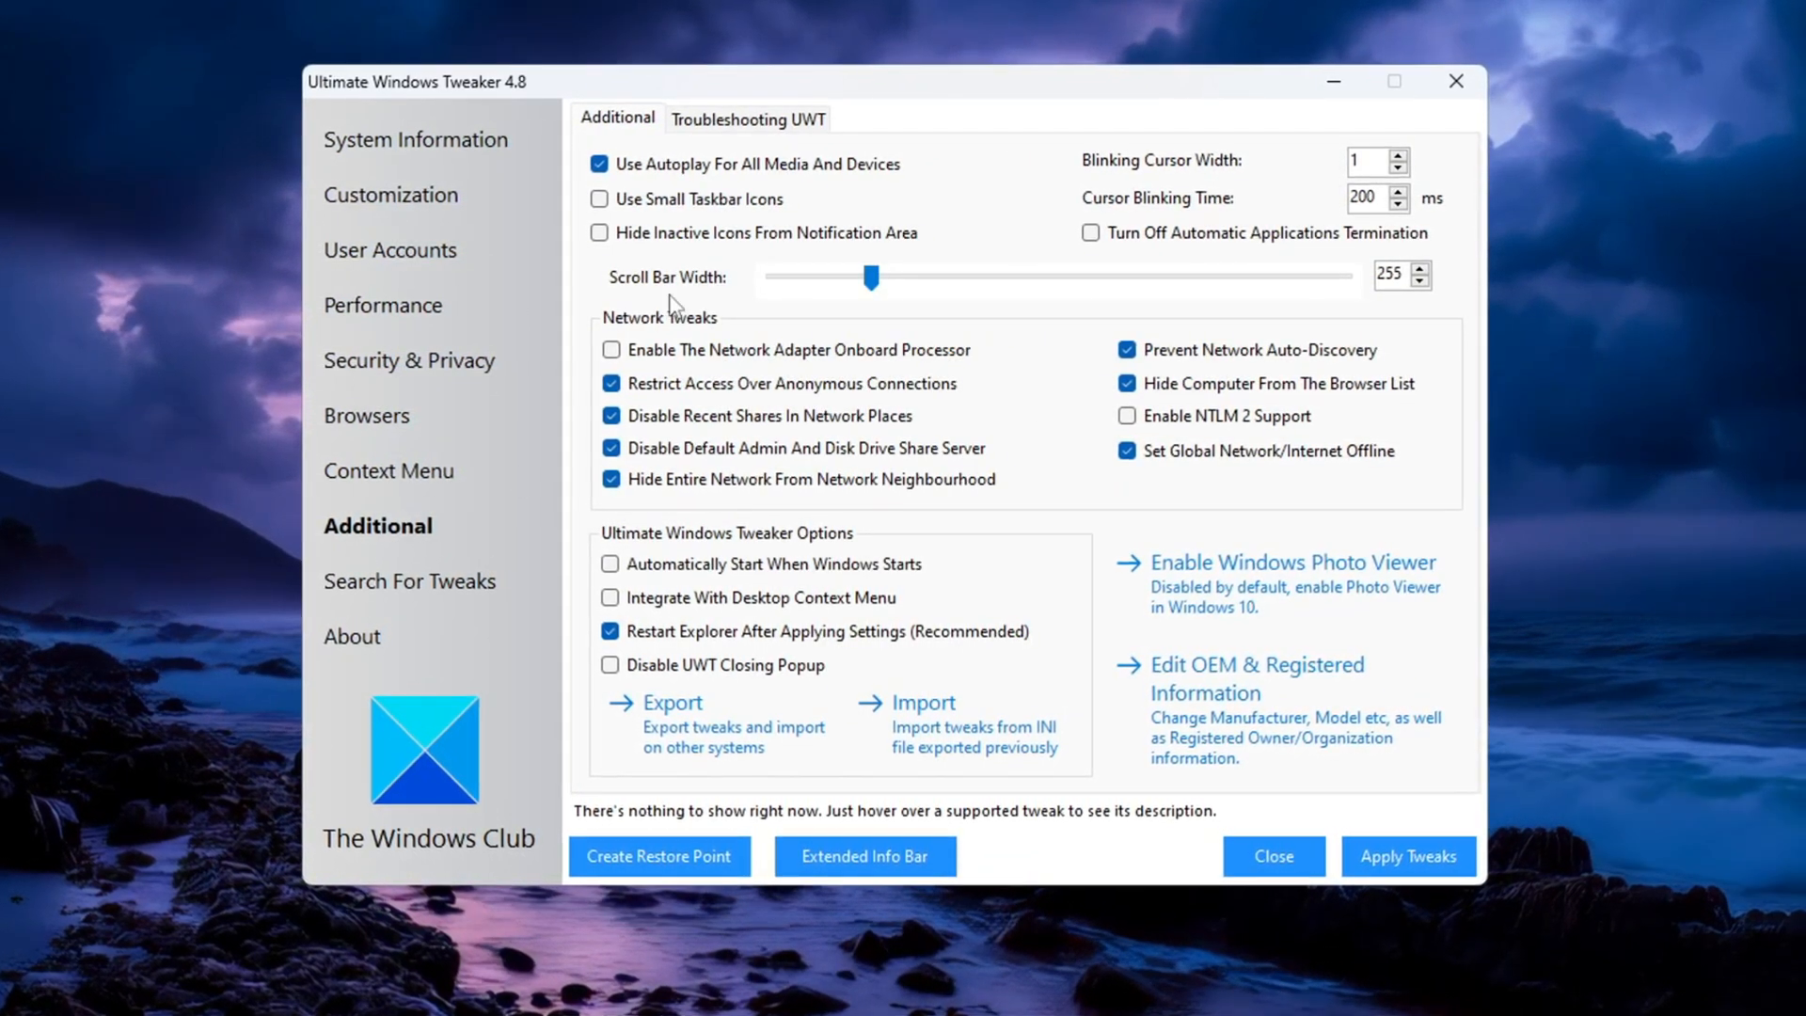
Select a network tweak option on Ultimate Windows Tweaker's Additional page.
left_click(607, 350)
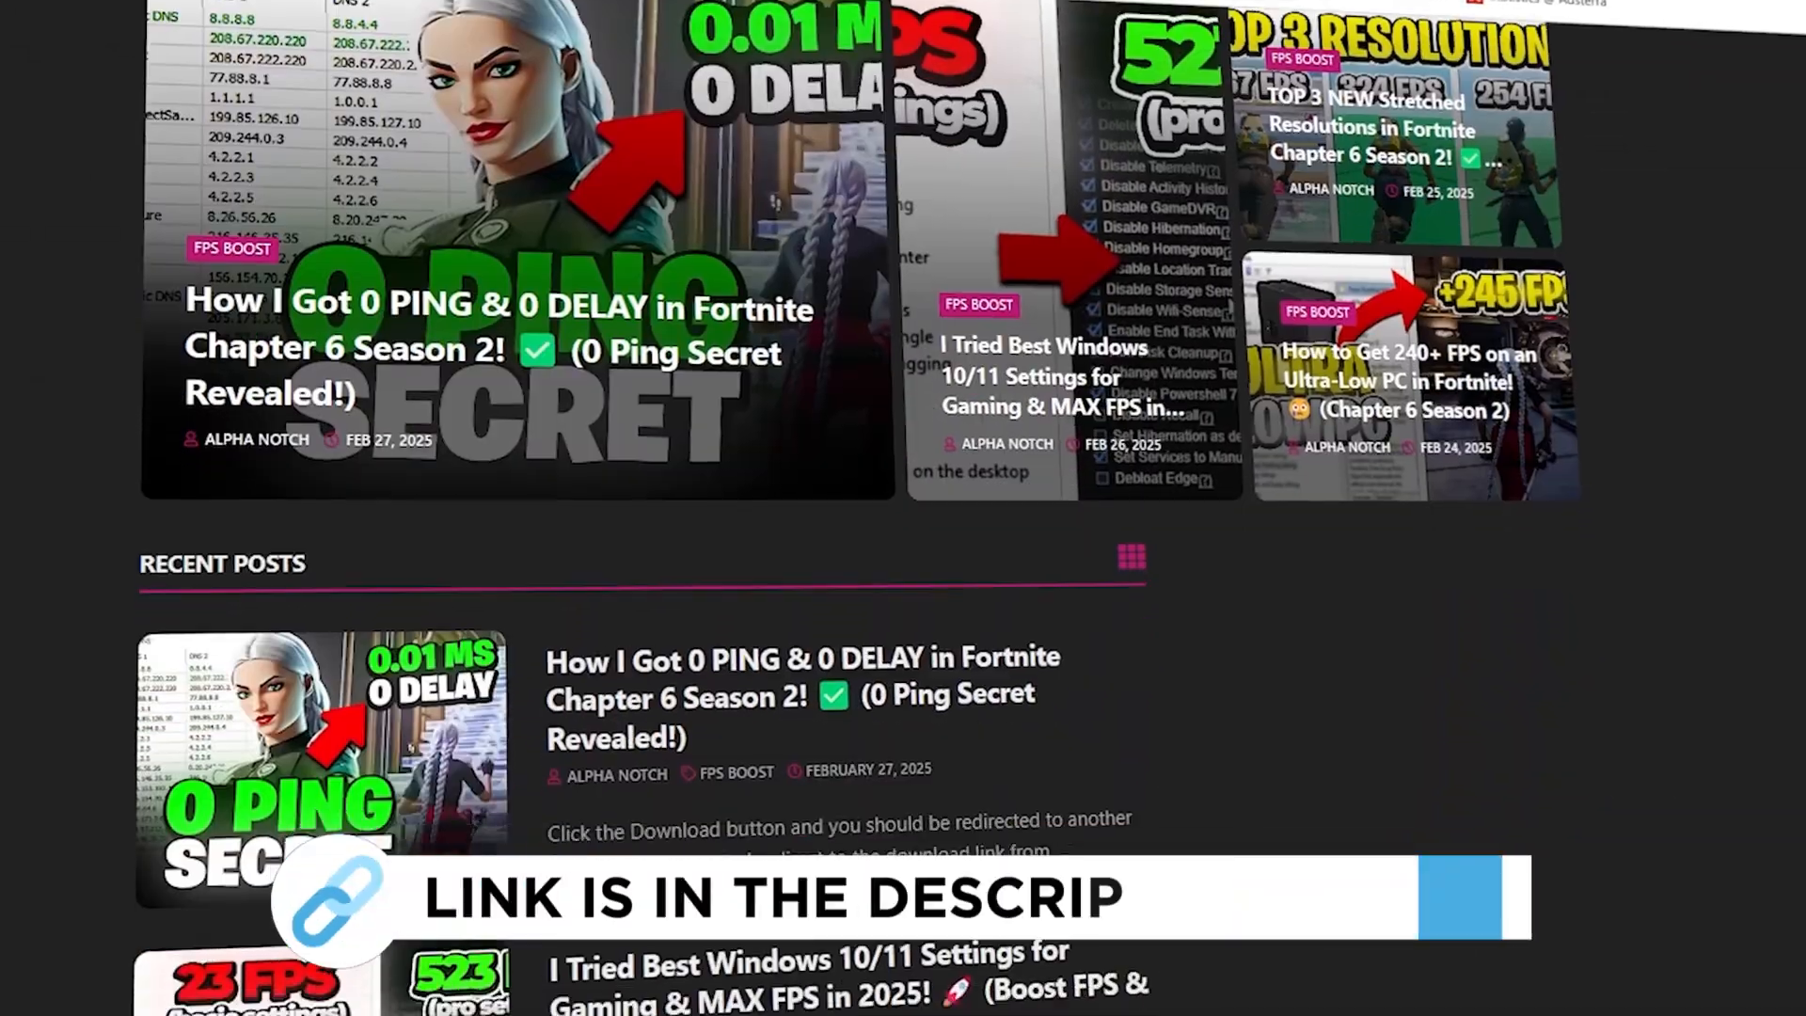
Scroll through the Alpha Notch site's latest posts.
scroll("down", 3)
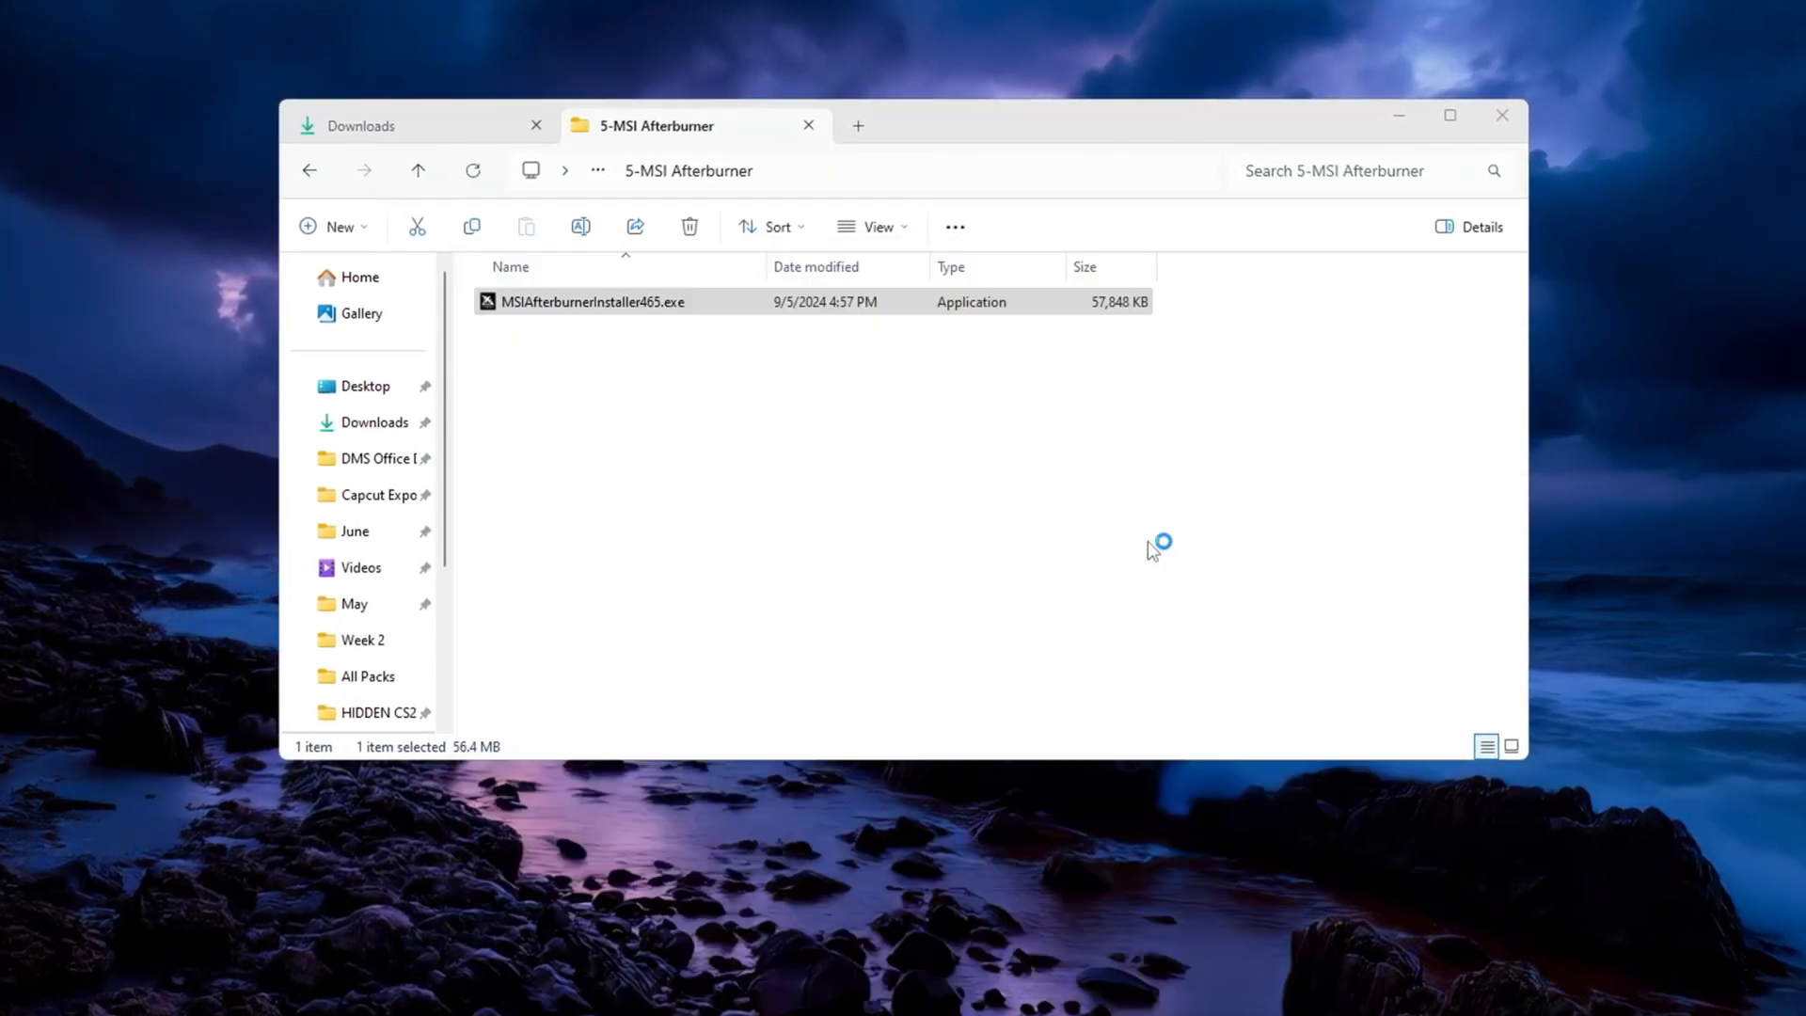
Launch MSI Afterburner and raise the GTX 1650 SUPER power limit to 120%, temp limit to 87°C and memory clock +40.
double_click(589, 300)
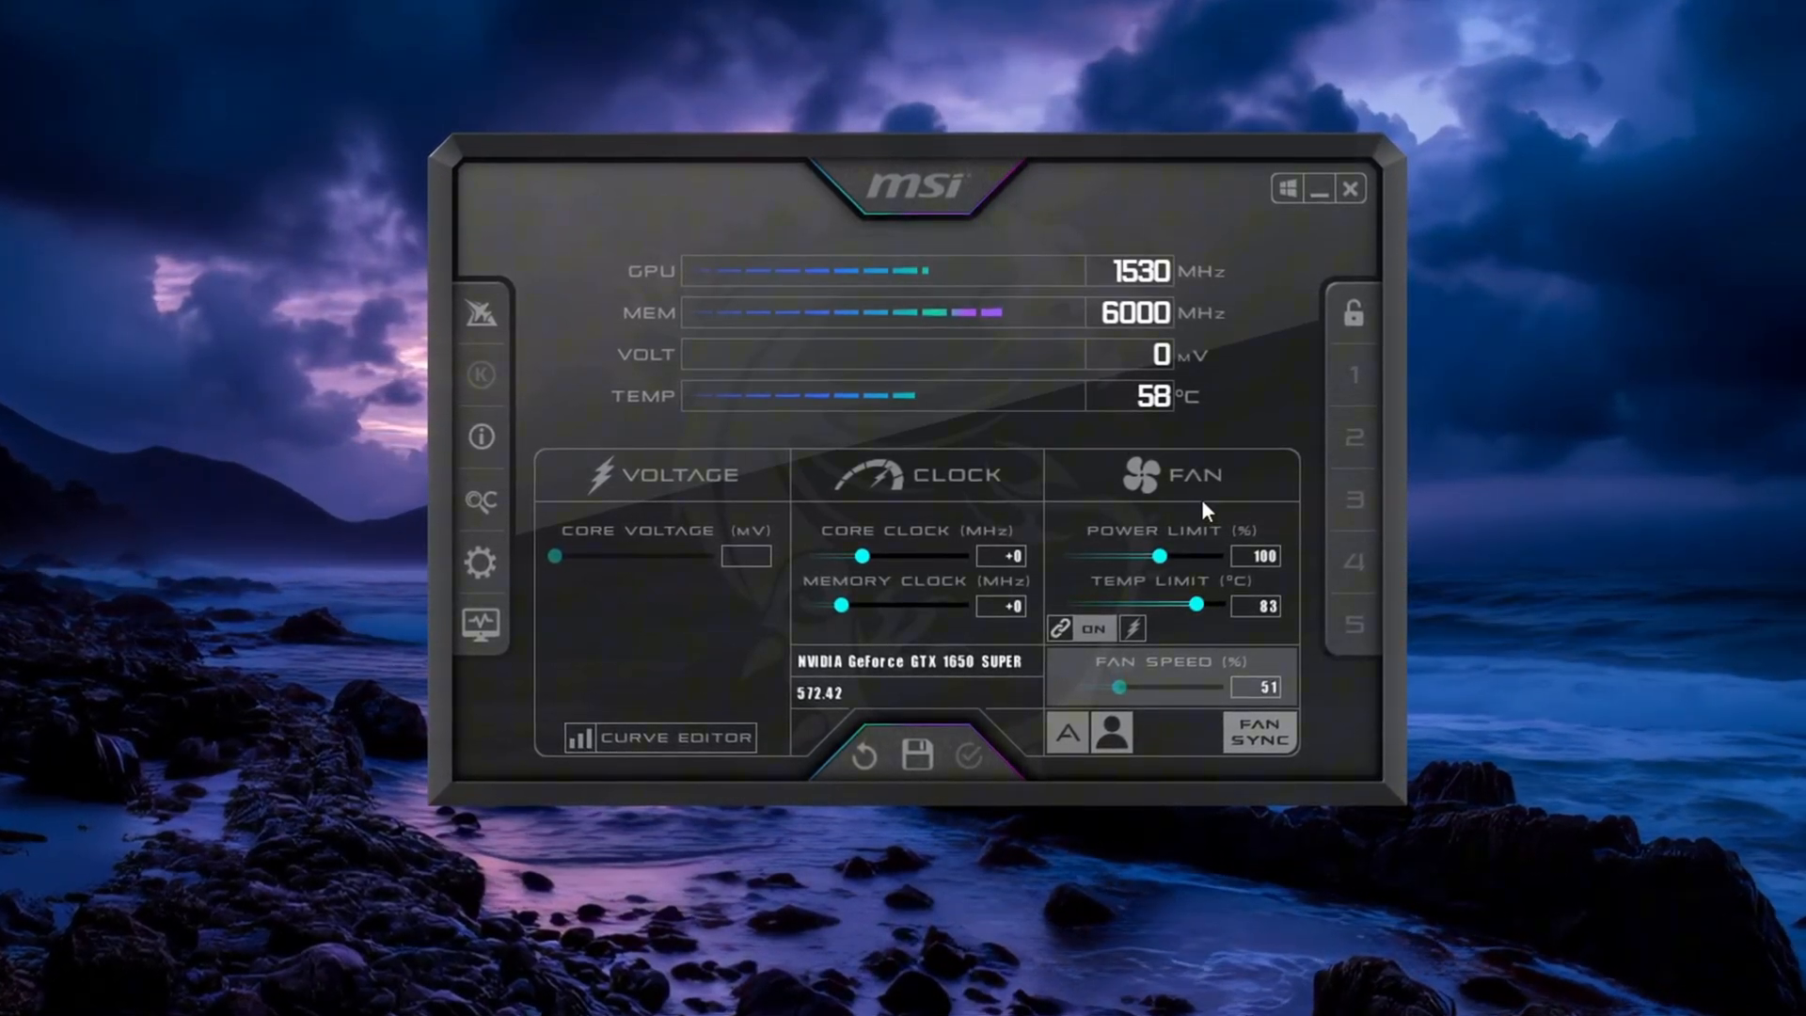
left_click_drag(1160, 556, 1198, 557)
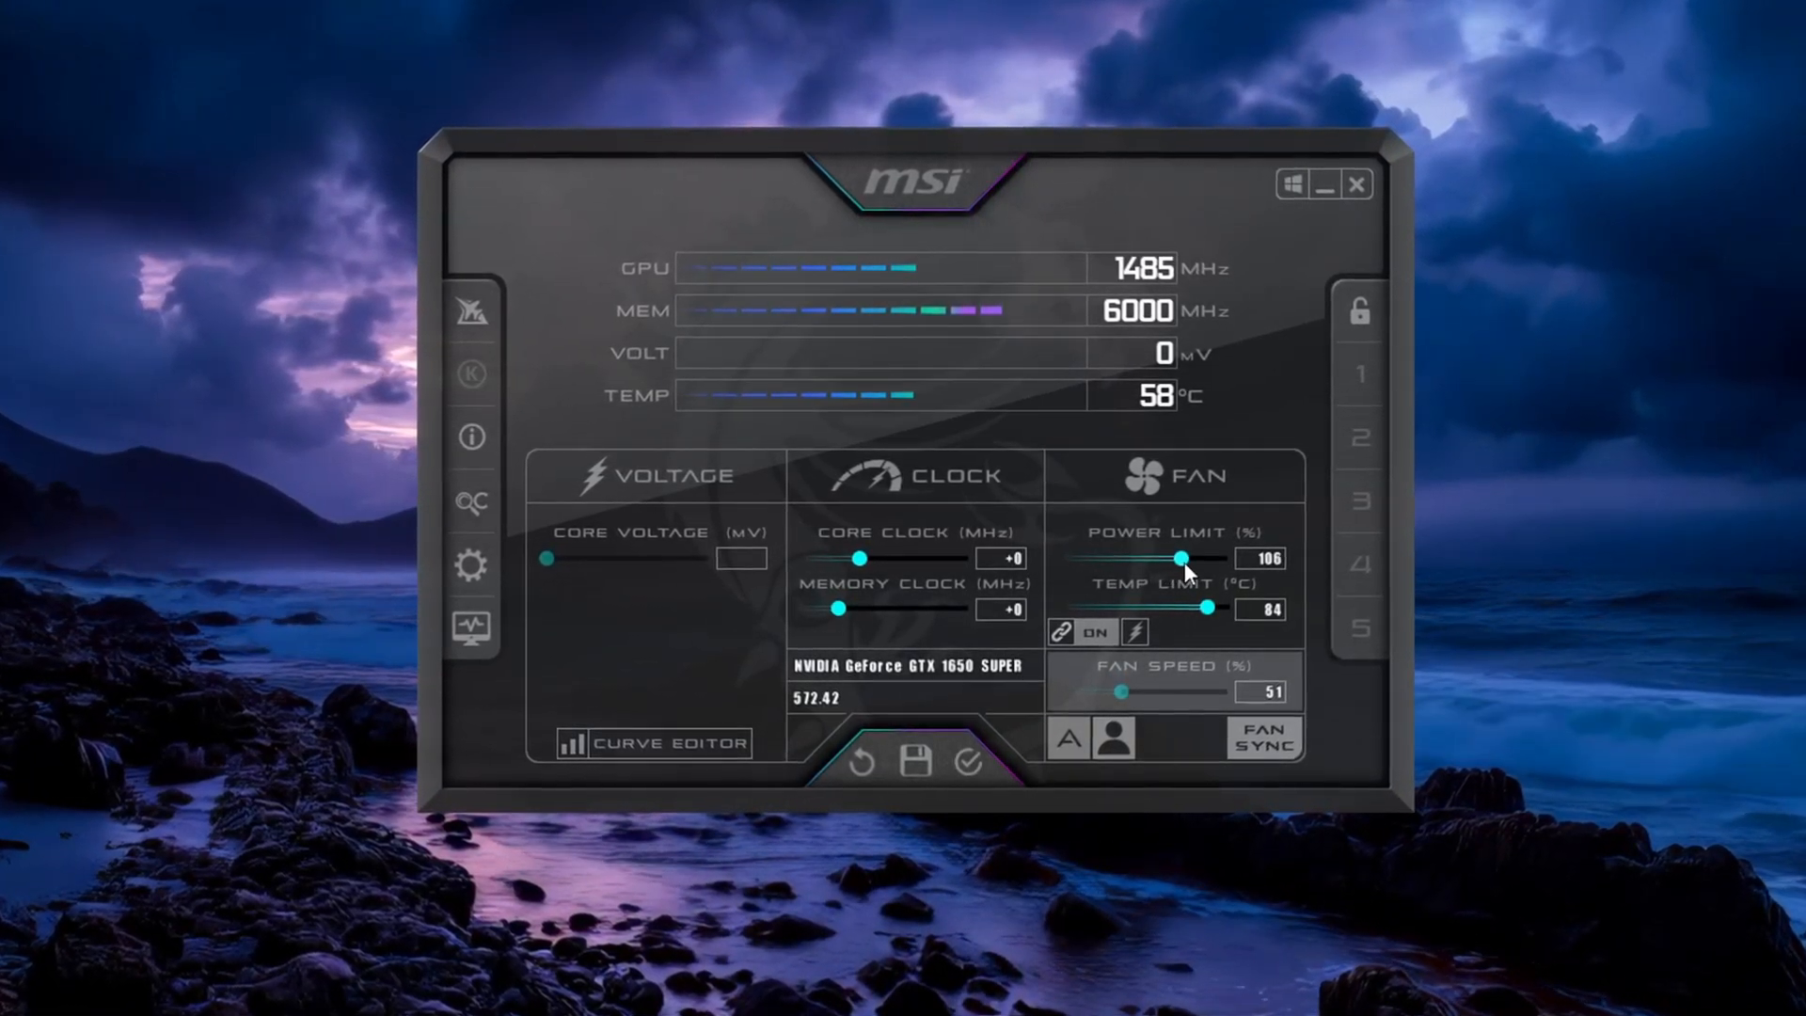
left_click_drag(1188, 560, 1232, 561)
type("40")
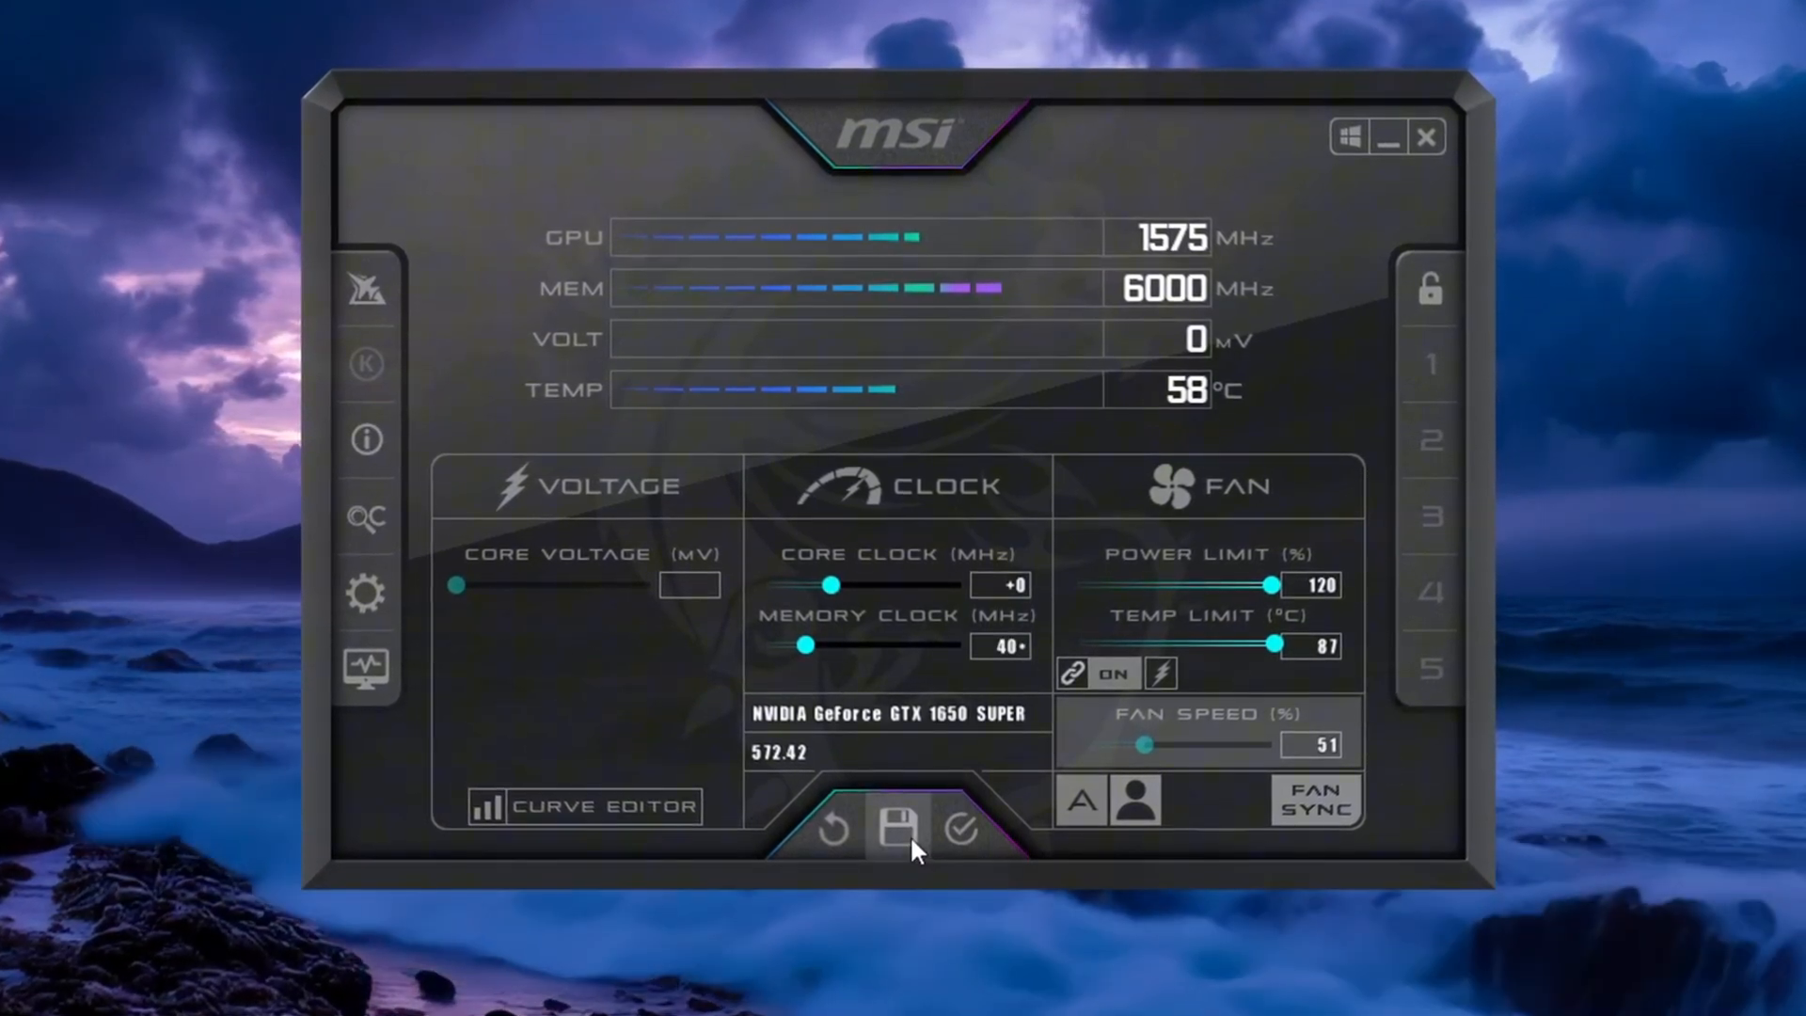
mouse_move(901, 829)
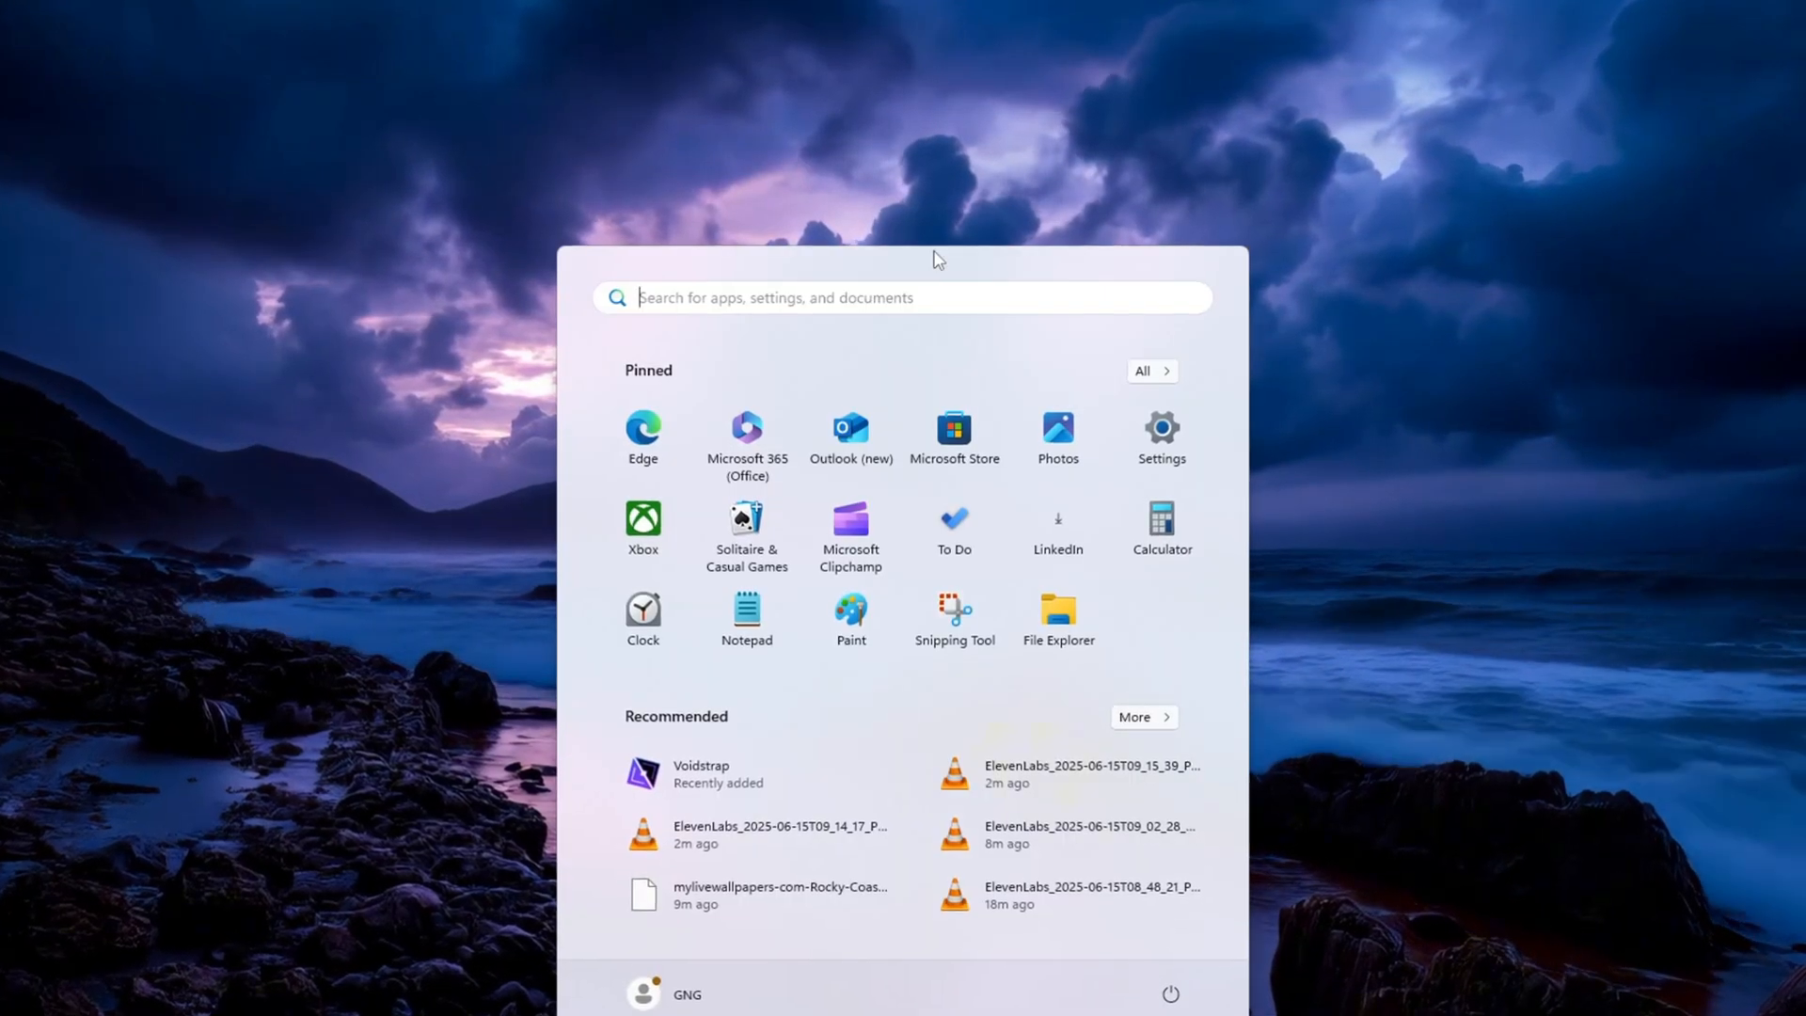
Set visual effects to best performance, keeping only icon thumbnails and smooth screen-font edges, and apply.
type("adjust the appearance and performance of Windows")
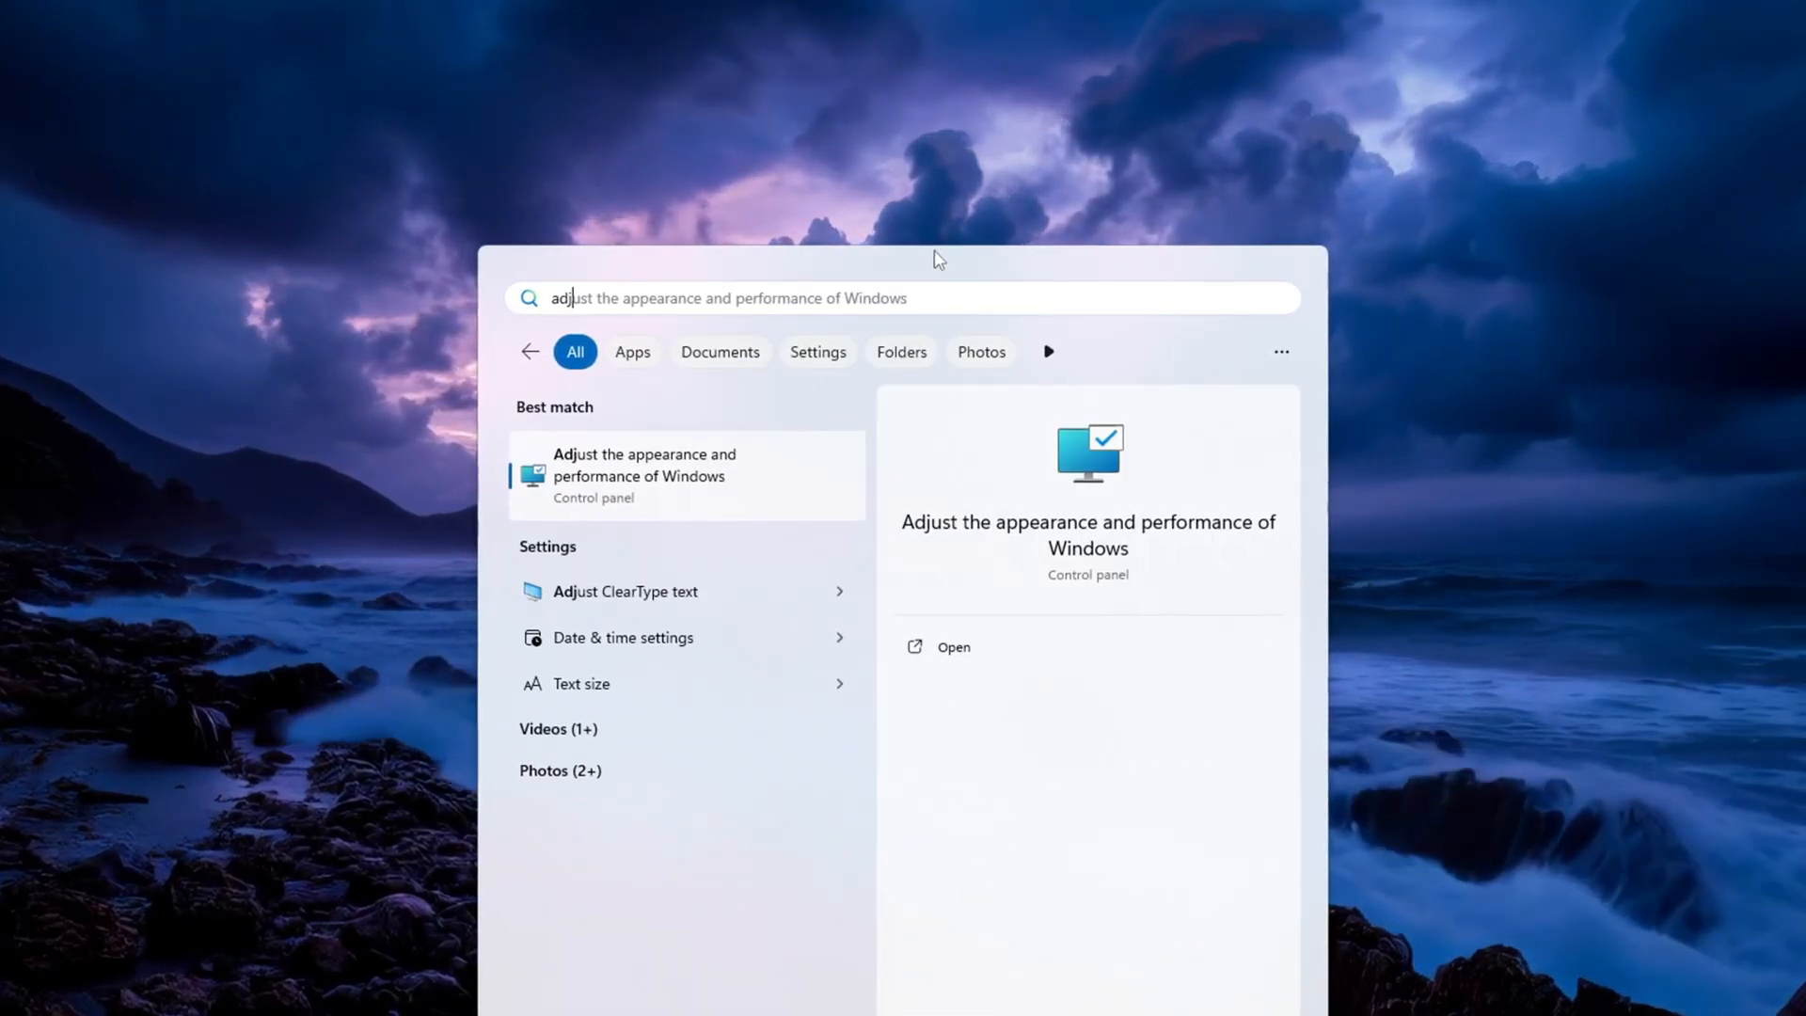
left_click(643, 474)
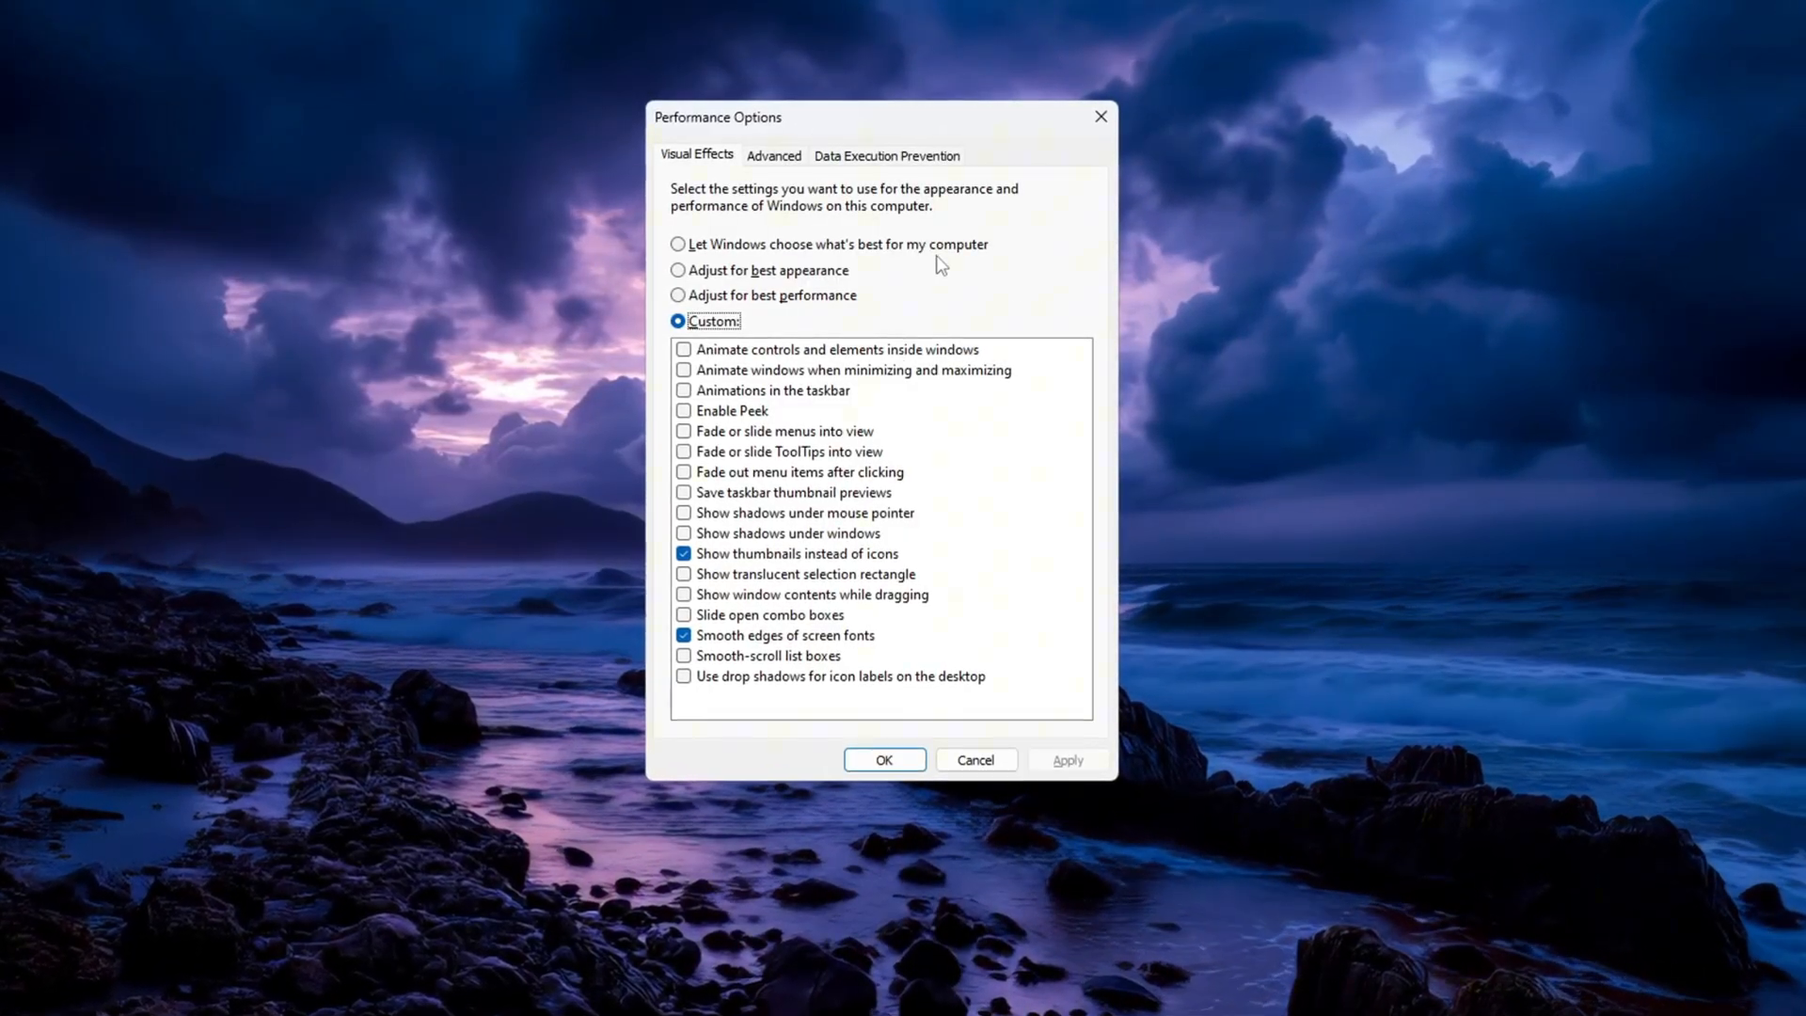
left_click(679, 295)
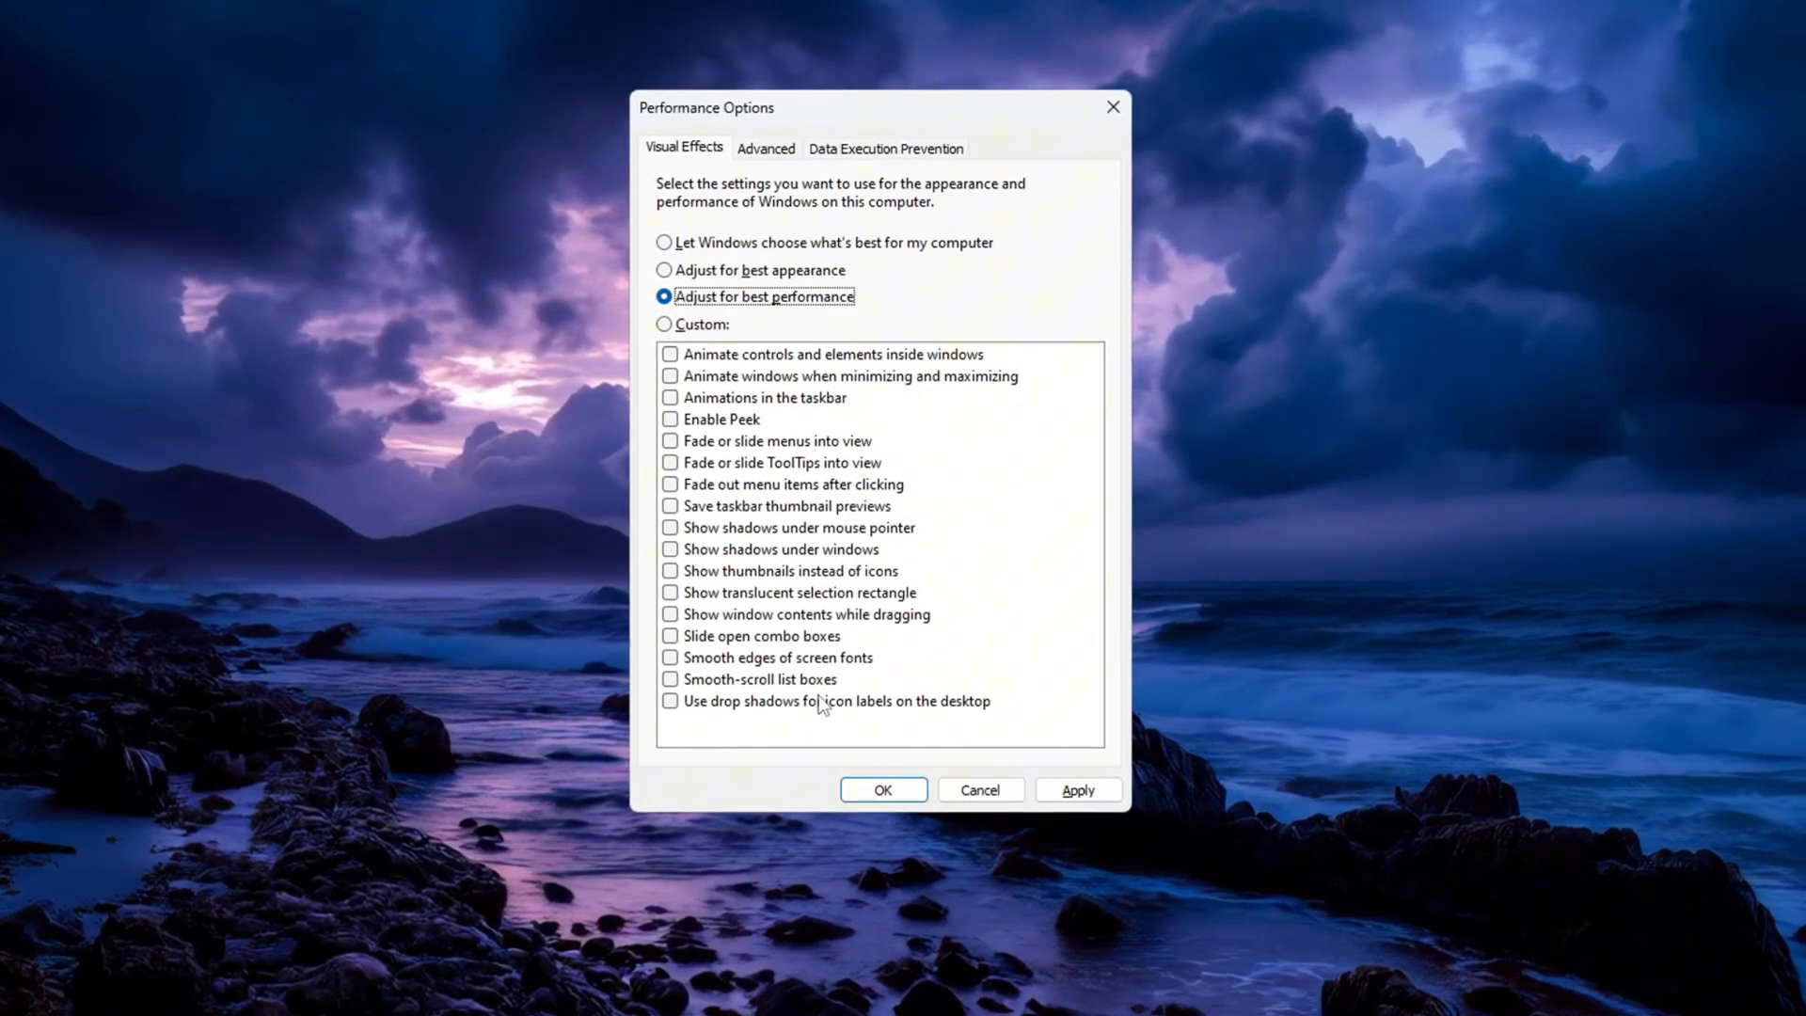
left_click(666, 662)
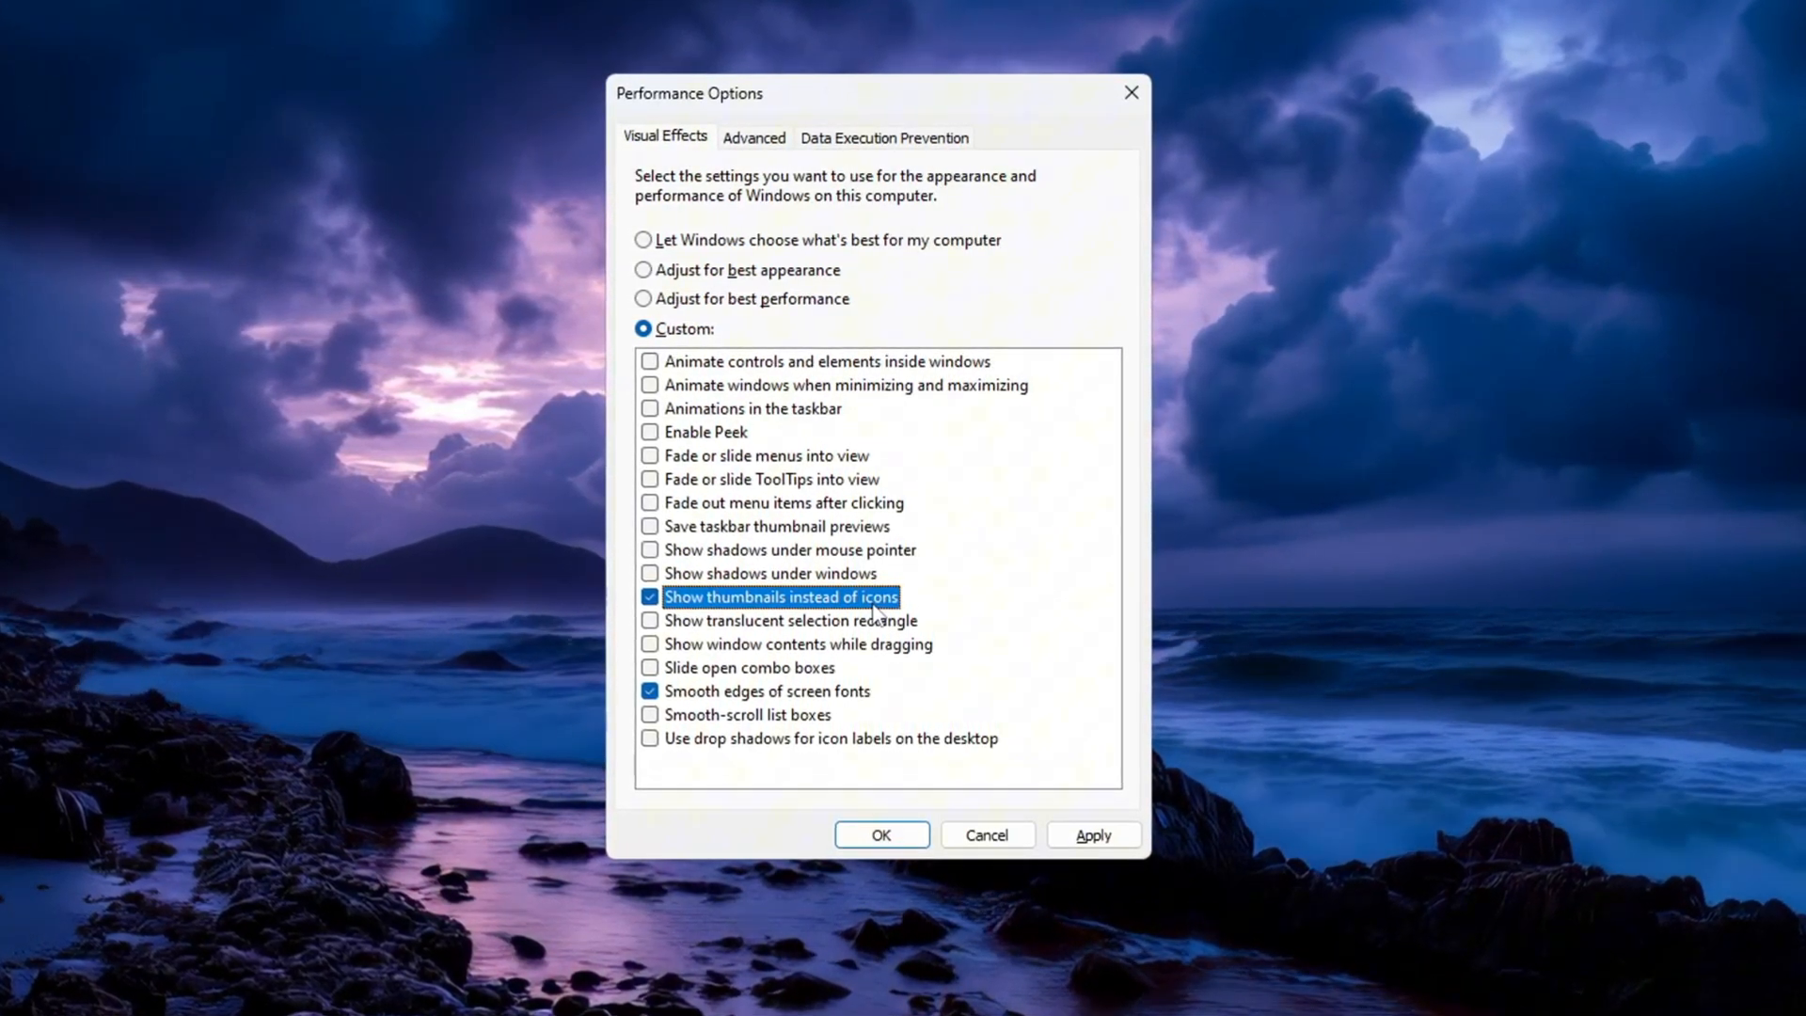
left_click(1091, 843)
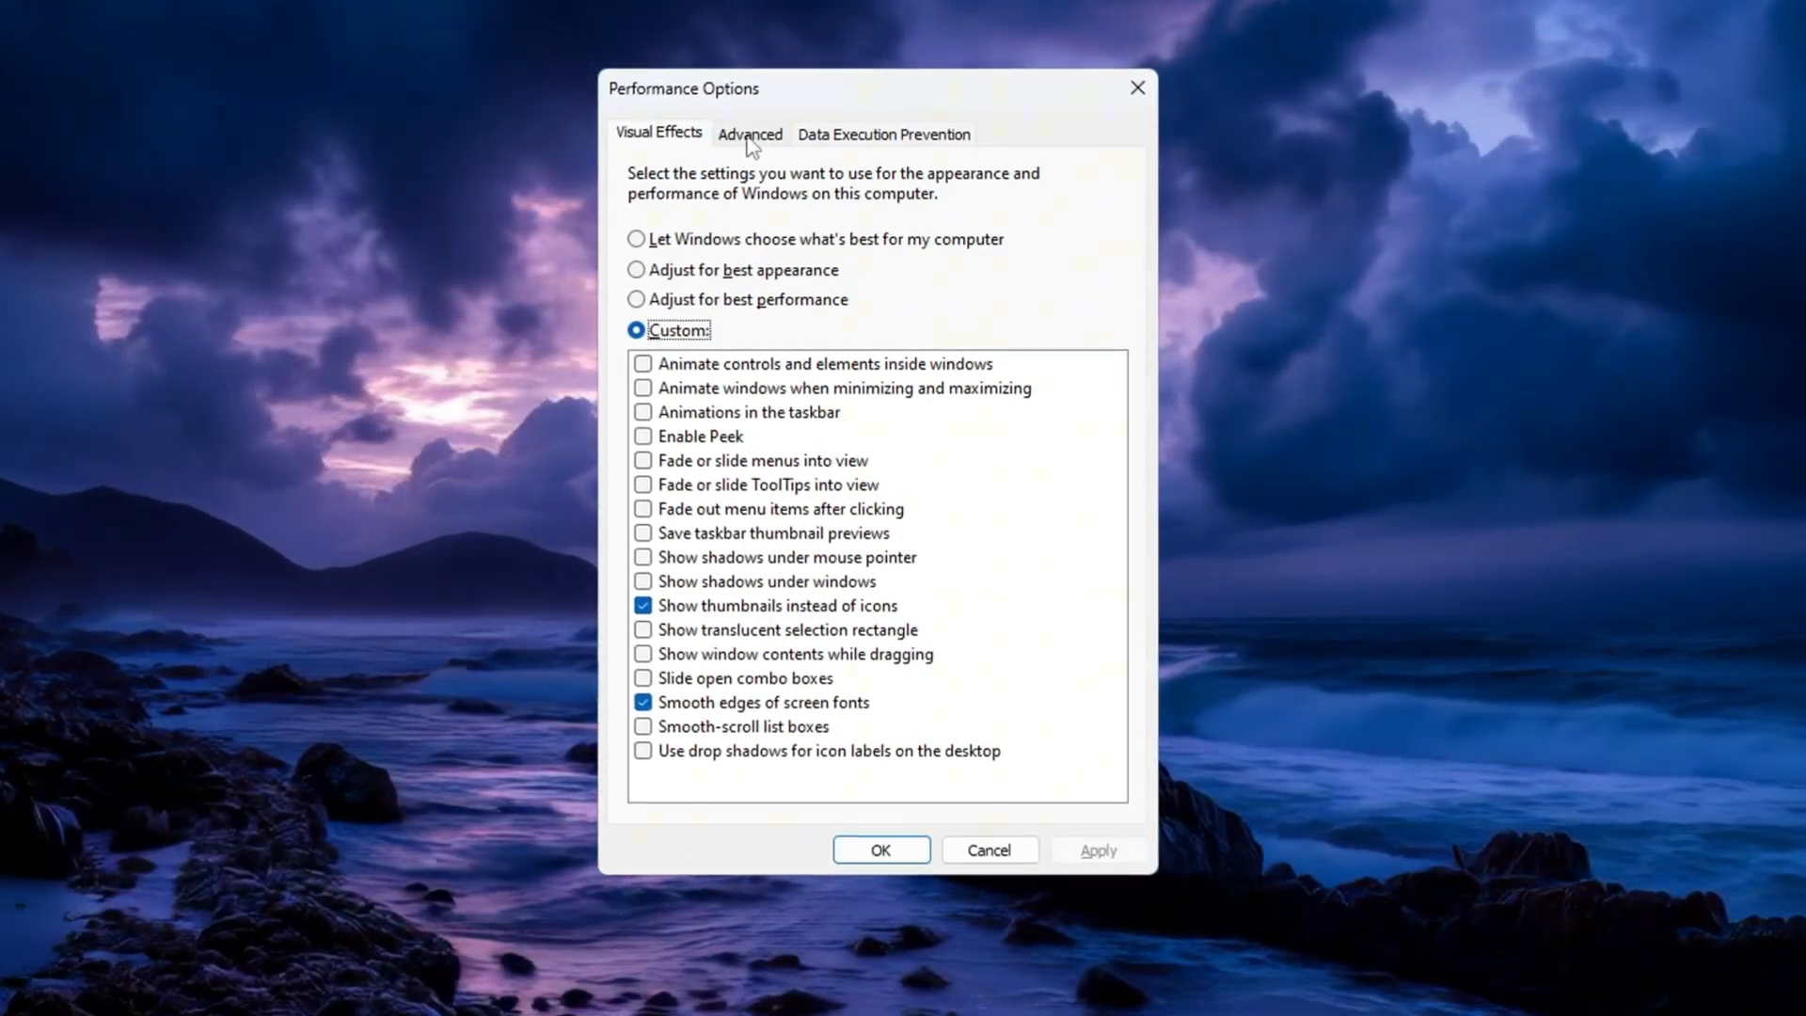
Under Advanced, set processor scheduling to favor Programs and confirm with OK.
left_click(747, 132)
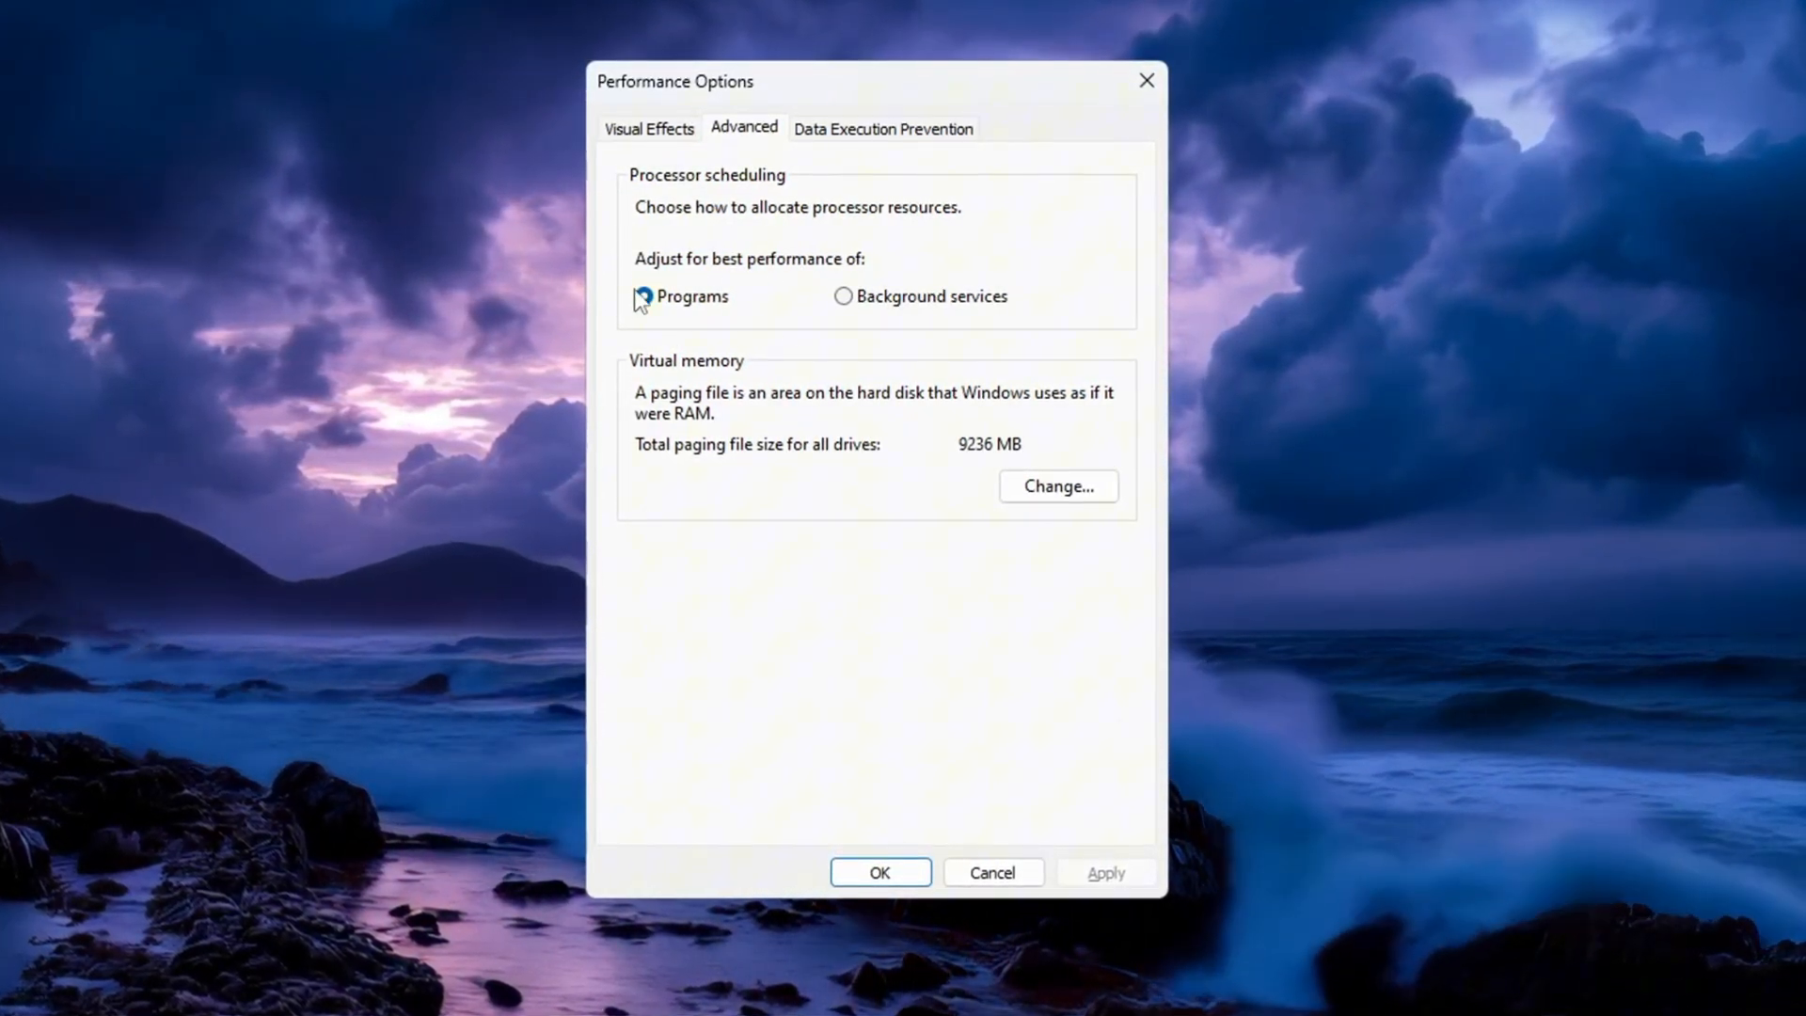
left_click(641, 295)
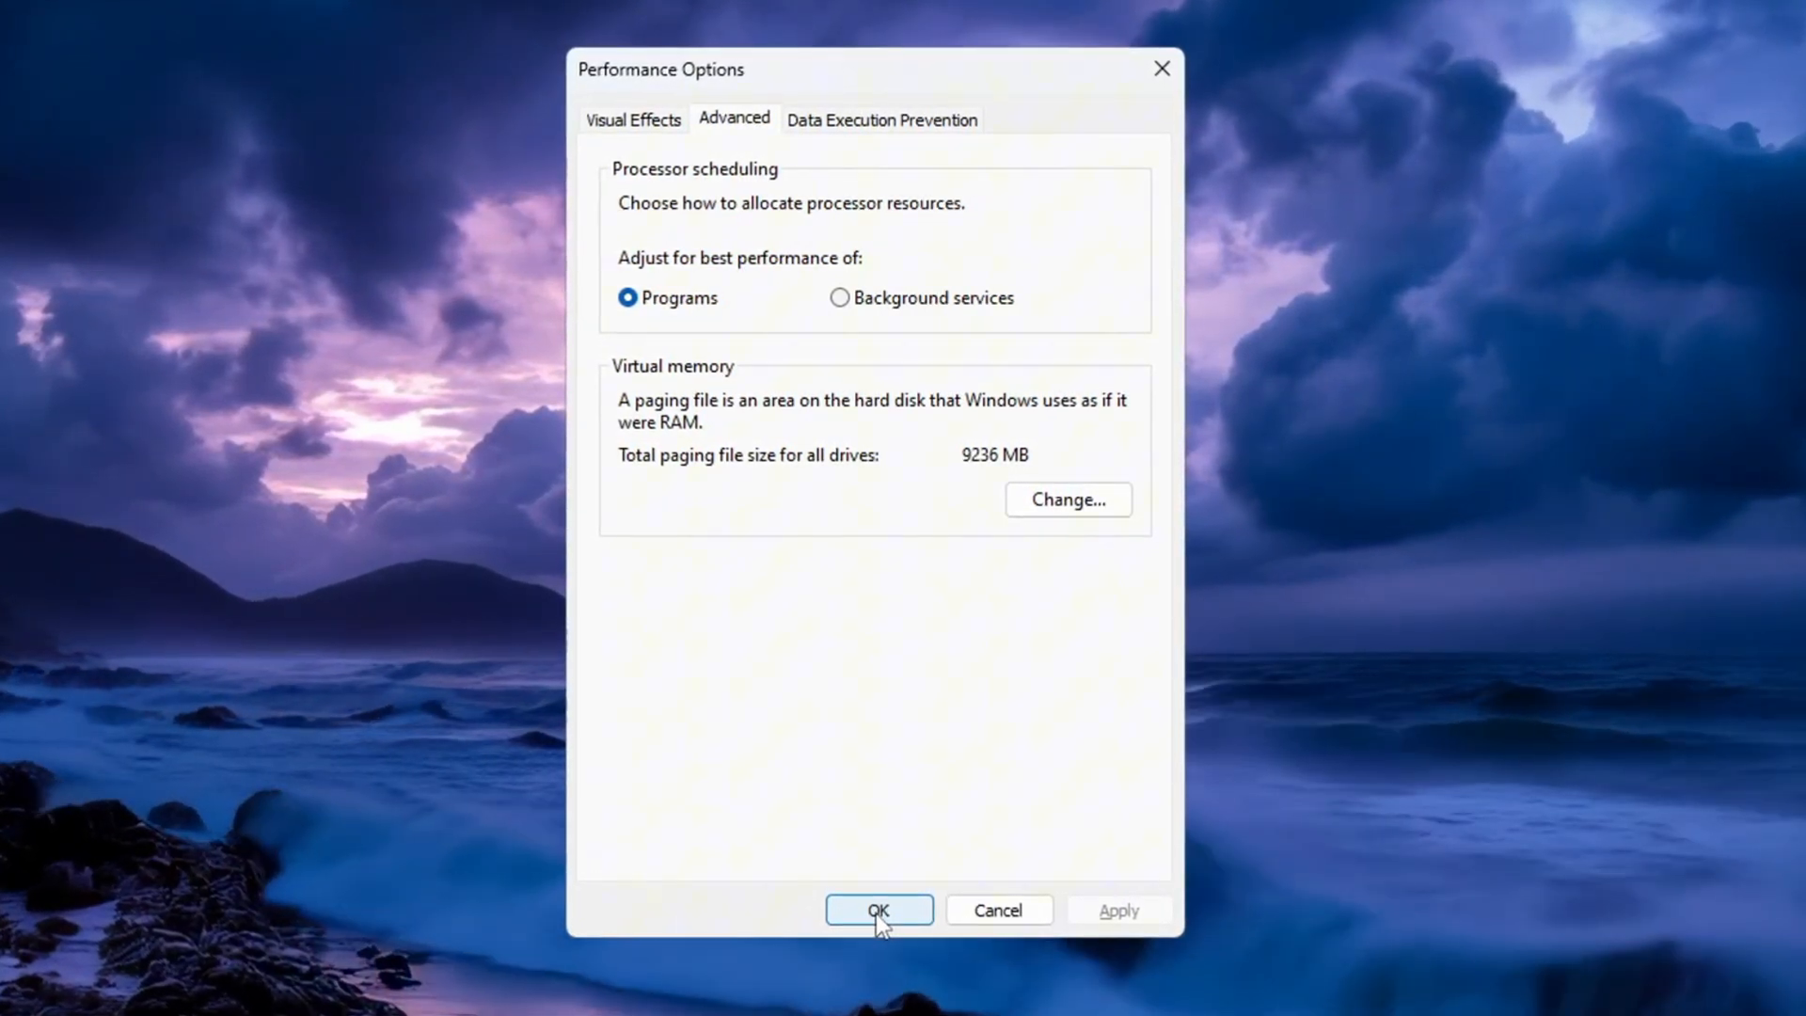
left_click(878, 910)
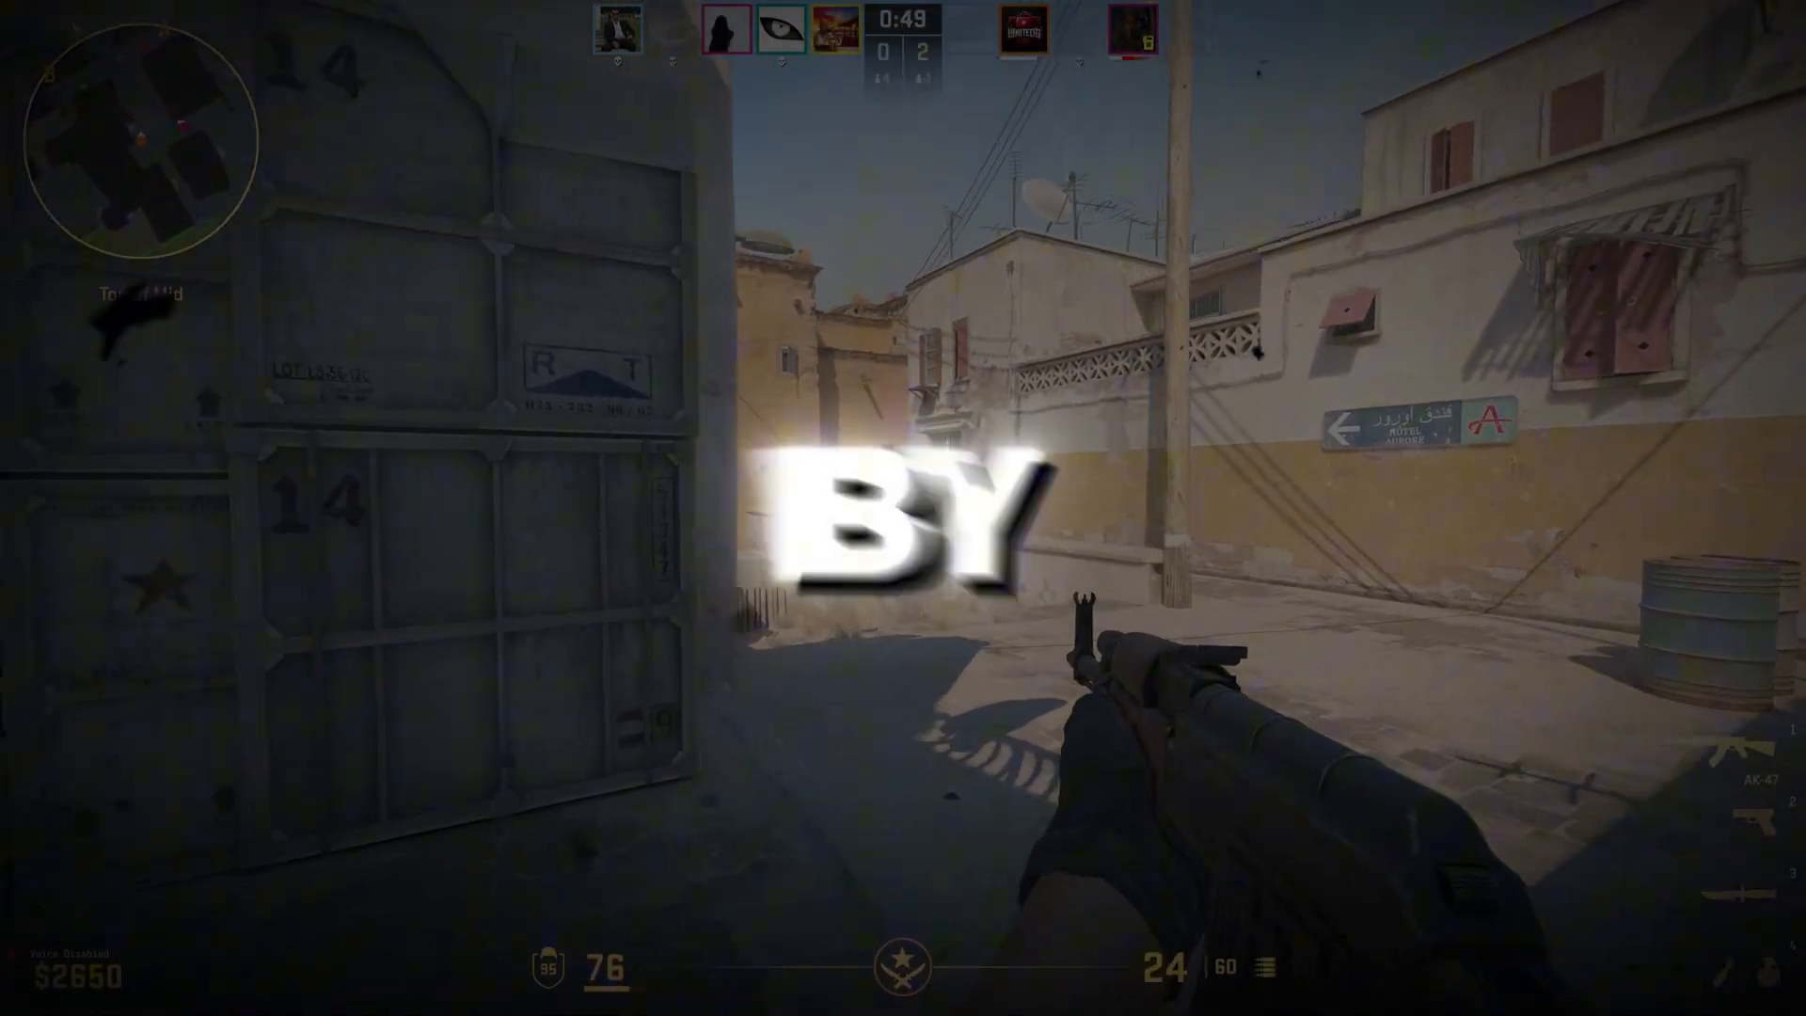